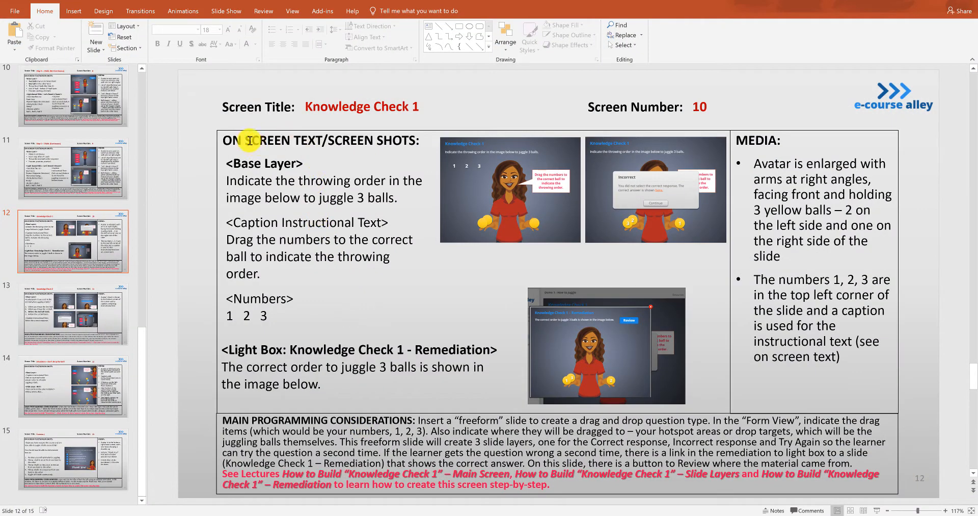
pyautogui.moveTo(390, 318)
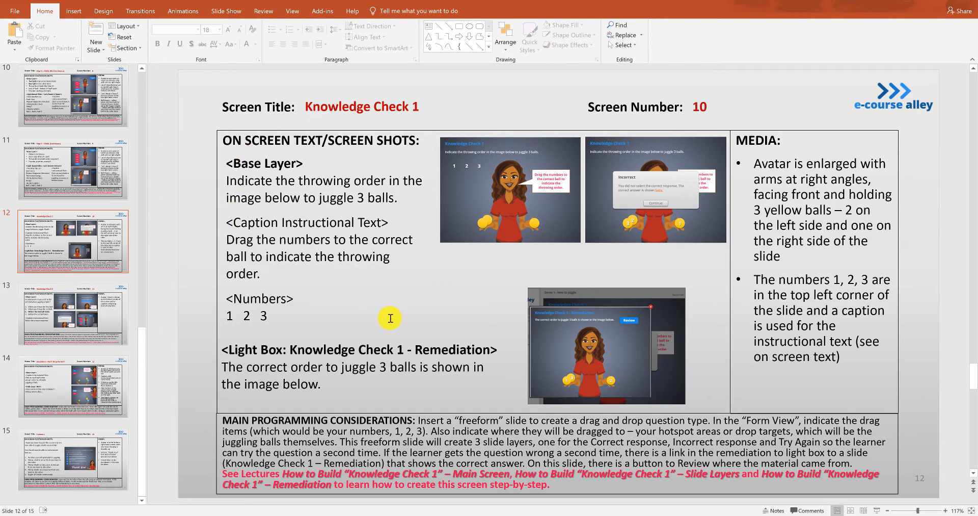
pyautogui.moveTo(262, 143)
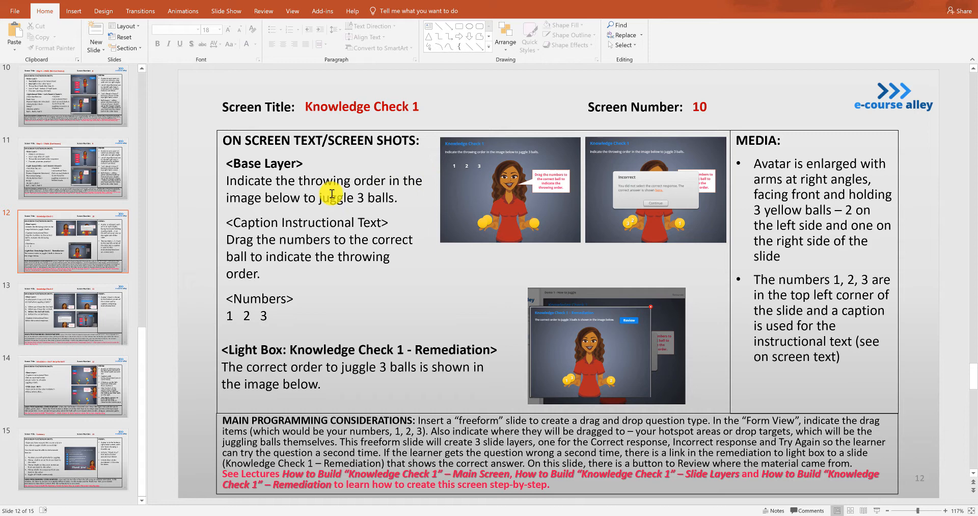
pyautogui.moveTo(371, 209)
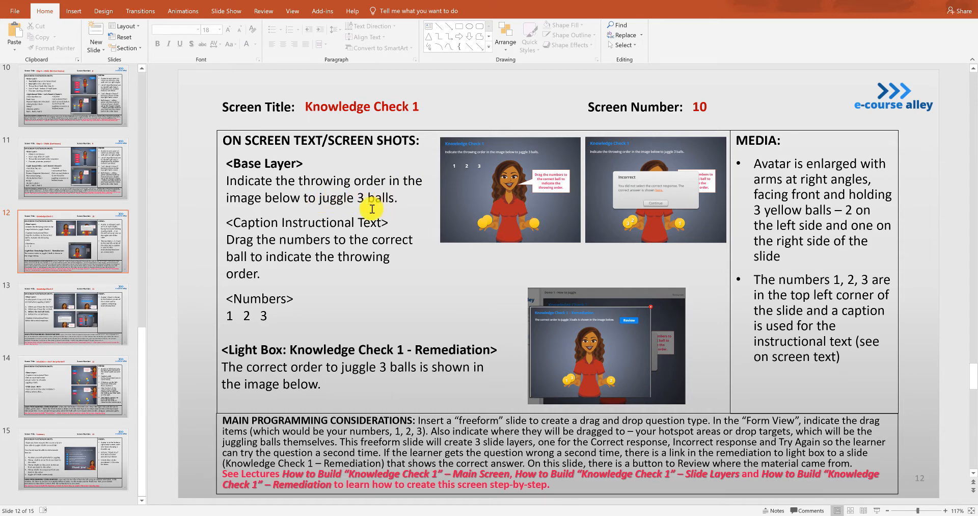
pyautogui.moveTo(297, 232)
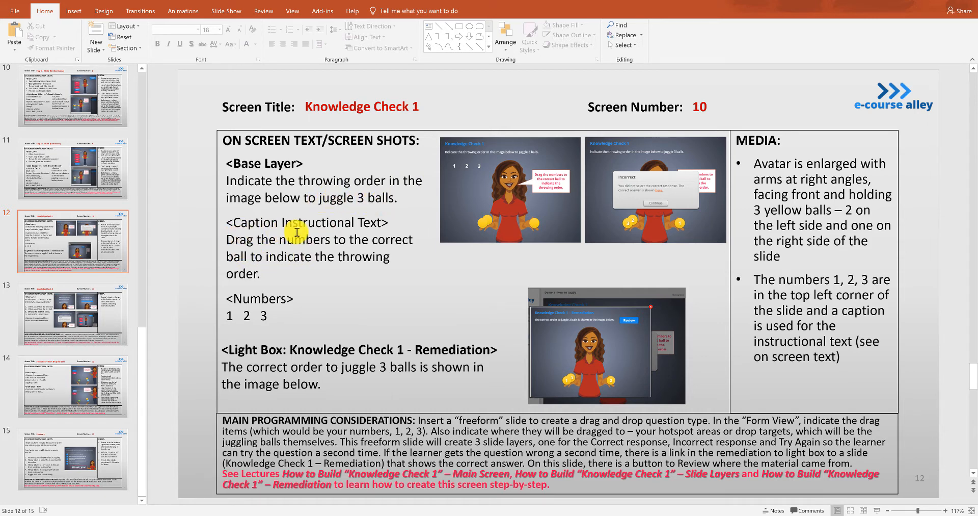
pyautogui.moveTo(300, 252)
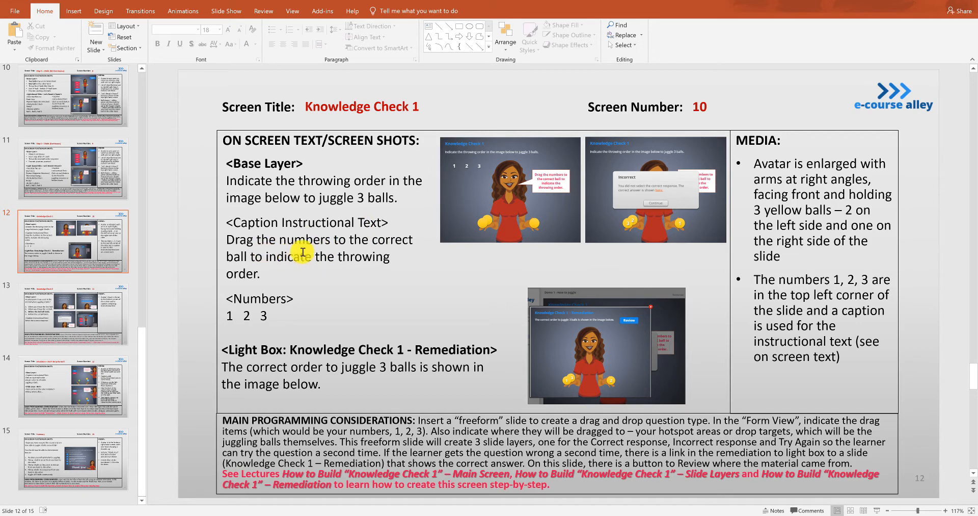
pyautogui.moveTo(449, 170)
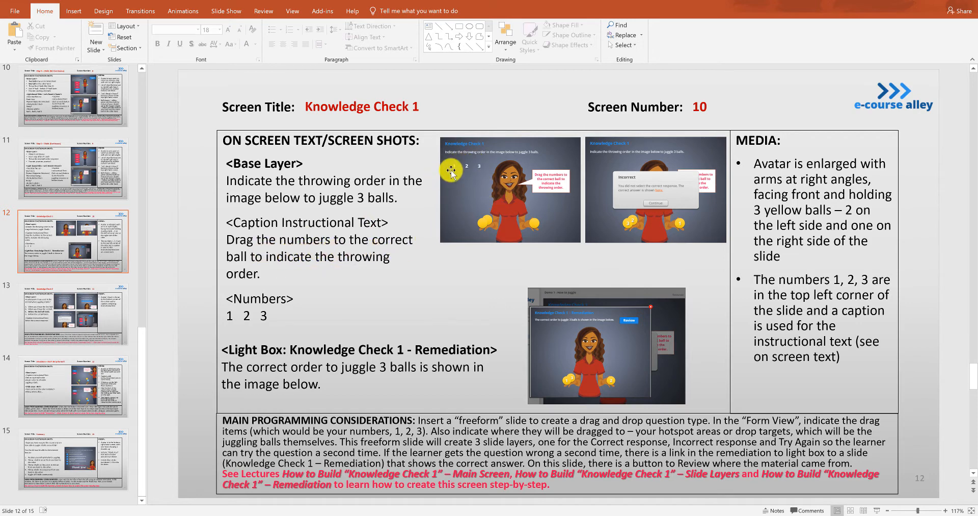
pyautogui.moveTo(355, 268)
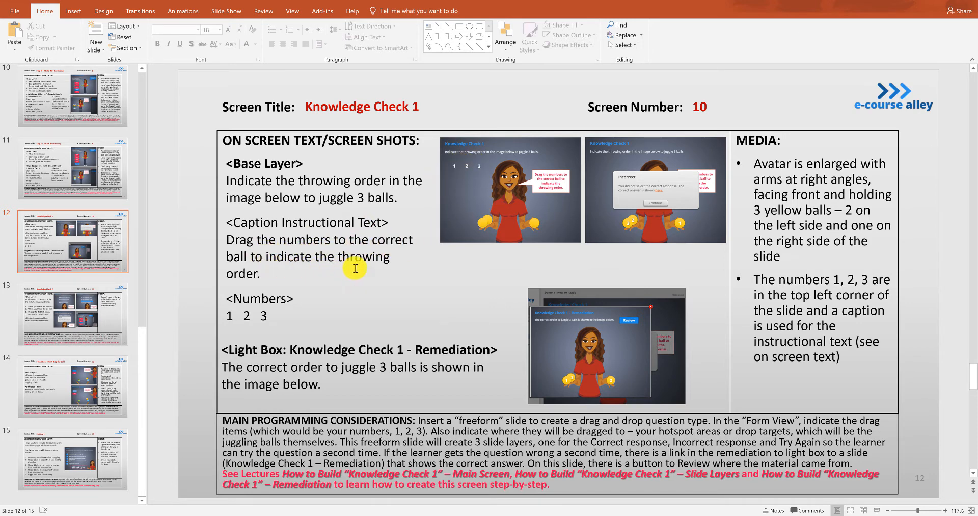
pyautogui.moveTo(455, 167)
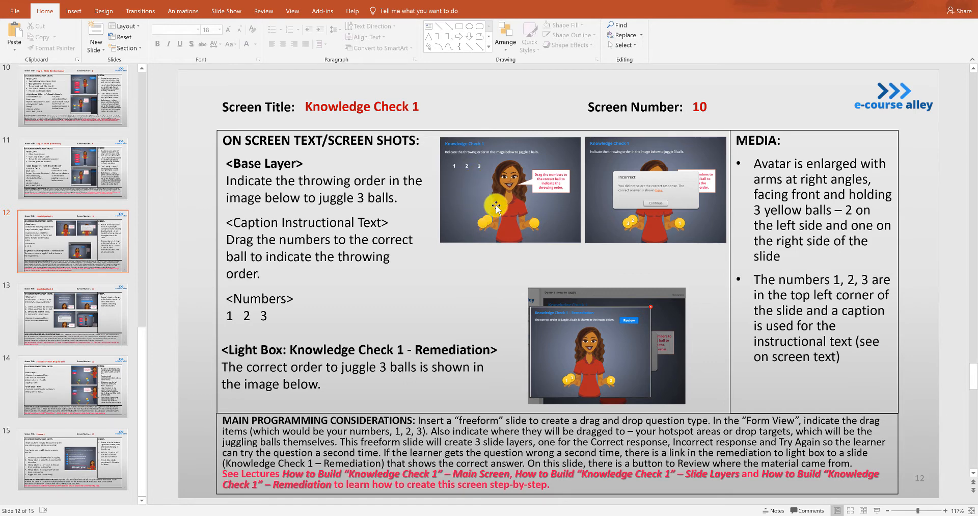
pyautogui.moveTo(540, 215)
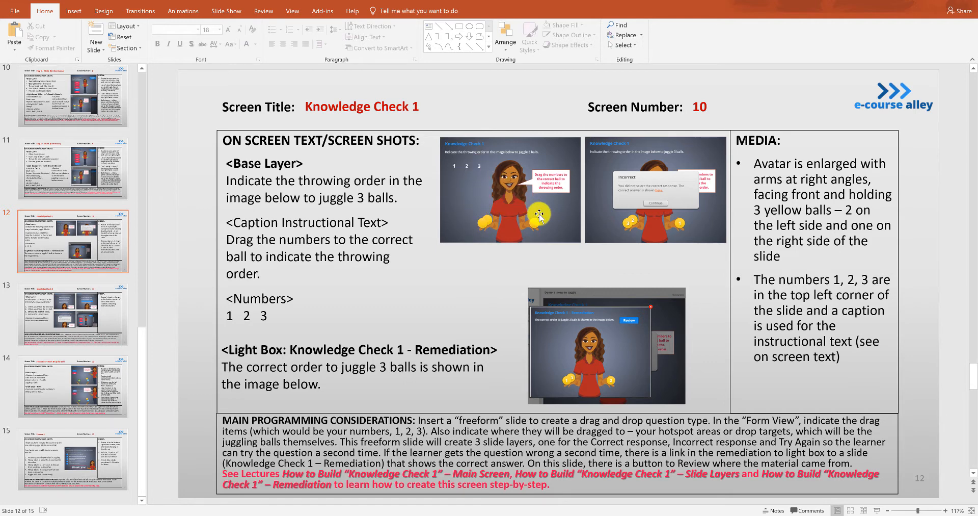
pyautogui.moveTo(755, 167)
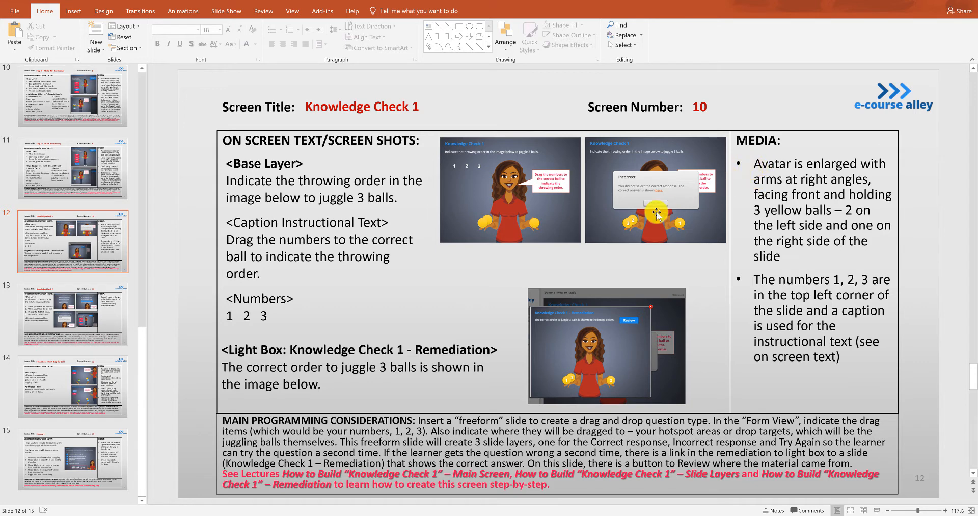
pyautogui.moveTo(523, 168)
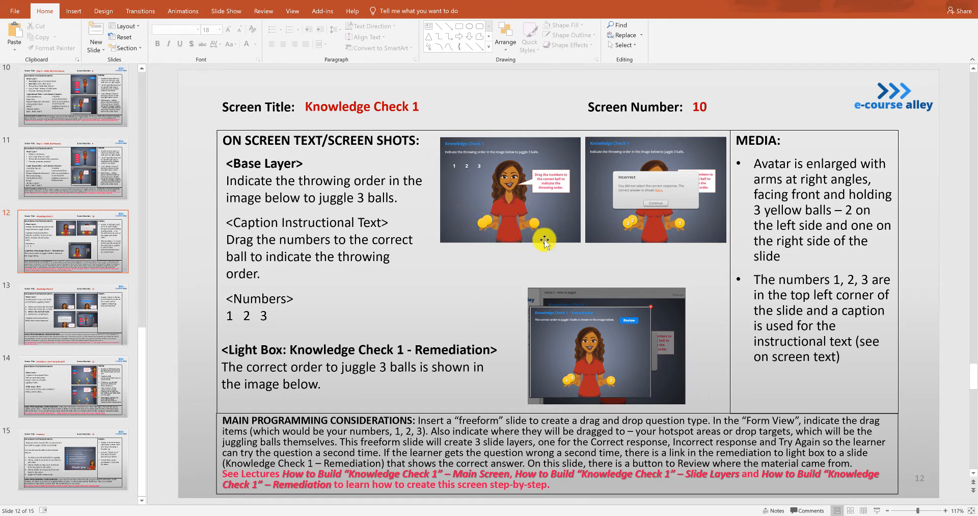
pyautogui.moveTo(547, 218)
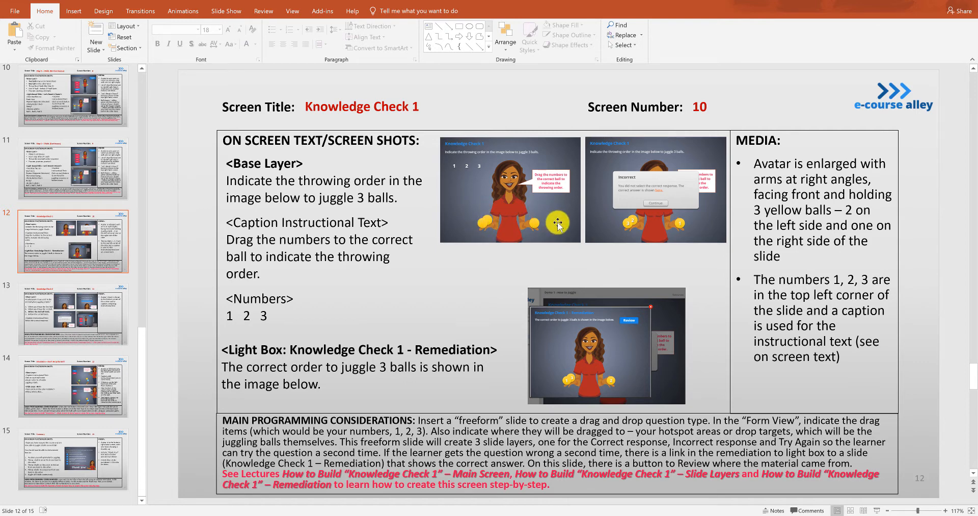
pyautogui.moveTo(559, 244)
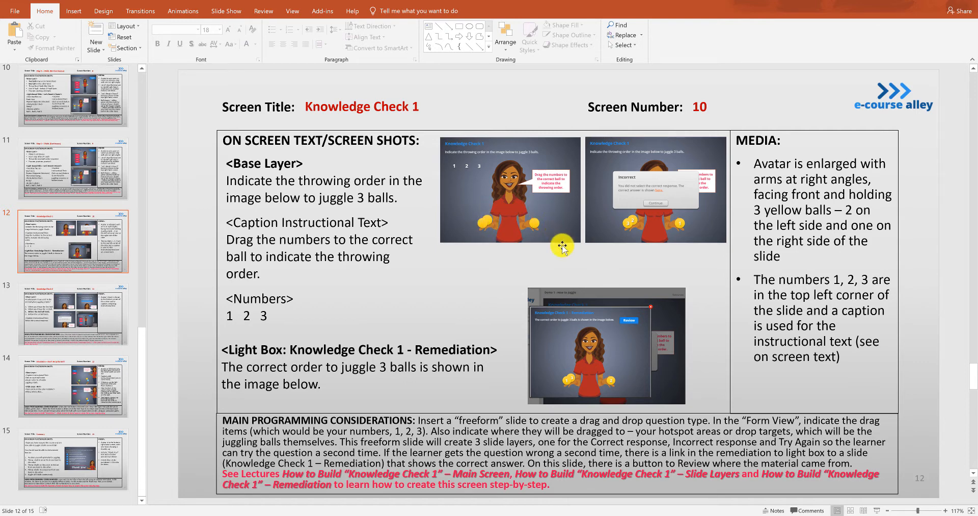
pyautogui.moveTo(297, 384)
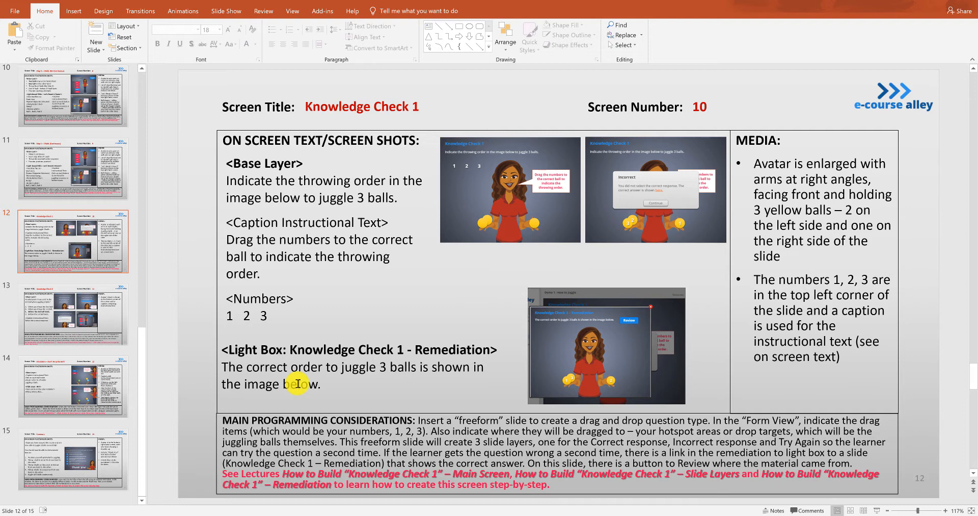
pyautogui.moveTo(285, 359)
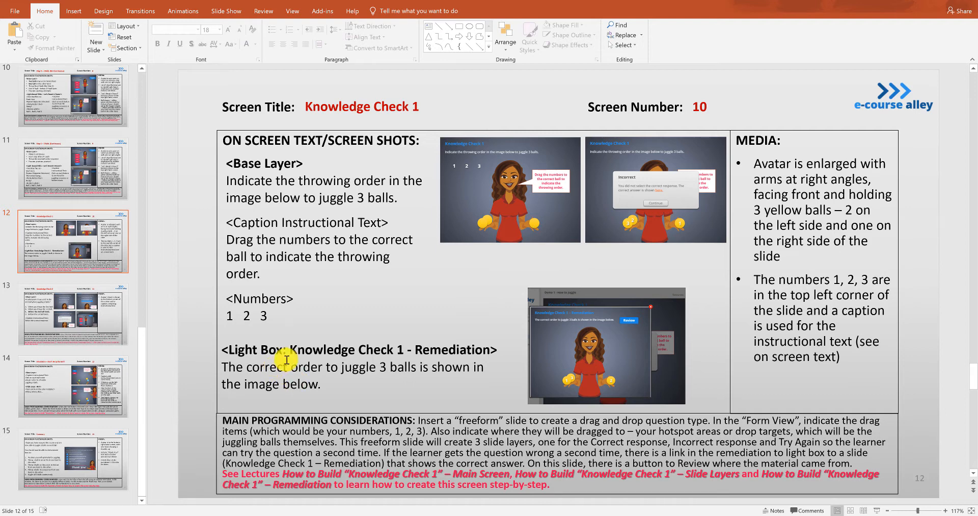
pyautogui.moveTo(662, 258)
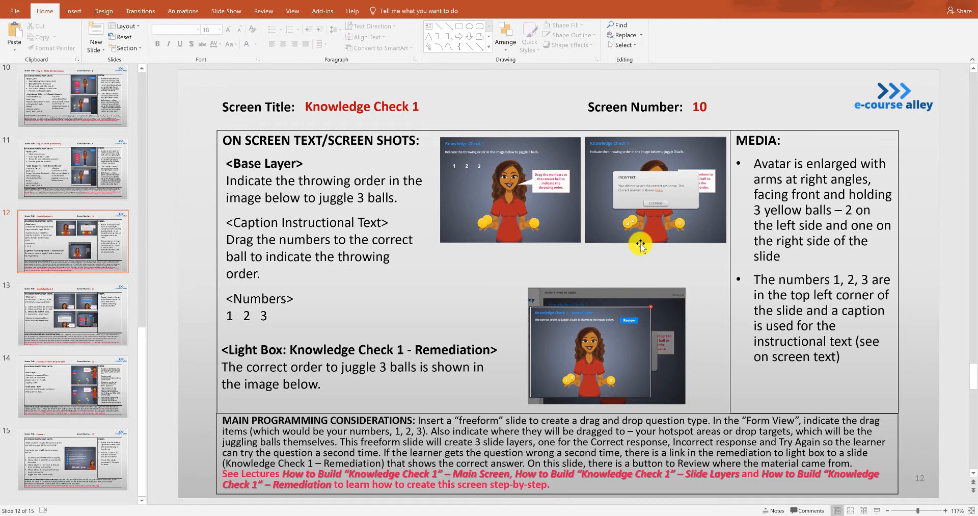
pyautogui.moveTo(404, 397)
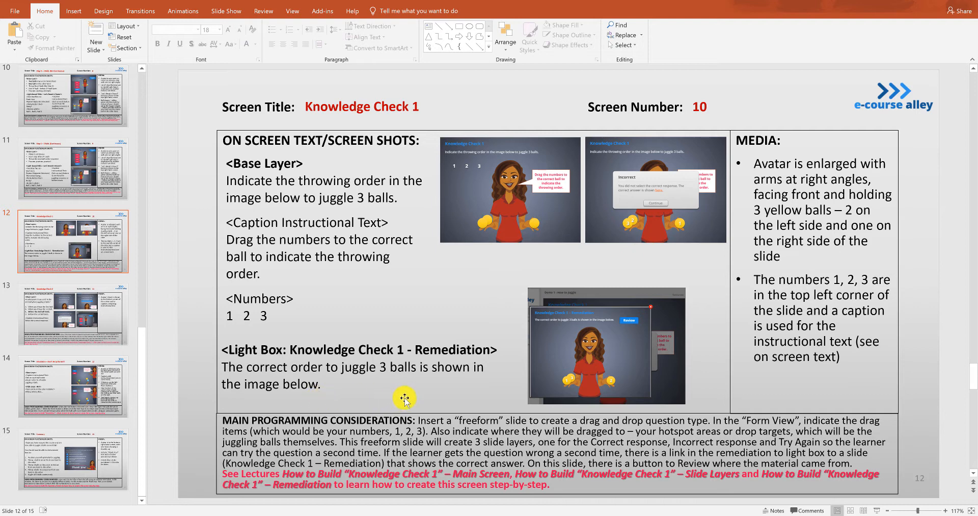
pyautogui.moveTo(381, 398)
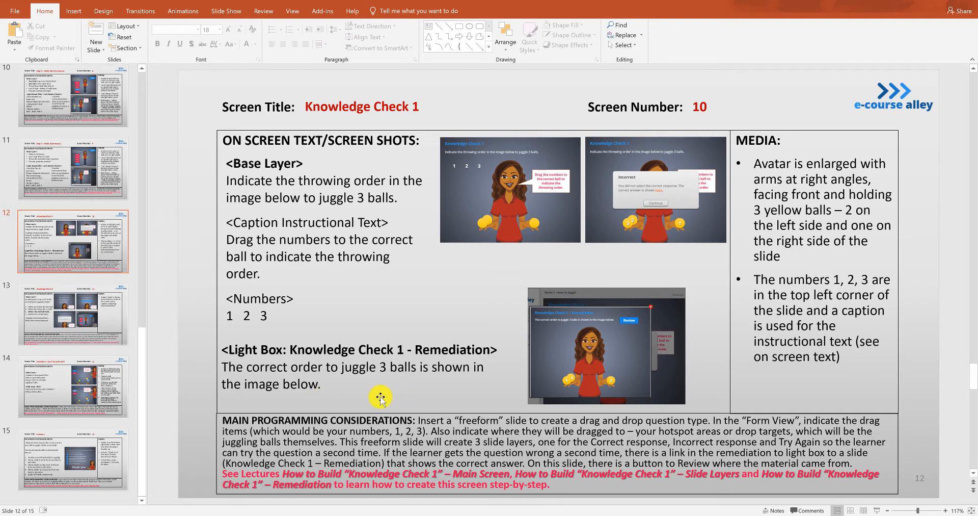
pyautogui.moveTo(417, 417)
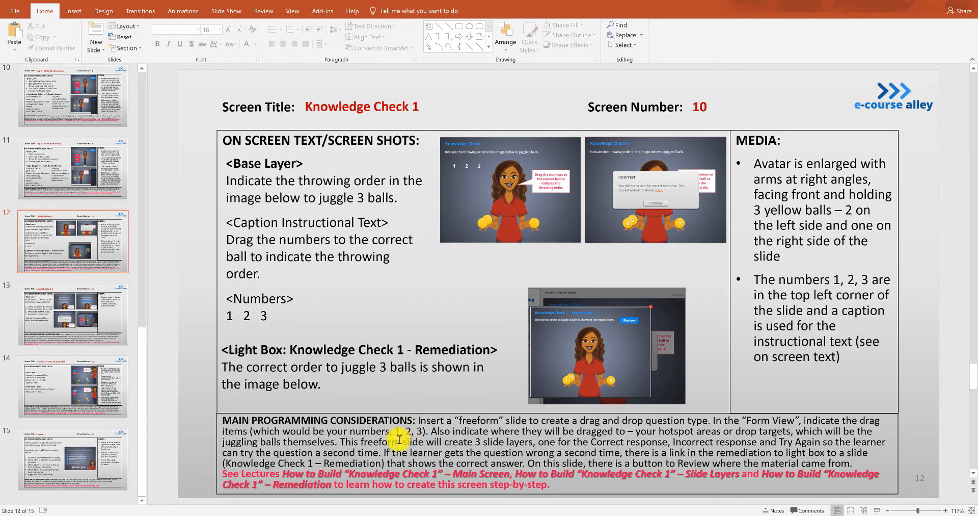
# Browse the freeform question types: Pick One, Pick Many, Text Entry, Hotspot and Shortcut Key.
pyautogui.scroll(-3)
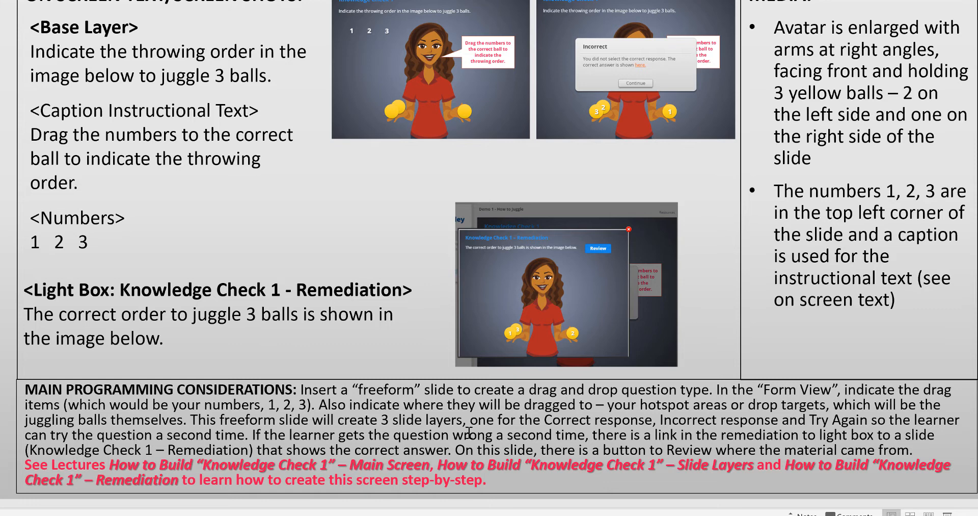
pyautogui.moveTo(635, 433)
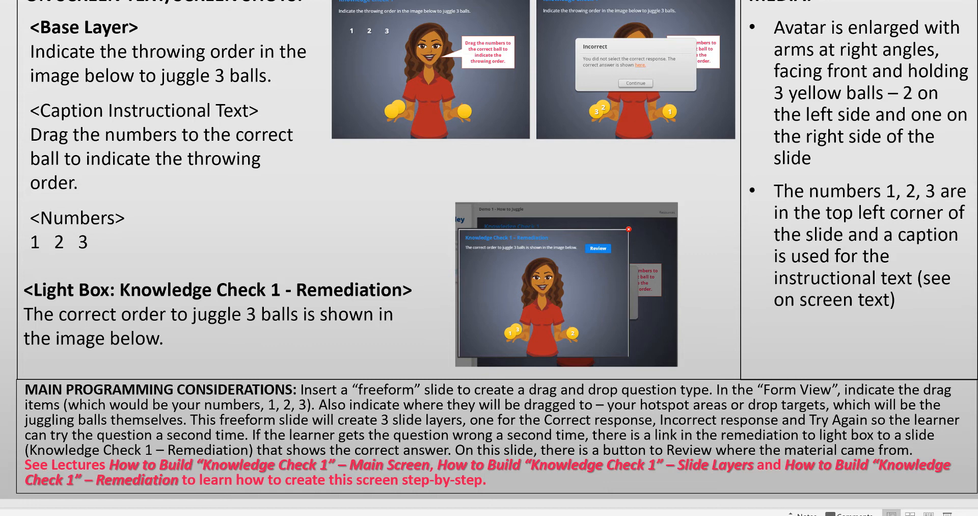
pyautogui.moveTo(59, 42)
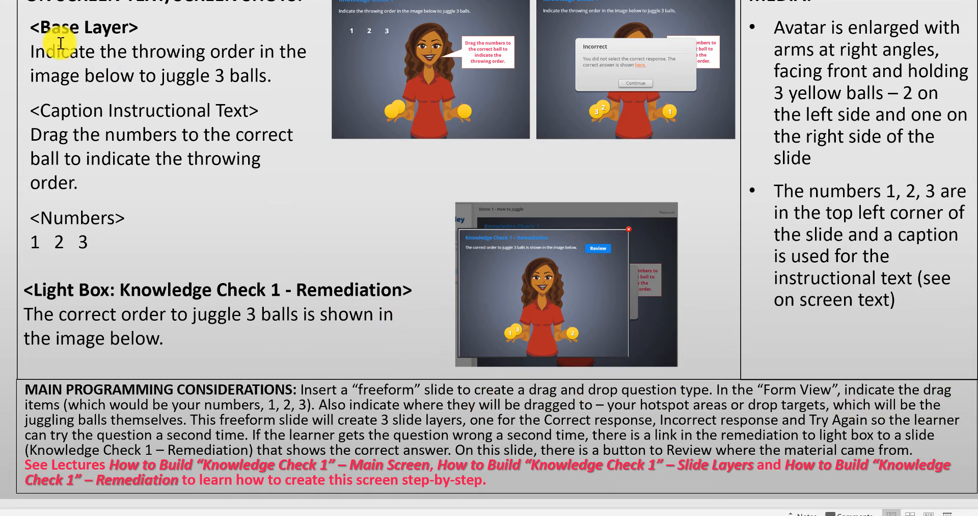
pyautogui.moveTo(499, 87)
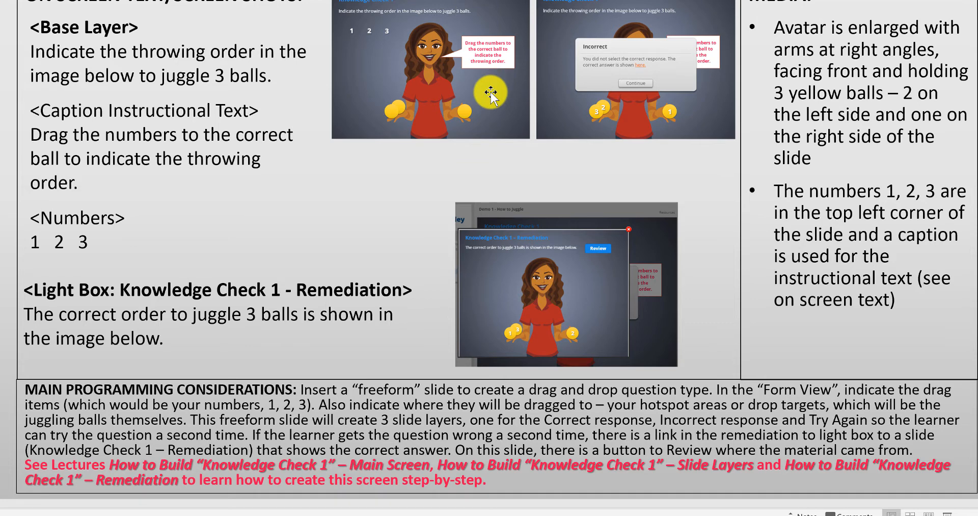
pyautogui.moveTo(470, 85)
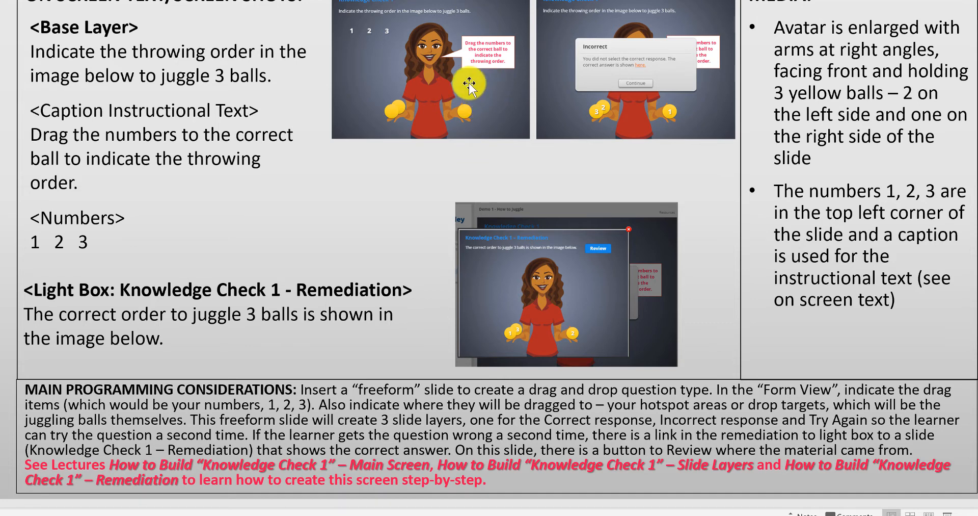
pyautogui.moveTo(474, 129)
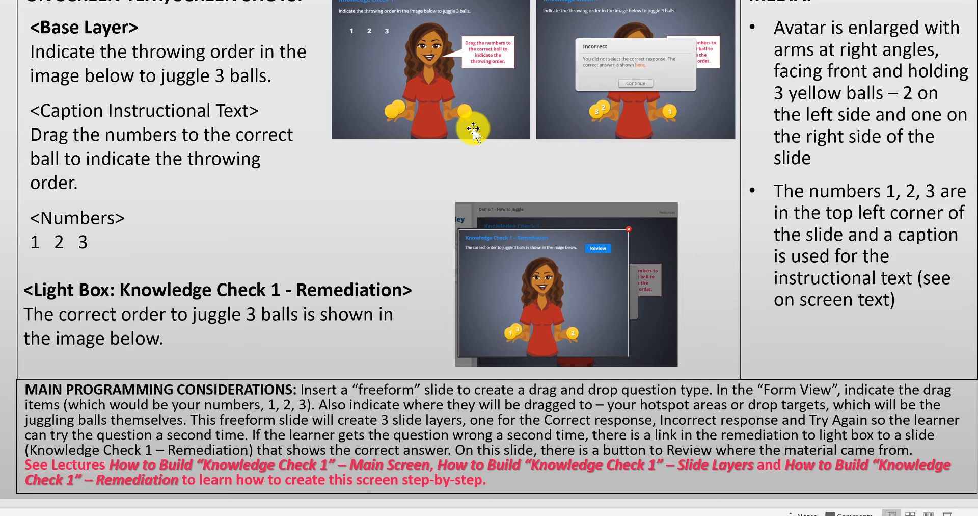
pyautogui.moveTo(488, 118)
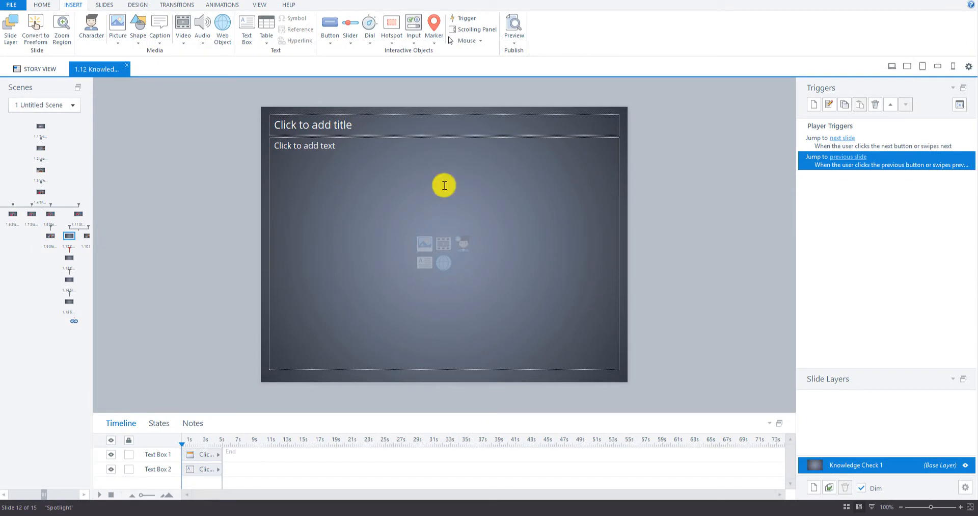
pyautogui.moveTo(622, 231)
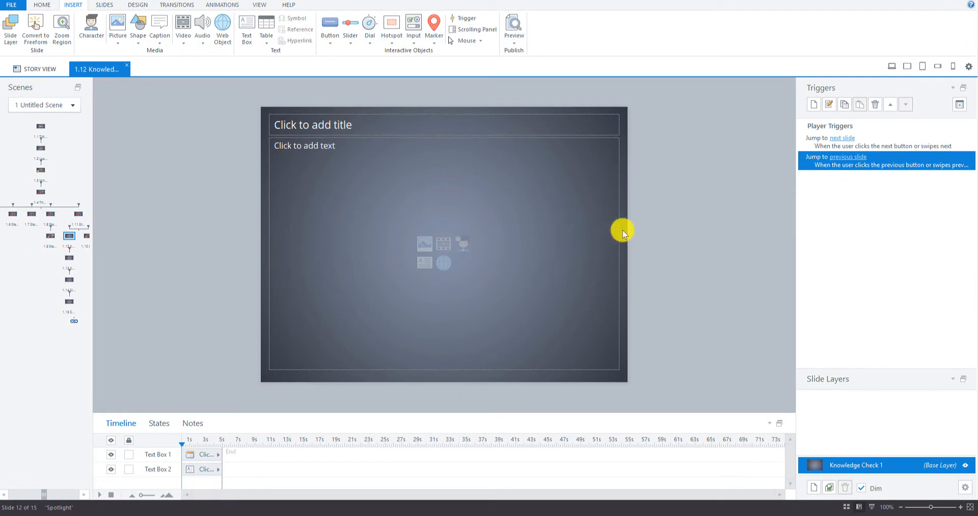
pyautogui.moveTo(615, 182)
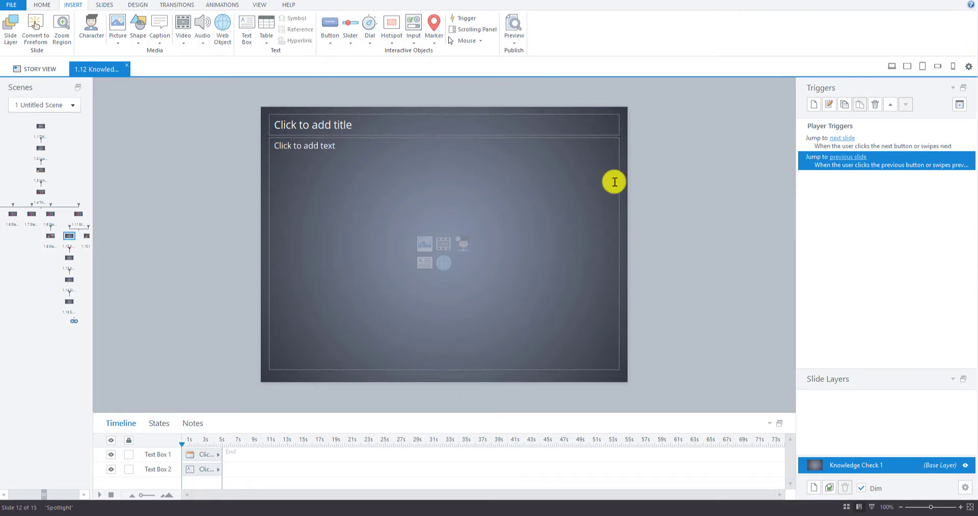
pyautogui.moveTo(463, 367)
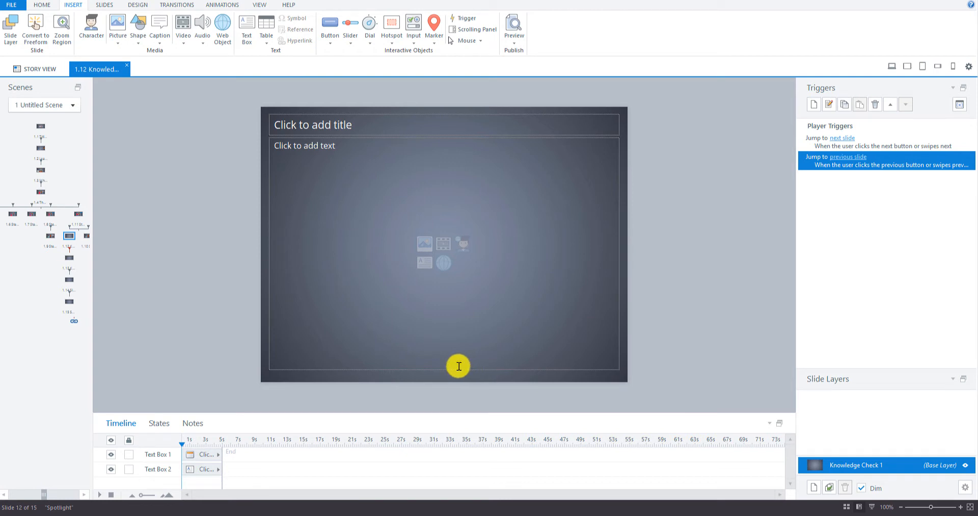
pyautogui.moveTo(265, 153)
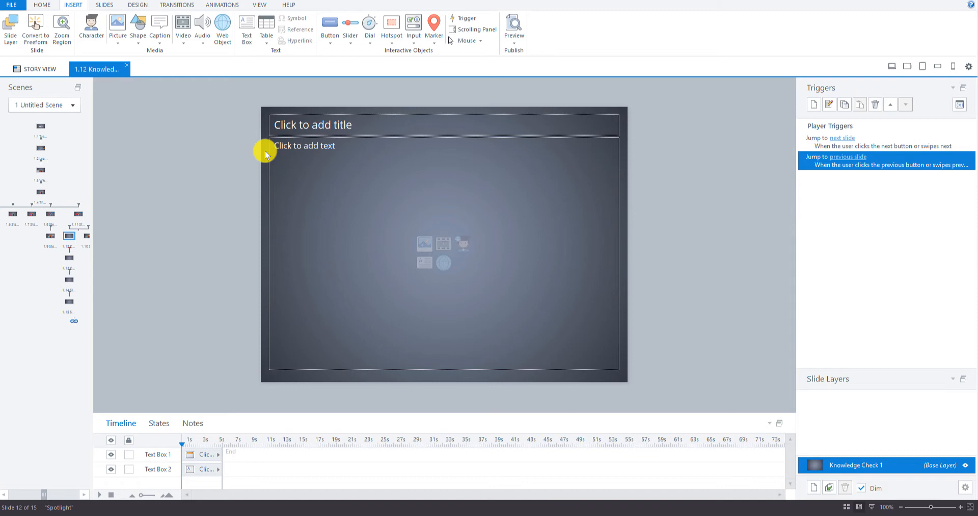
pyautogui.moveTo(35, 29)
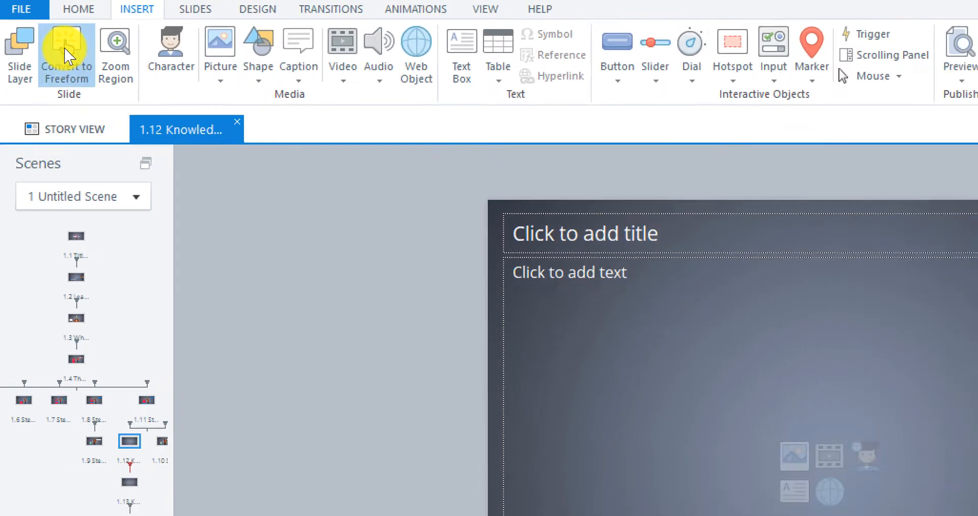
pyautogui.click(66, 53)
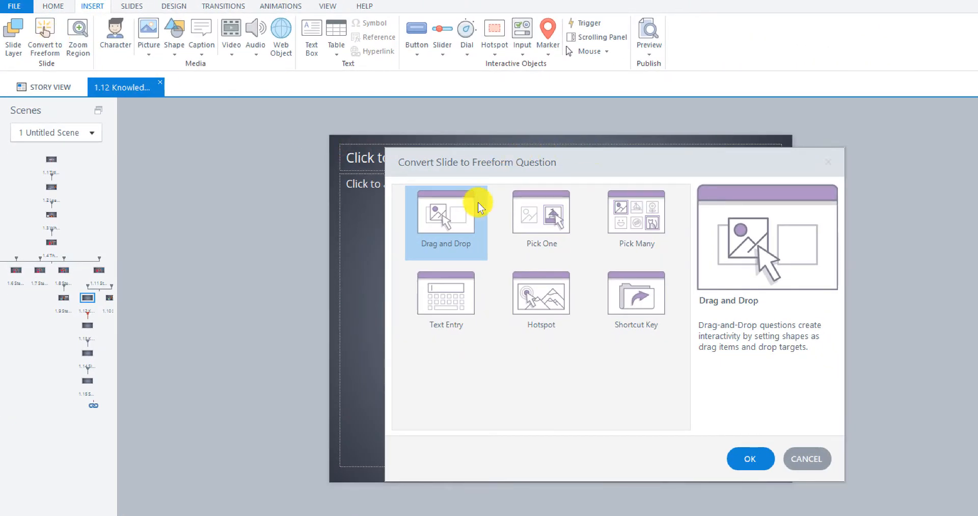
pyautogui.moveTo(694, 218)
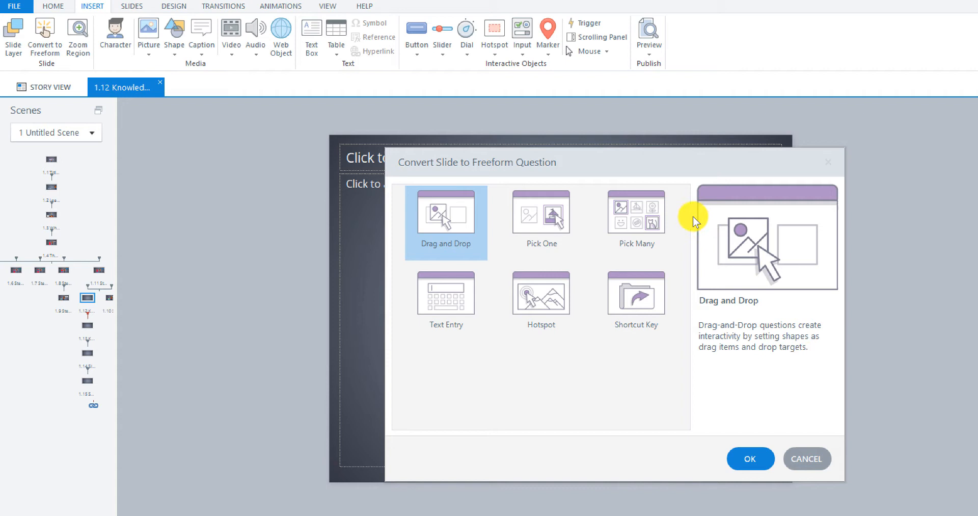
pyautogui.moveTo(438, 215)
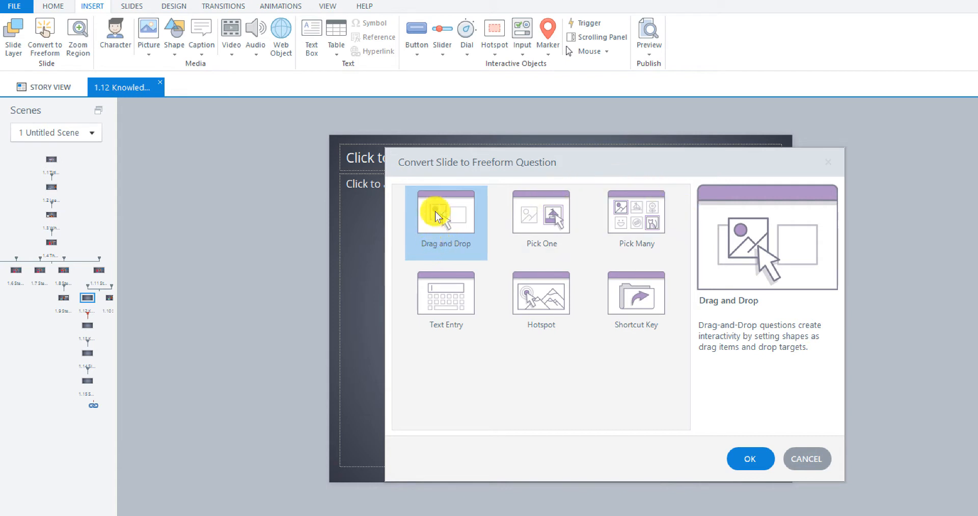
pyautogui.moveTo(435, 282)
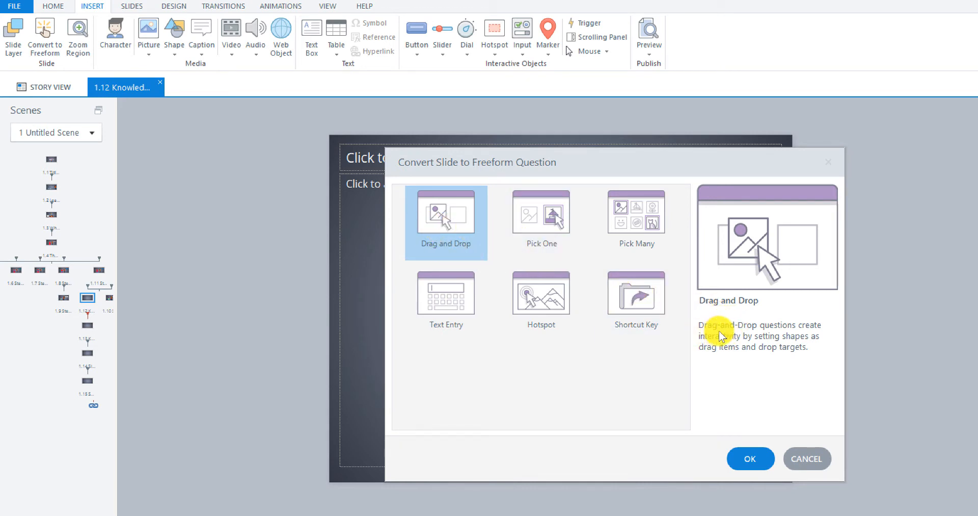
pyautogui.moveTo(735, 349)
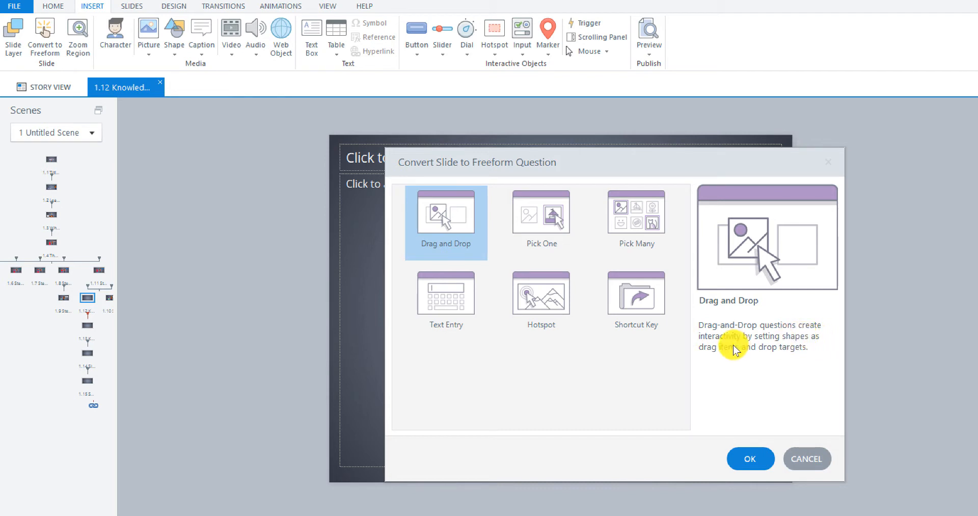
pyautogui.moveTo(729, 364)
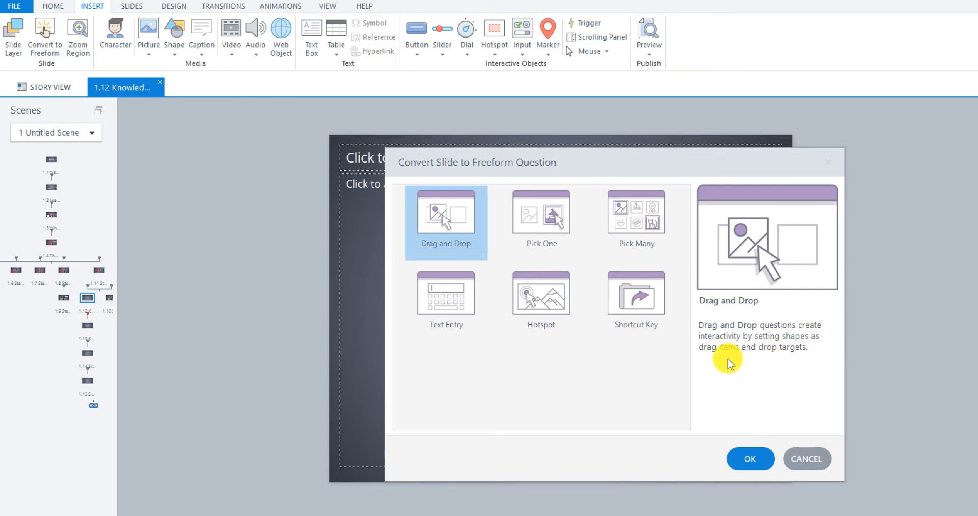
pyautogui.moveTo(586, 276)
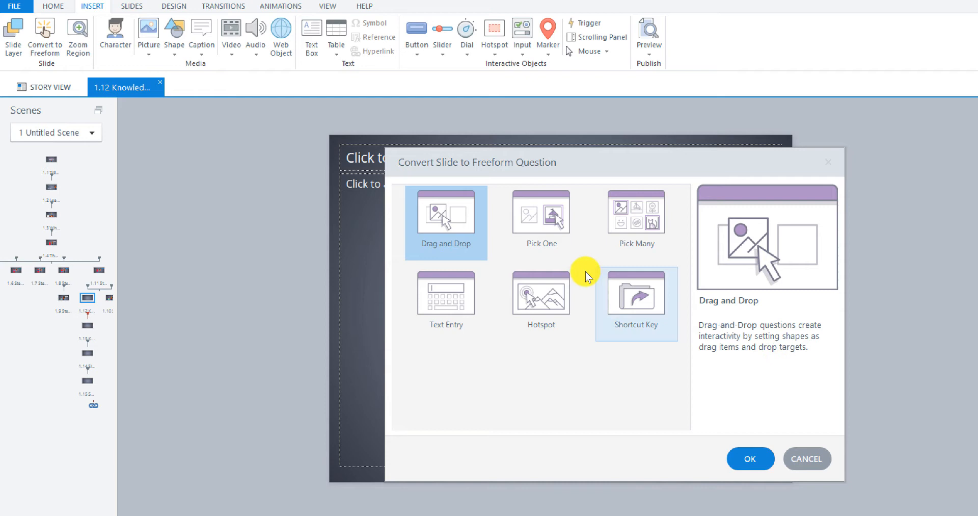
pyautogui.click(541, 218)
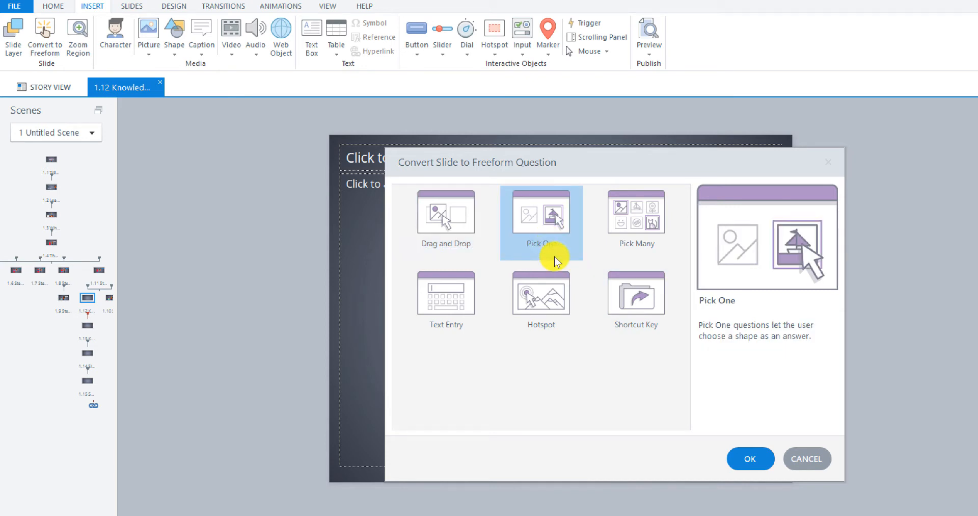
pyautogui.moveTo(729, 342)
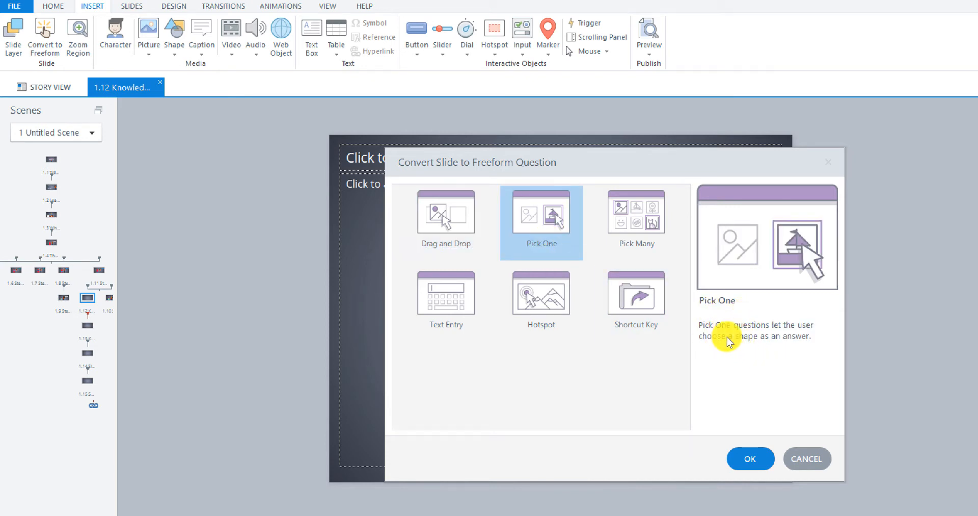
pyautogui.moveTo(804, 339)
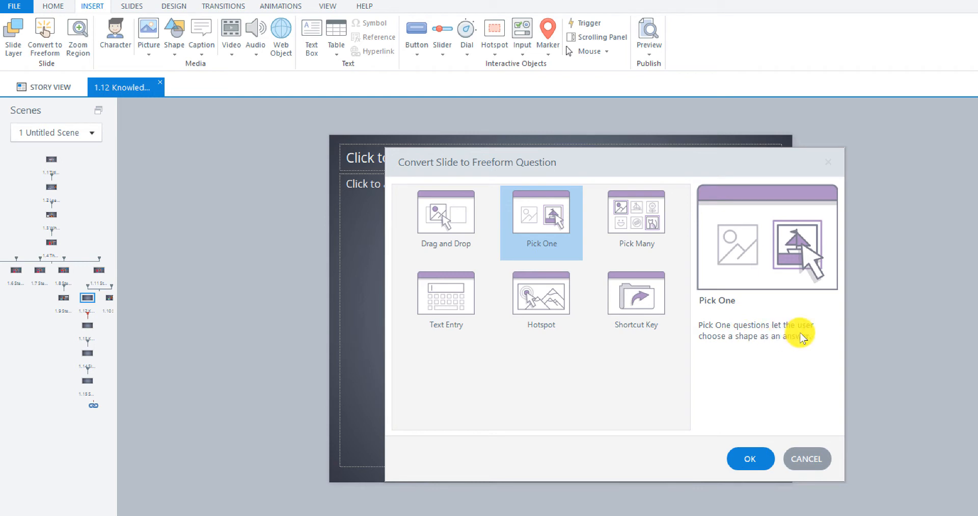
pyautogui.moveTo(804, 354)
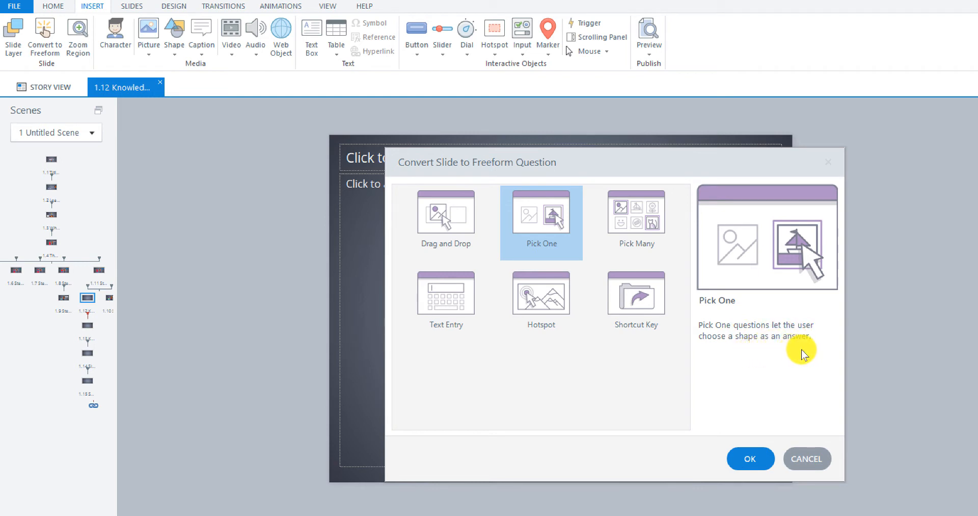
pyautogui.click(636, 217)
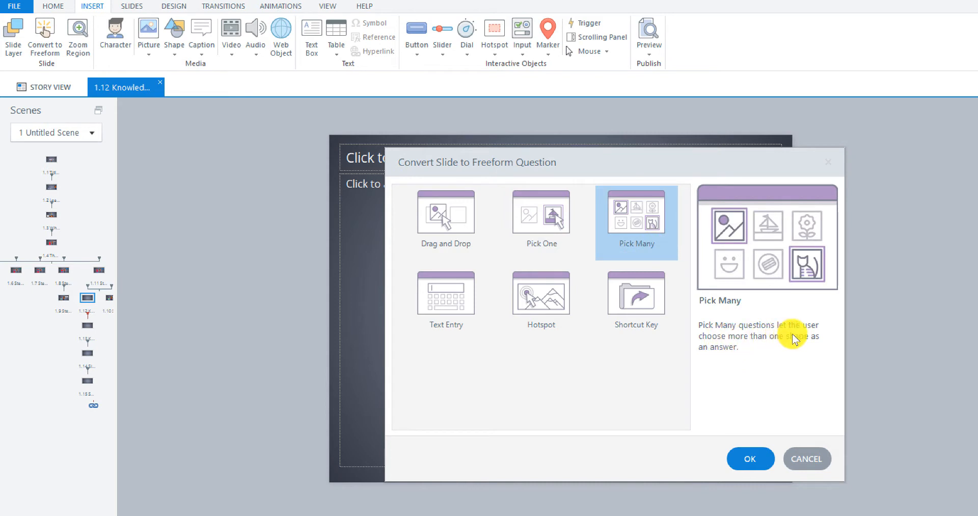
pyautogui.moveTo(777, 360)
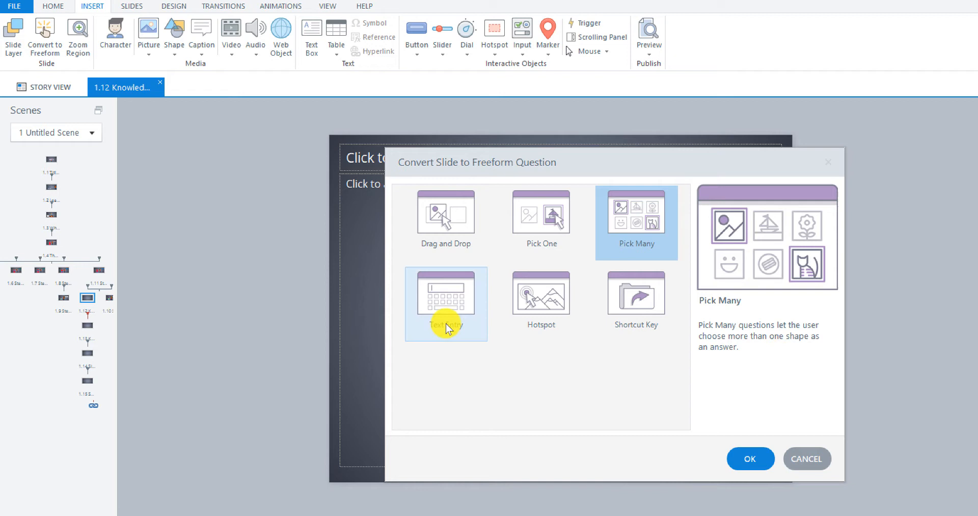
pyautogui.click(446, 303)
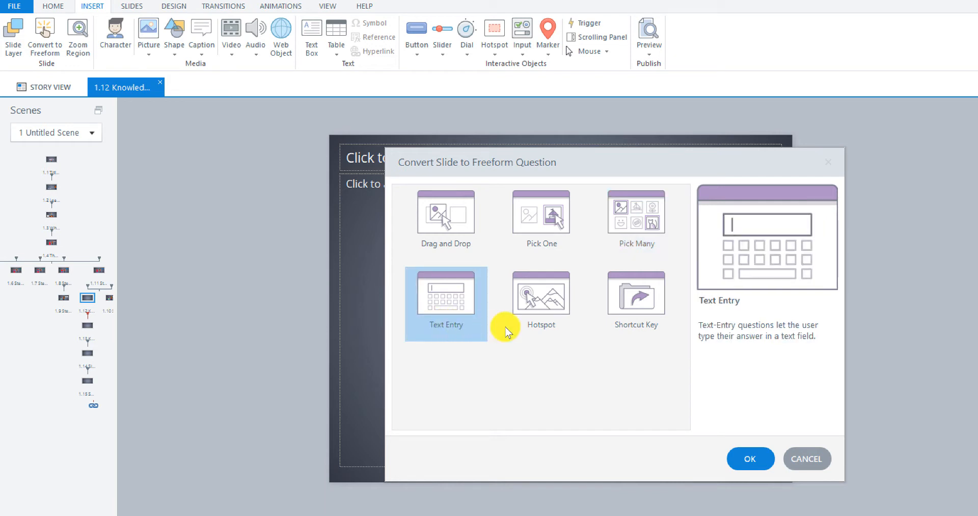
pyautogui.moveTo(807, 384)
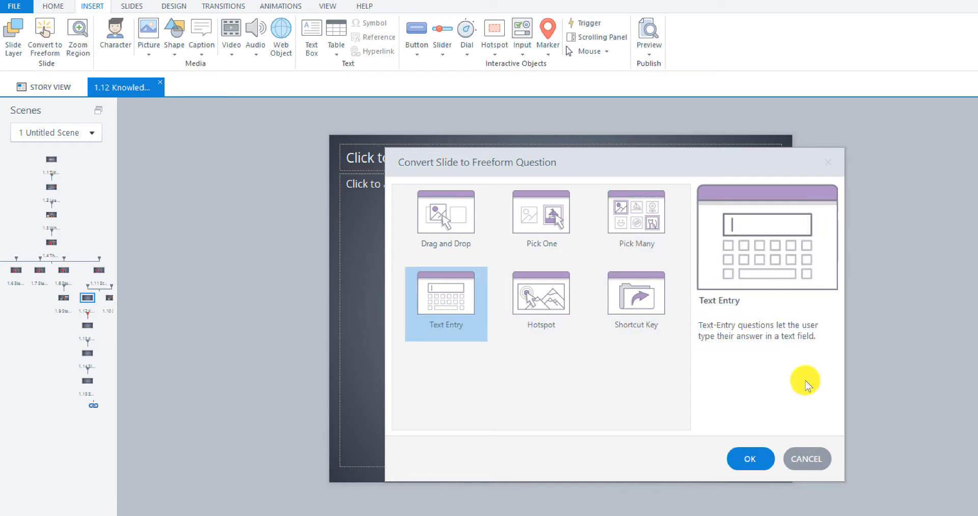
pyautogui.moveTo(740, 239)
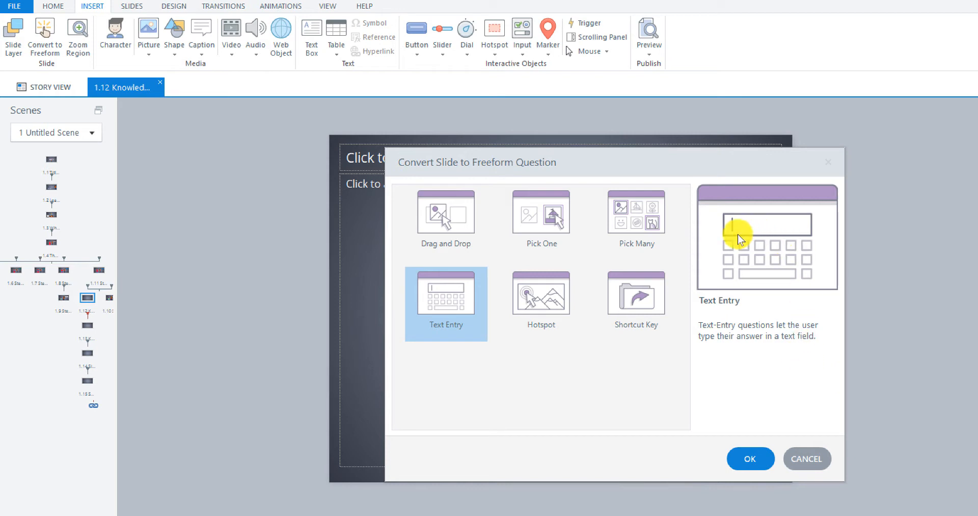
pyautogui.moveTo(541, 302)
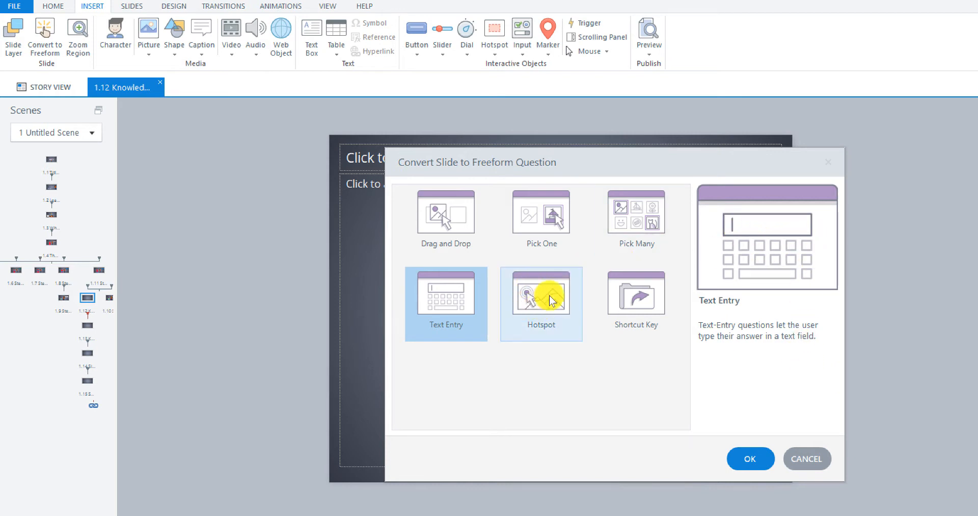
pyautogui.click(541, 303)
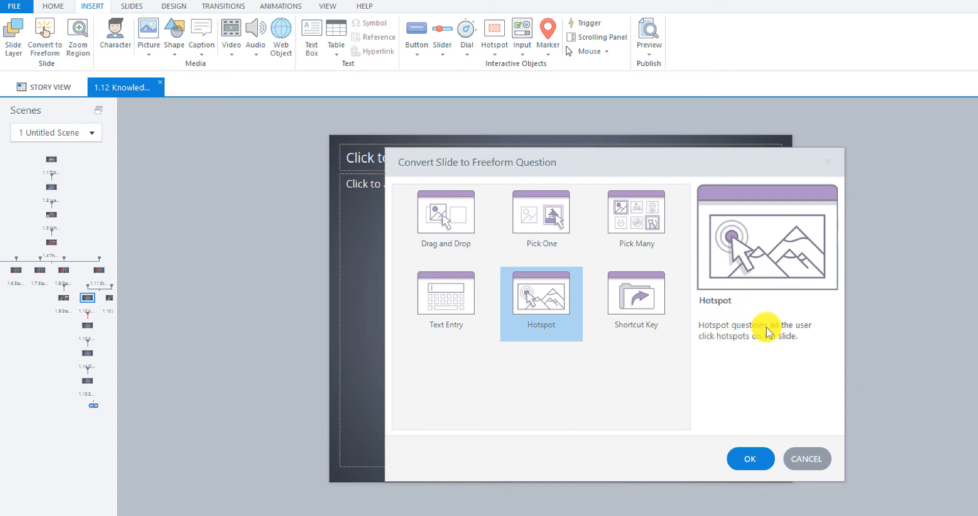
pyautogui.moveTo(717, 251)
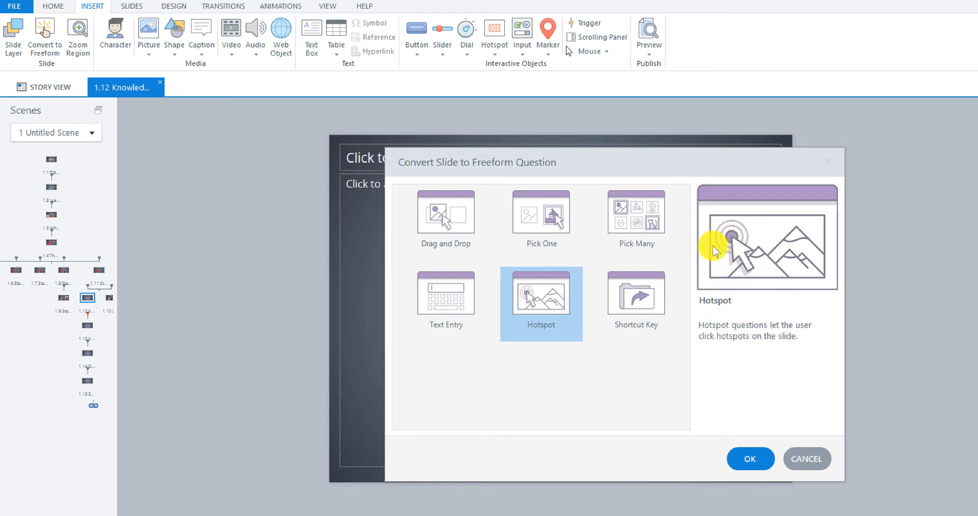
pyautogui.moveTo(729, 250)
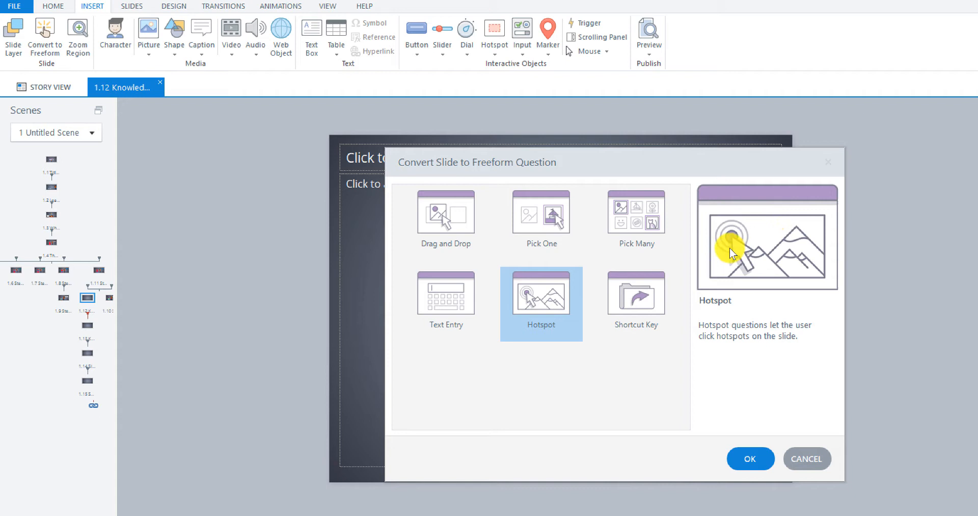
pyautogui.moveTo(773, 265)
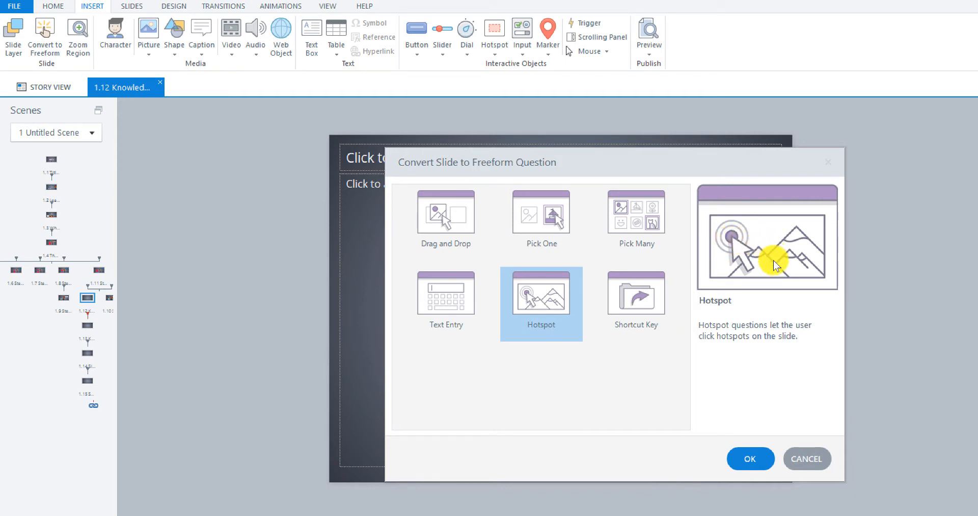
pyautogui.moveTo(802, 255)
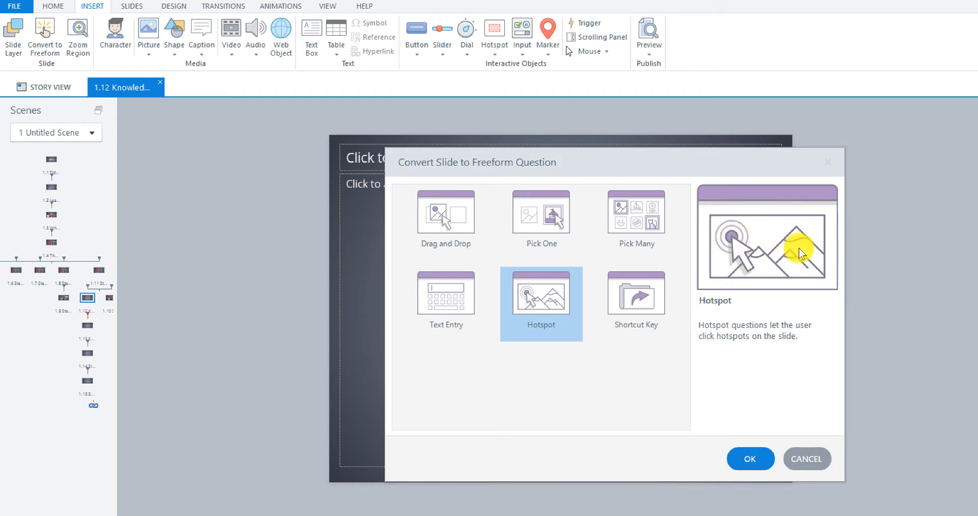
pyautogui.click(636, 303)
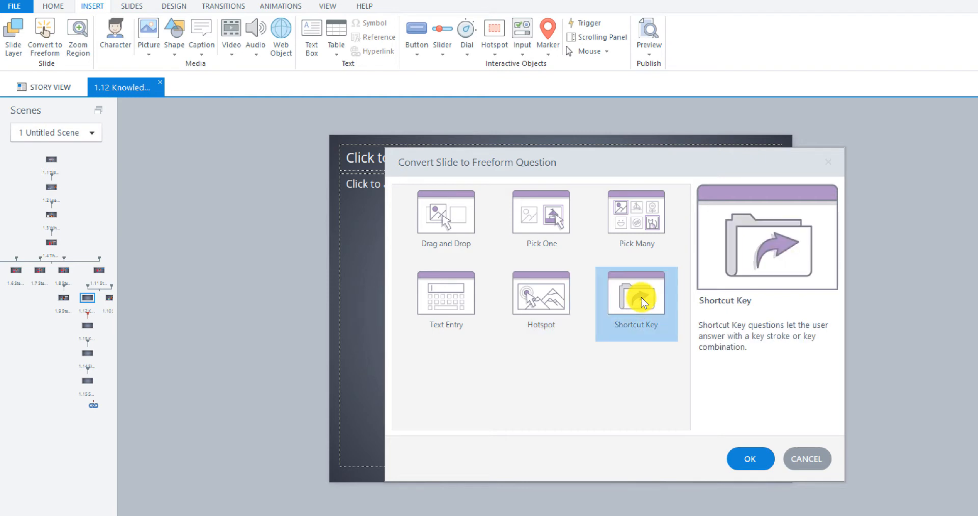
pyautogui.moveTo(787, 387)
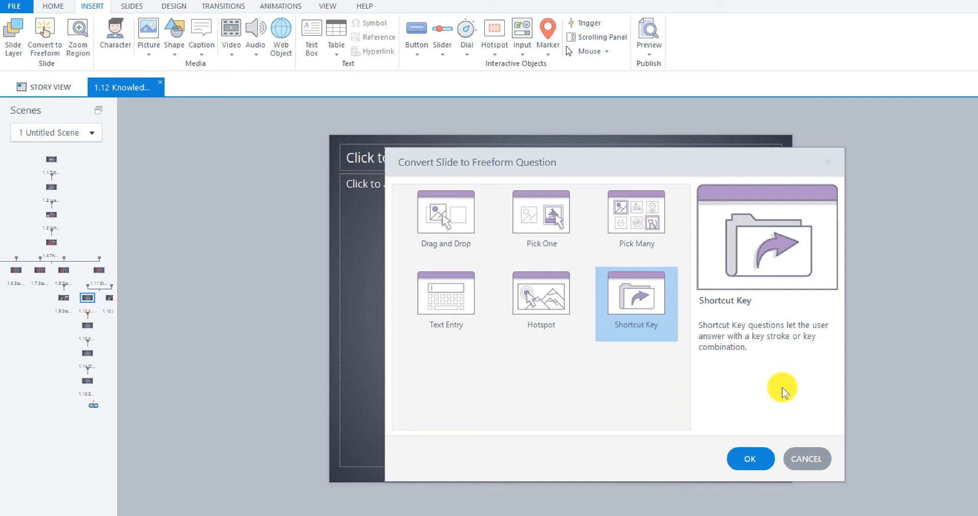
pyautogui.moveTo(523, 232)
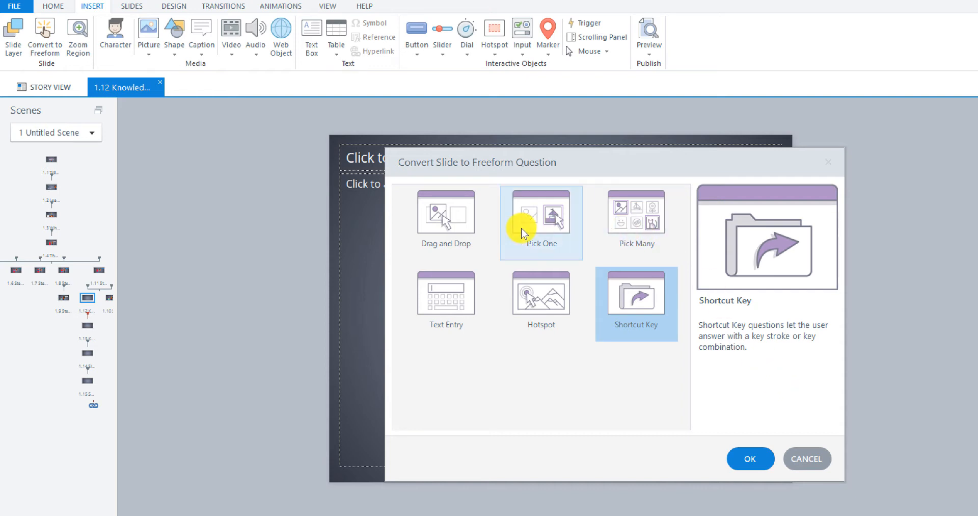
# Choose Drag and Drop and confirm converting the slide to that freeform question.
pyautogui.click(445, 215)
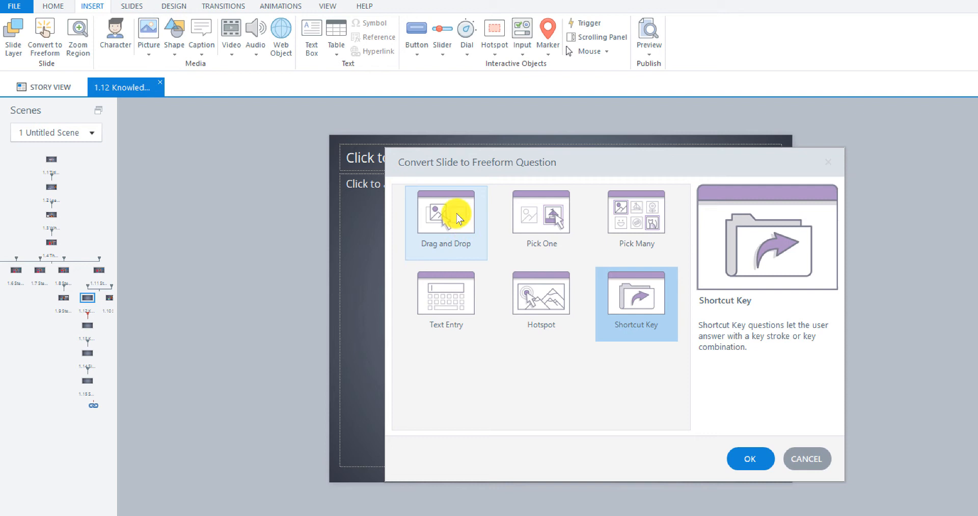
pyautogui.click(446, 221)
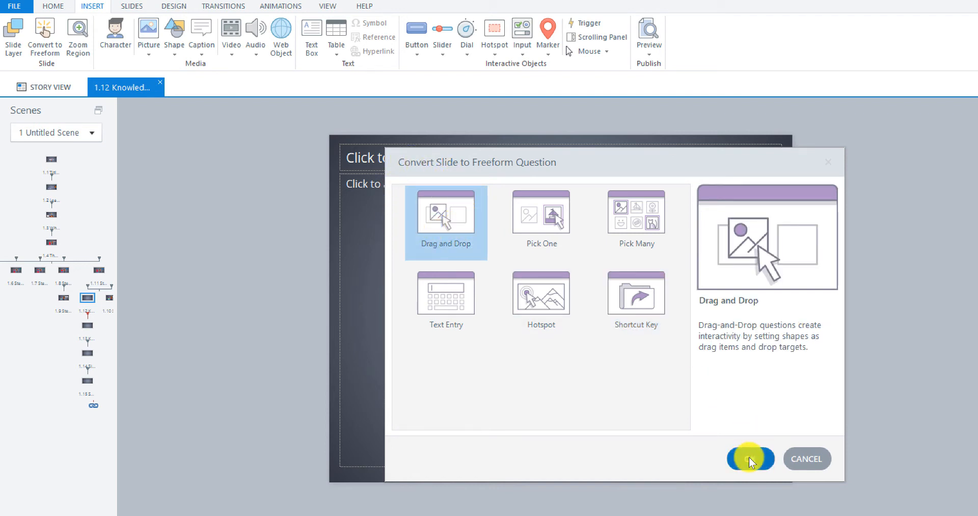
pyautogui.click(751, 458)
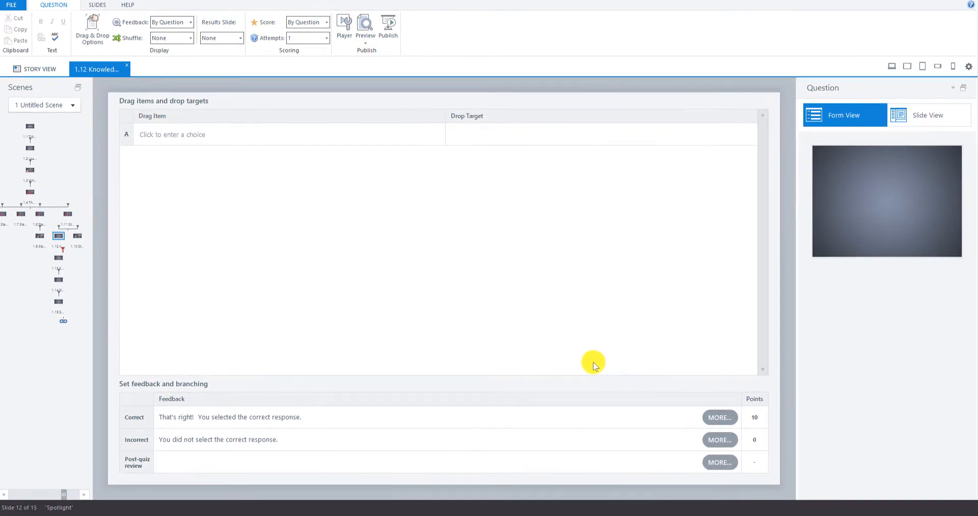
pyautogui.moveTo(193, 123)
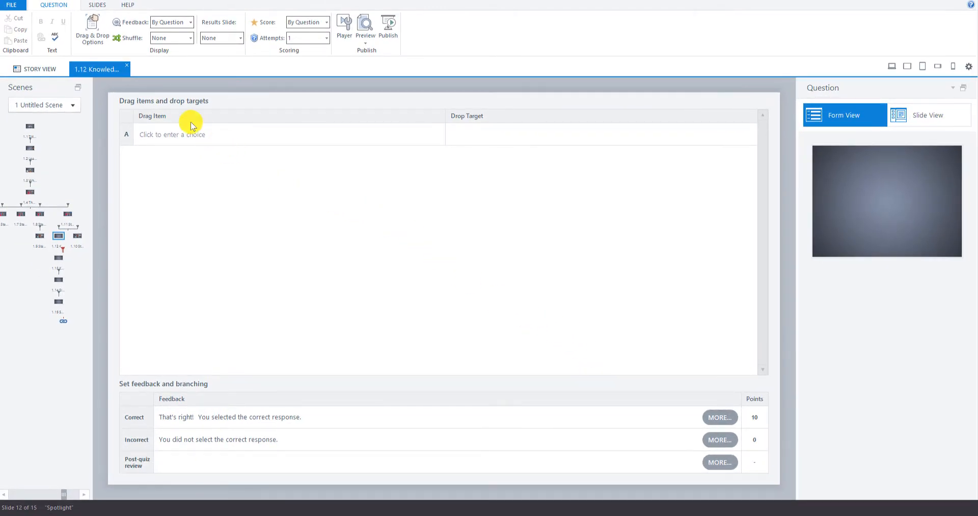
pyautogui.moveTo(651, 120)
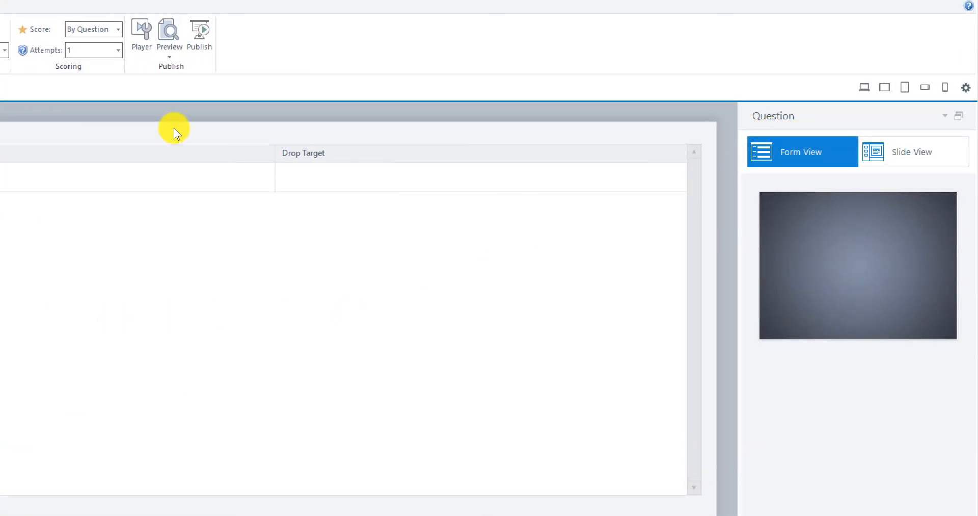
# Switch the question panel from Form View to Slide View.
pyautogui.click(911, 152)
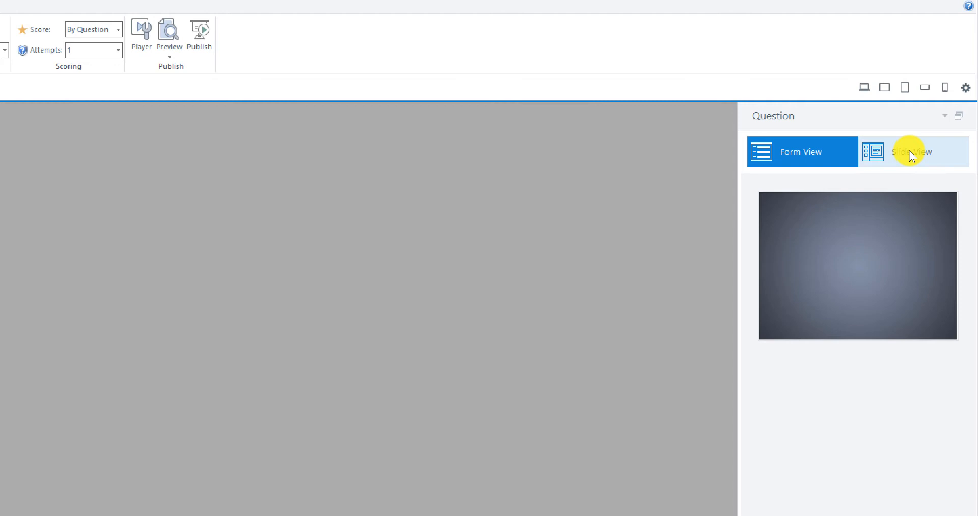
pyautogui.click(911, 152)
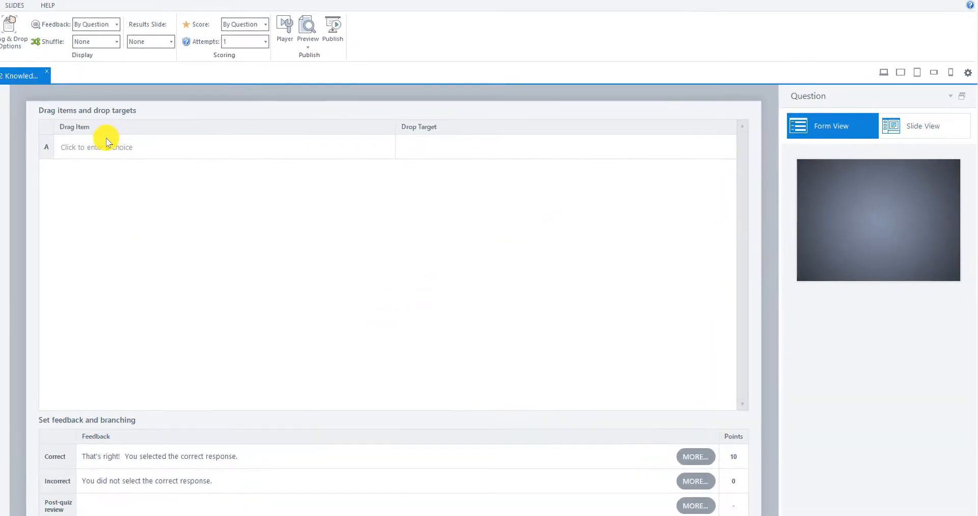
pyautogui.moveTo(412, 132)
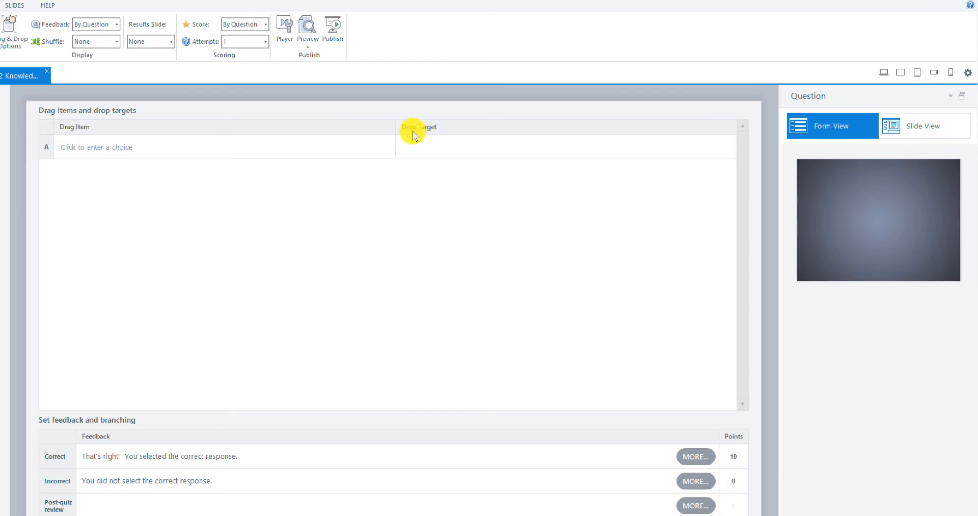
pyautogui.moveTo(567, 163)
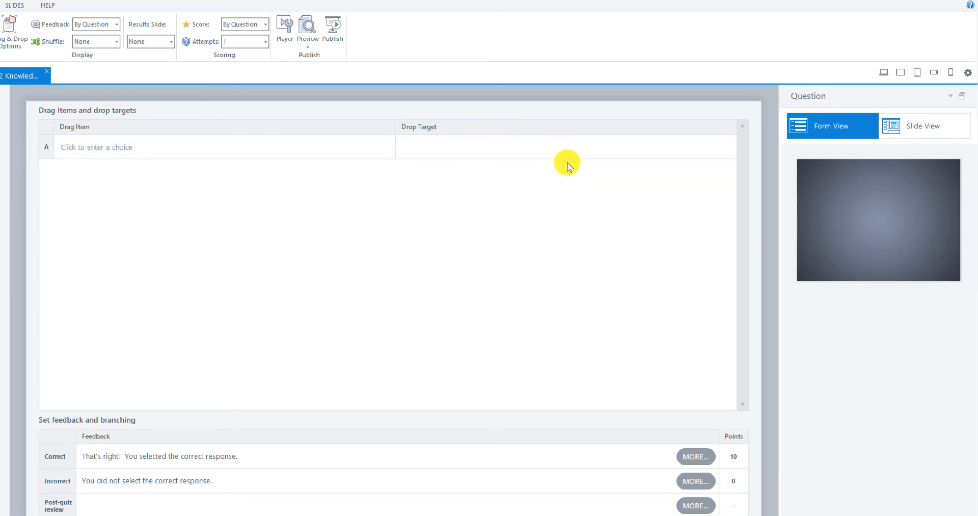
pyautogui.moveTo(493, 170)
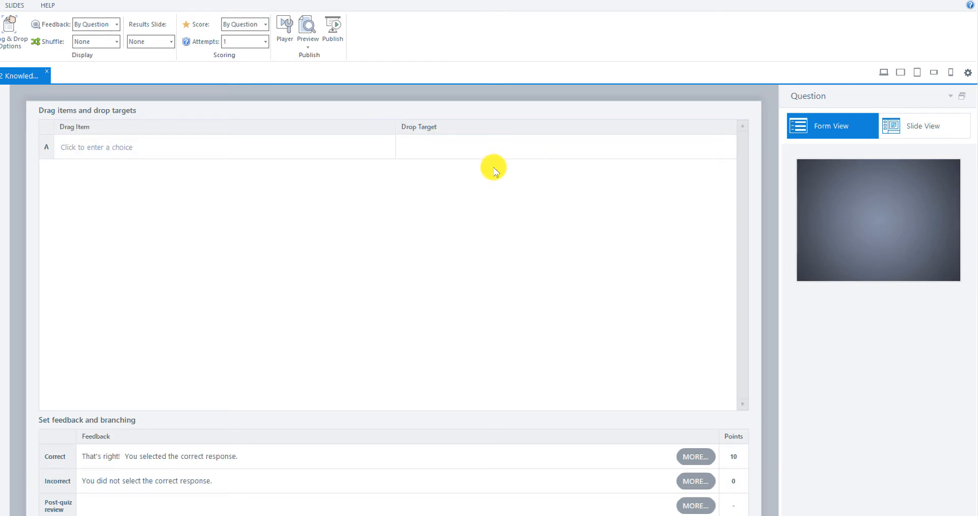
pyautogui.click(924, 126)
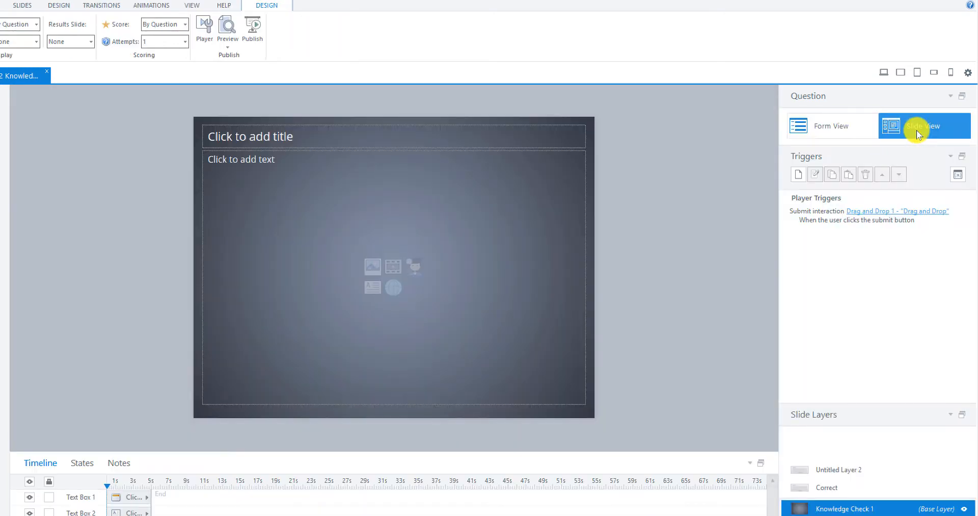
pyautogui.moveTo(373, 284)
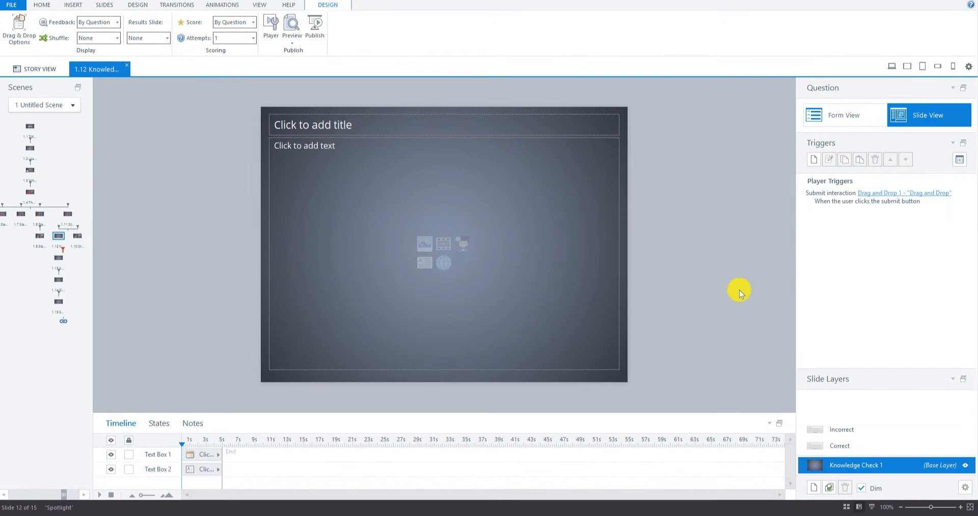
pyautogui.moveTo(580, 207)
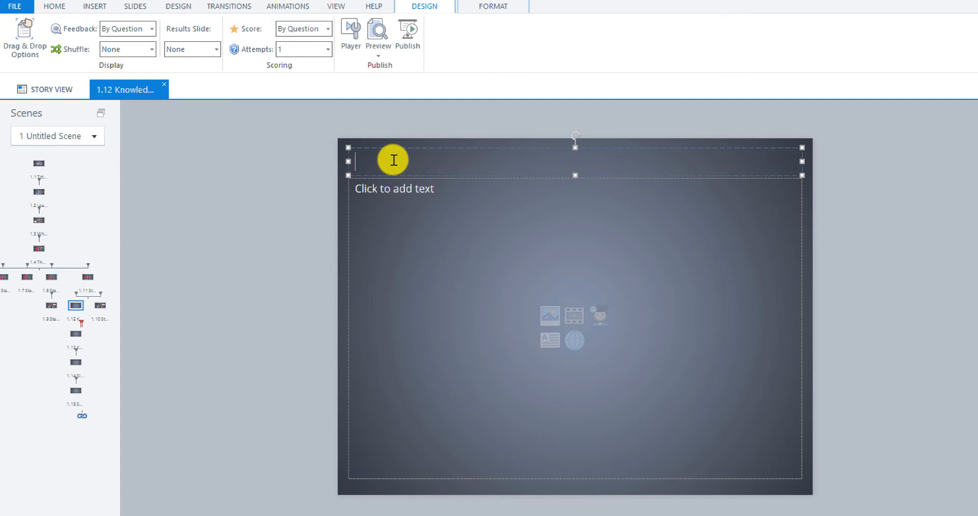
# Title the slide 'Knowledge Check 1' in blue #2F93EB and remove the empty body placeholder.
pyautogui.write('Knowledge Check 1')
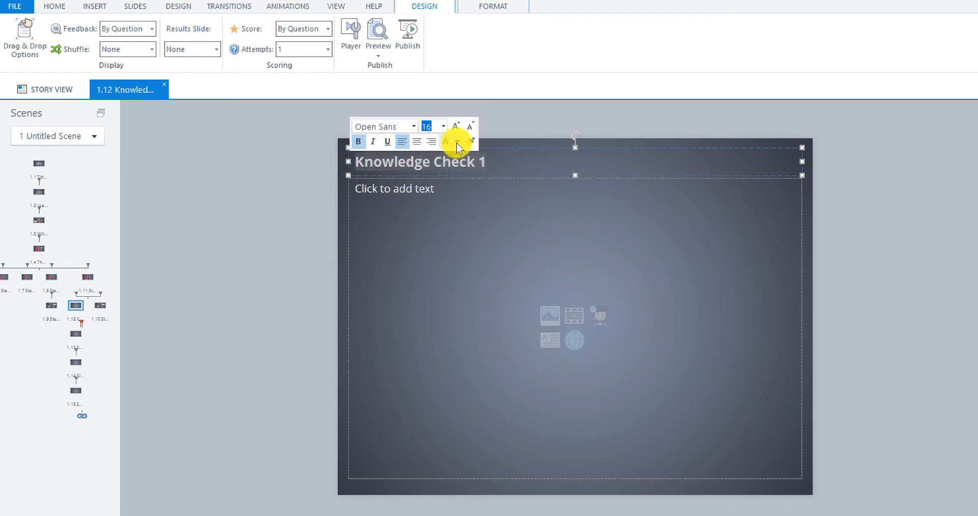
pyautogui.click(454, 140)
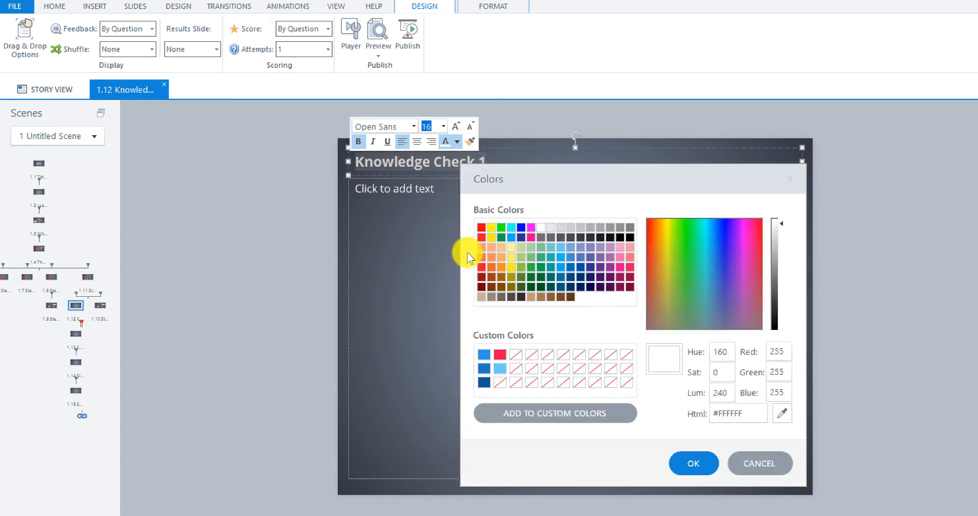
pyautogui.click(718, 240)
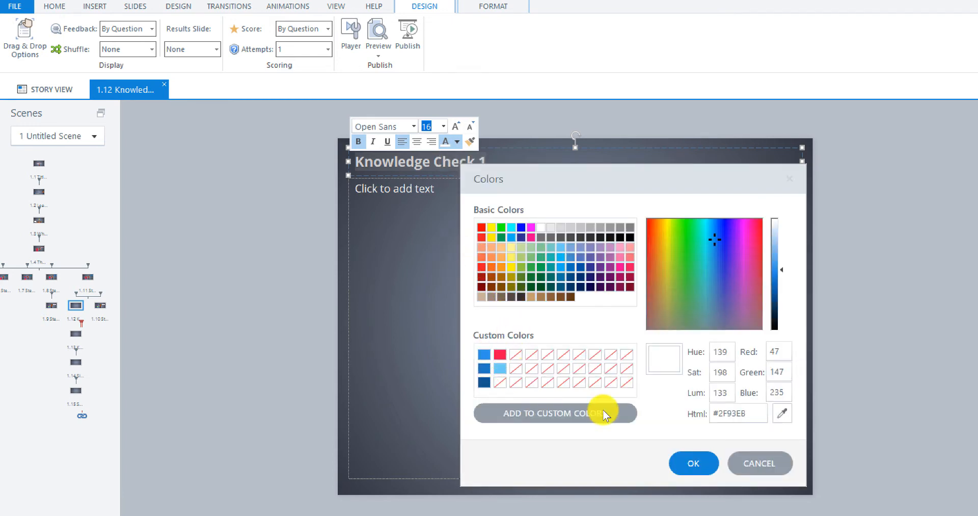
pyautogui.click(693, 462)
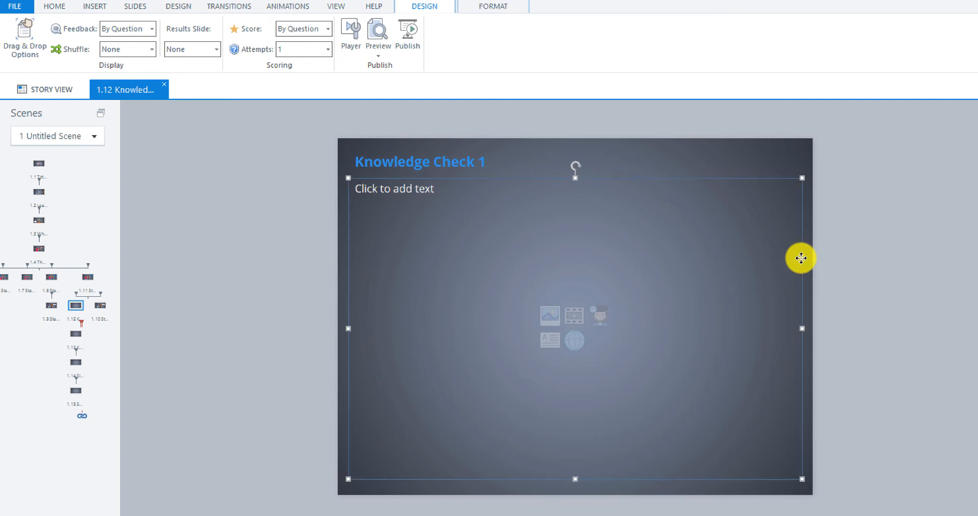
pyautogui.click(532, 256)
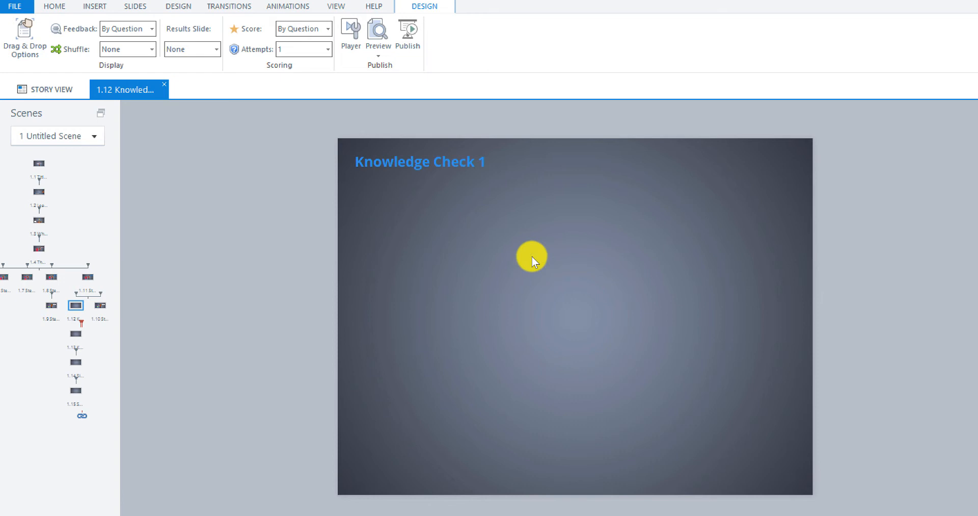
pyautogui.moveTo(485, 241)
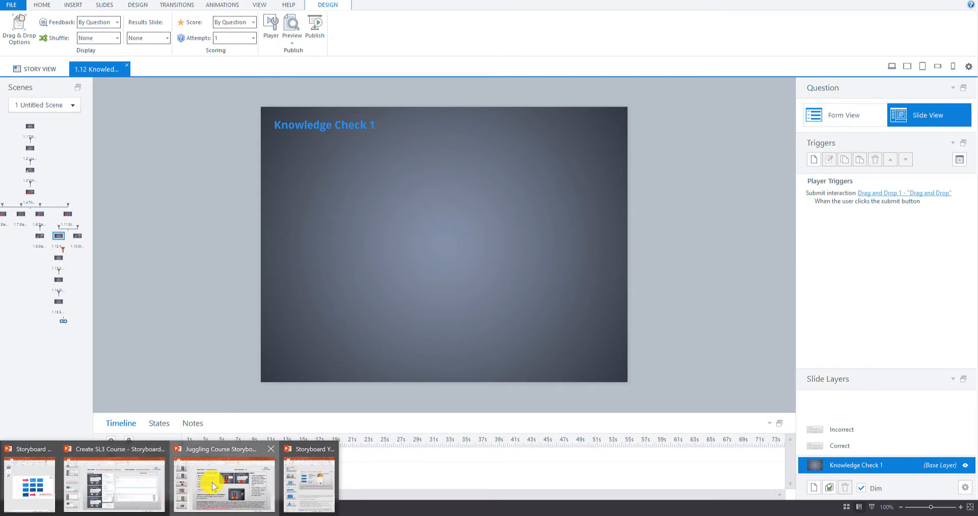
# Switch to the Juggling Course Storyboard and copy the Knowledge Check 1 base-layer sentence.
pyautogui.click(223, 484)
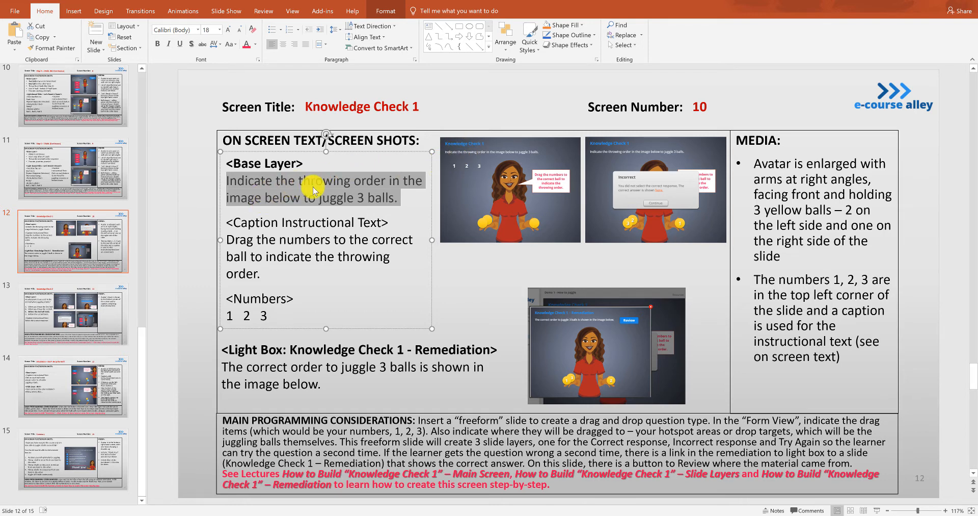
pyautogui.moveTo(287, 207)
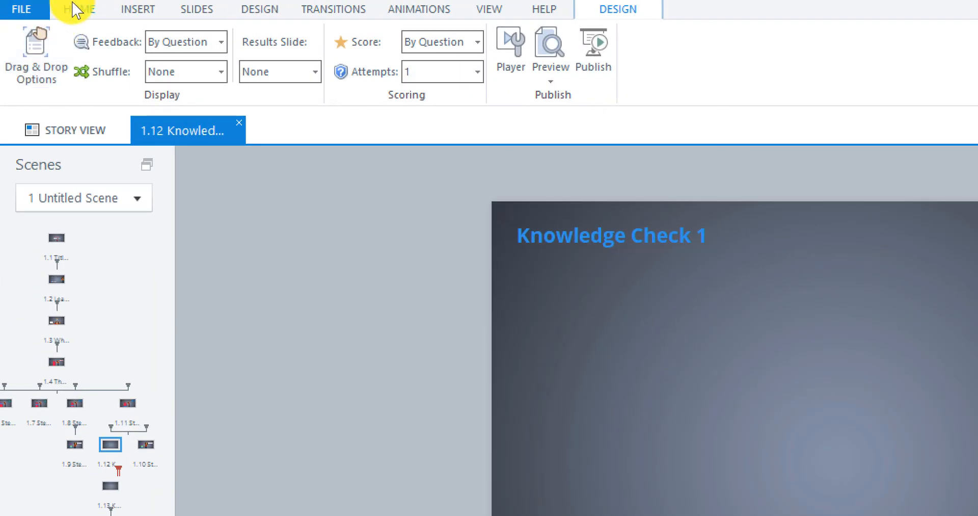
# Paste 'Indicate the throwing order in the image below to juggle 3 balls.' beneath the title.
pyautogui.click(78, 9)
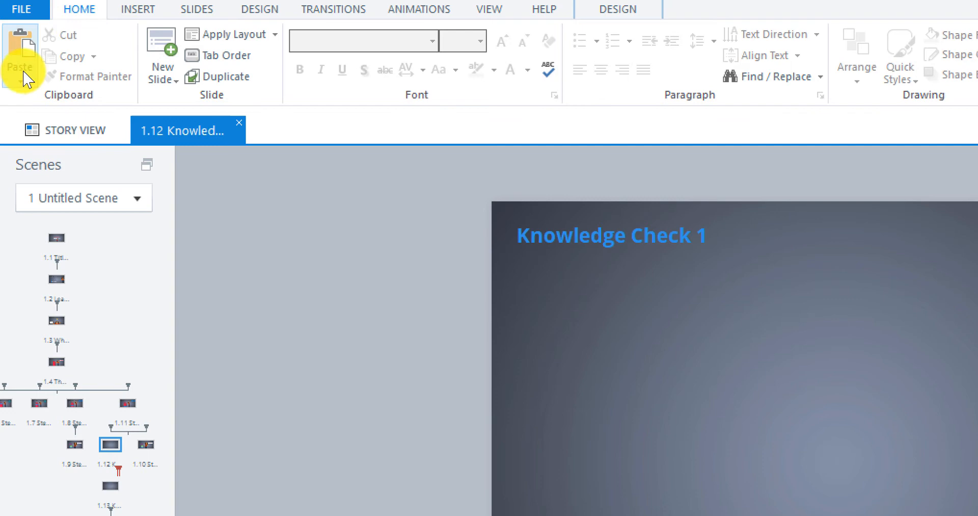
pyautogui.moveTo(87, 129)
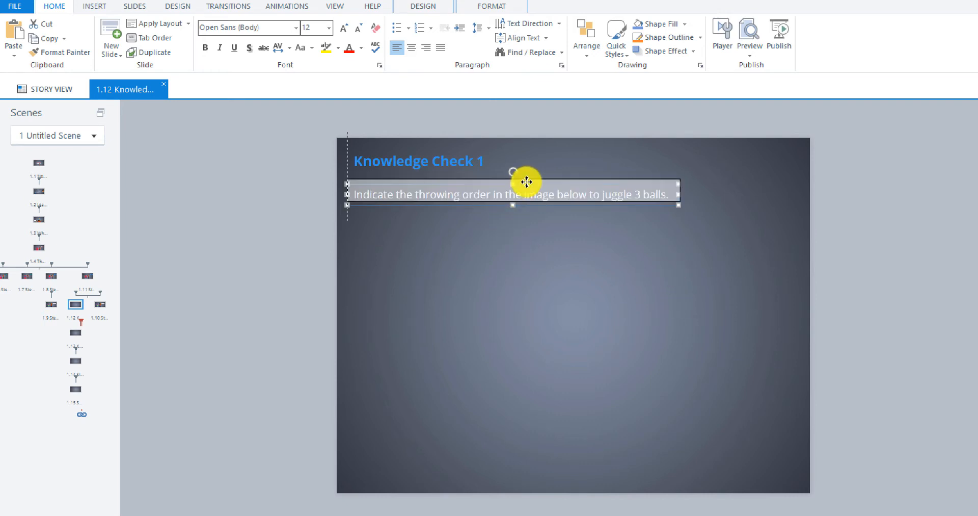
pyautogui.click(499, 228)
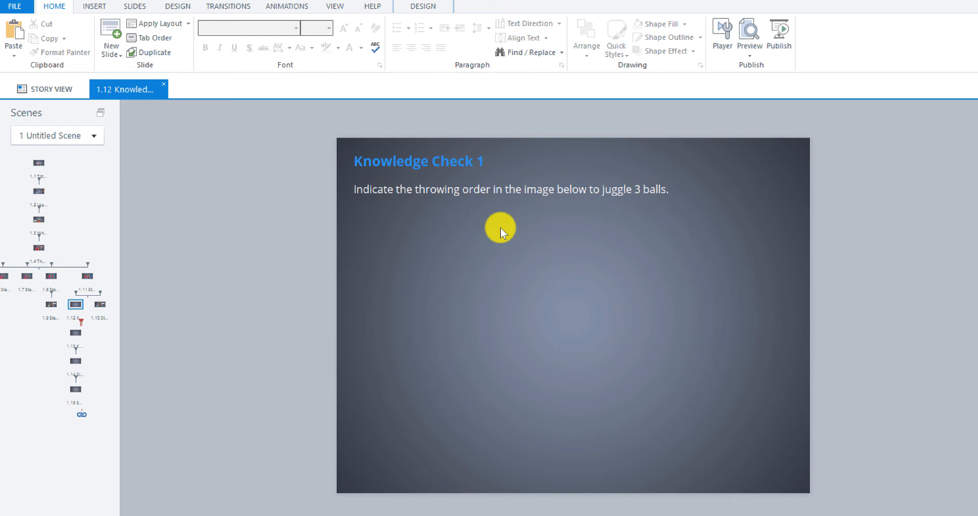
pyautogui.moveTo(535, 236)
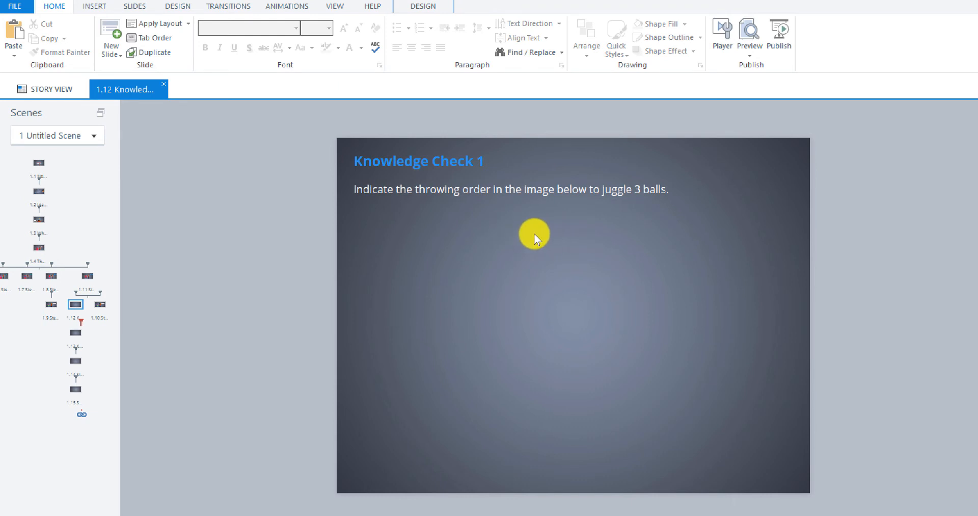
pyautogui.moveTo(537, 235)
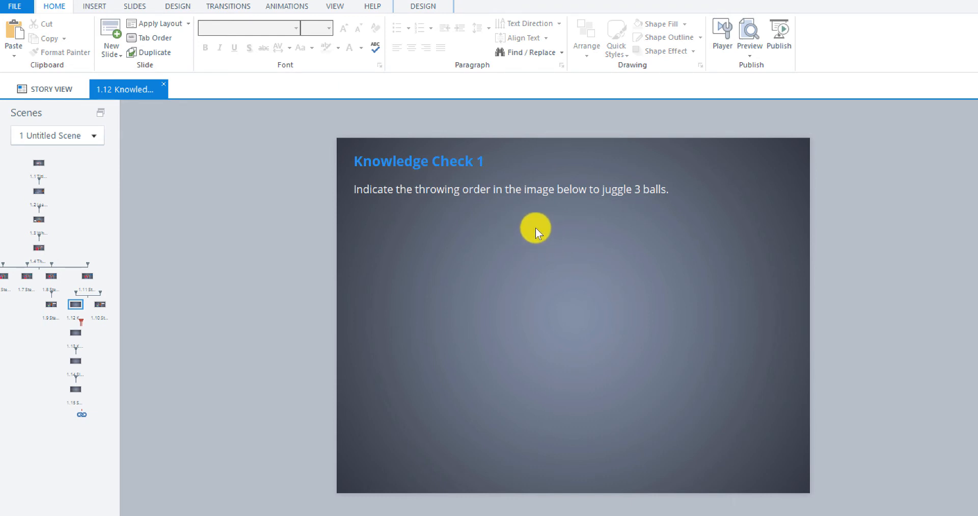
pyautogui.moveTo(564, 224)
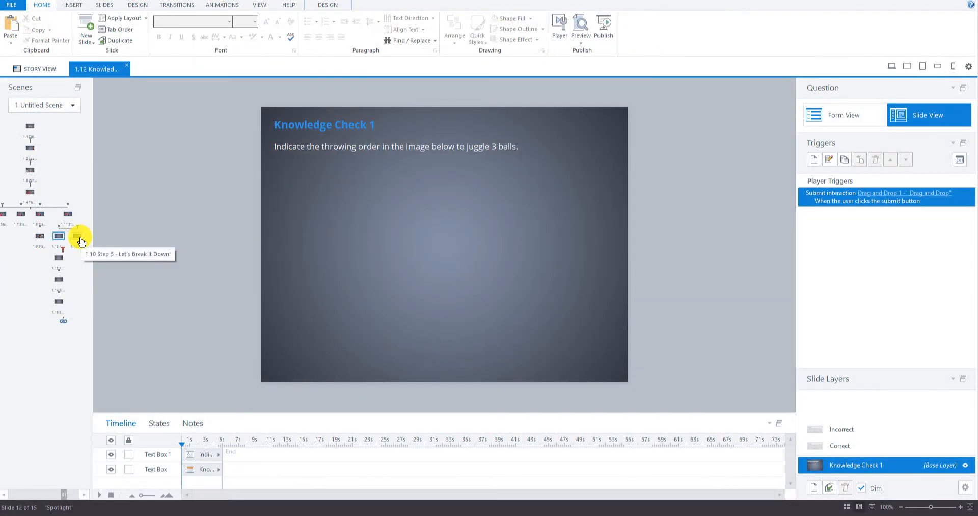
# Copy the Carmen character from the Step 5 slide's base layer onto Knowledge Check 1.
pyautogui.click(58, 235)
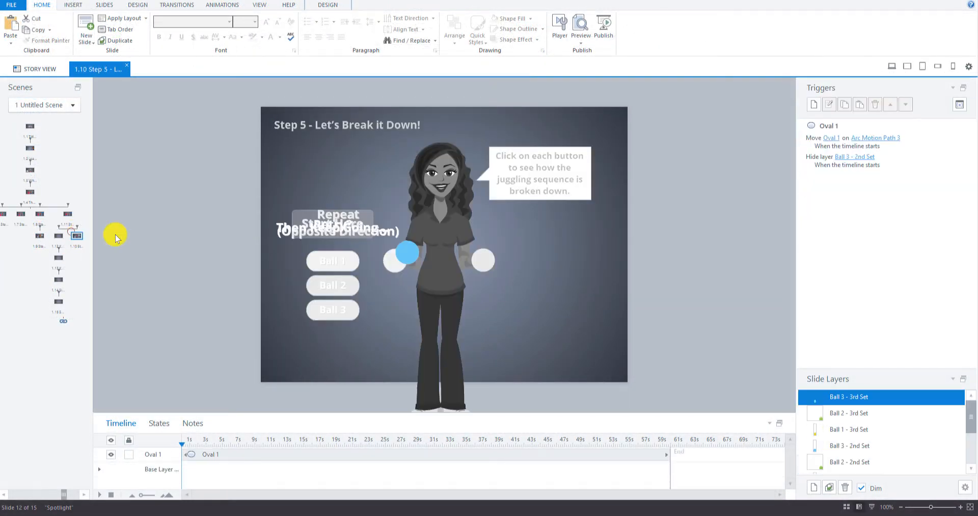
pyautogui.scroll(-3)
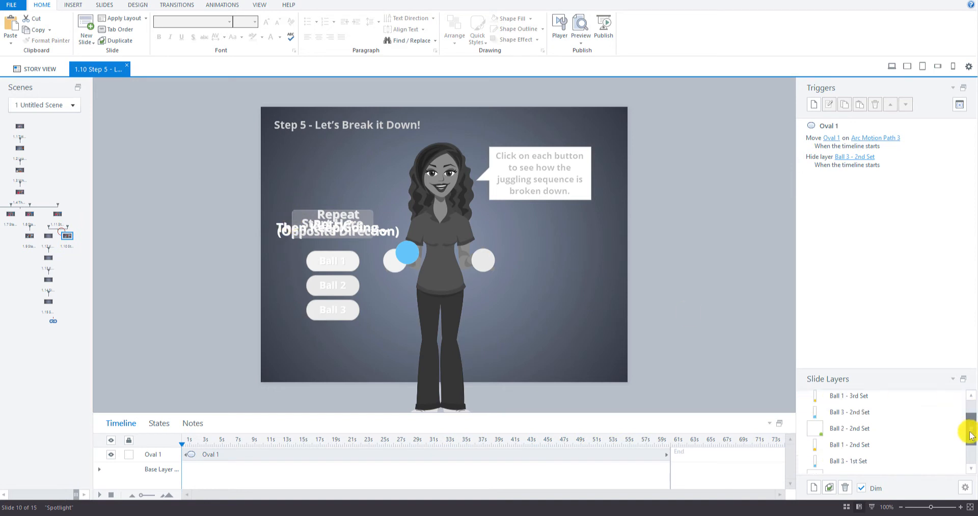
pyautogui.click(873, 464)
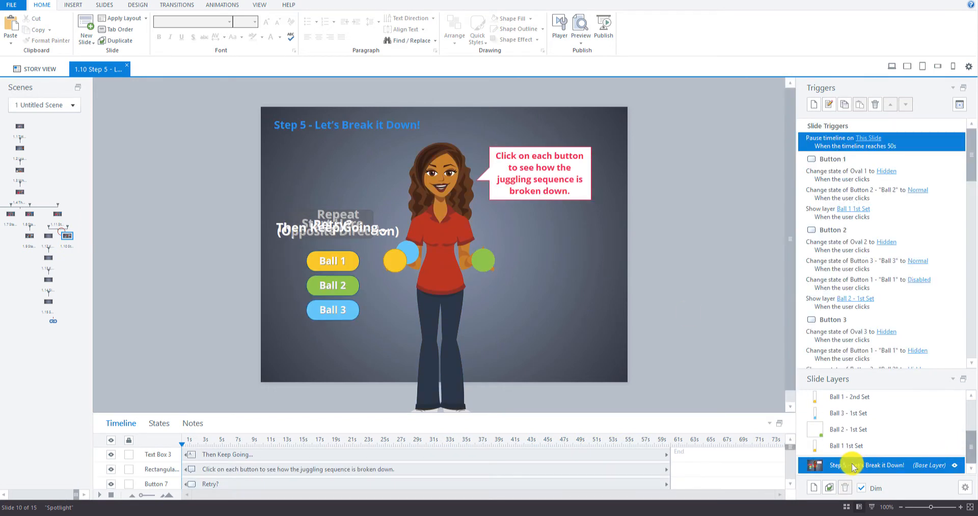
pyautogui.click(440, 218)
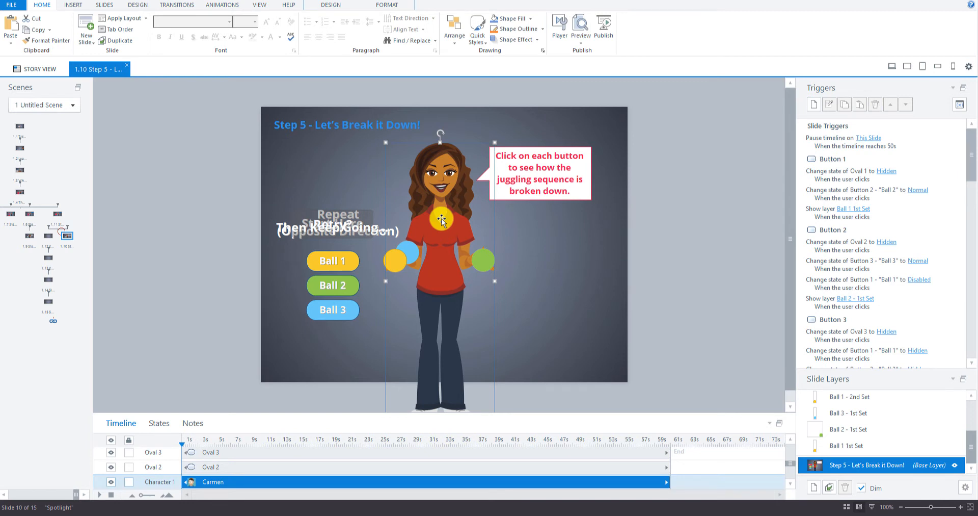
pyautogui.moveTo(43, 240)
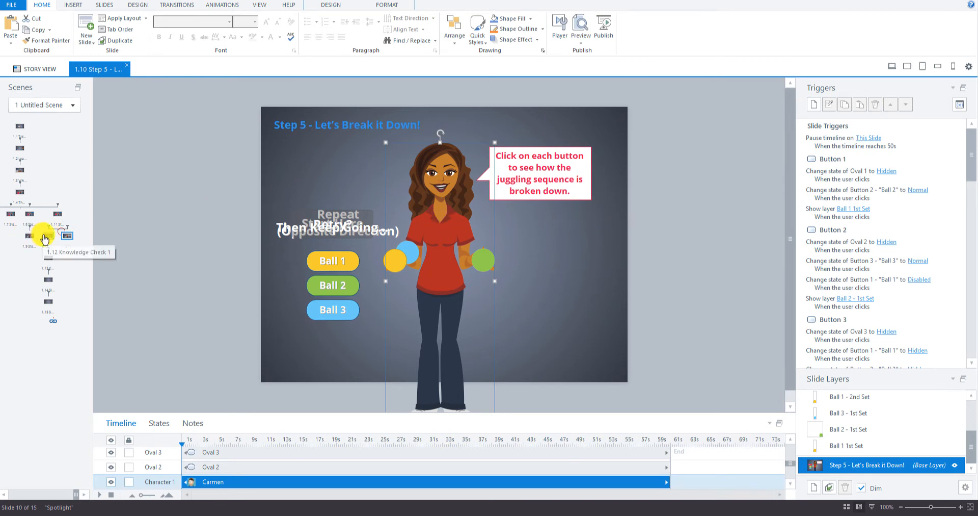
pyautogui.click(57, 234)
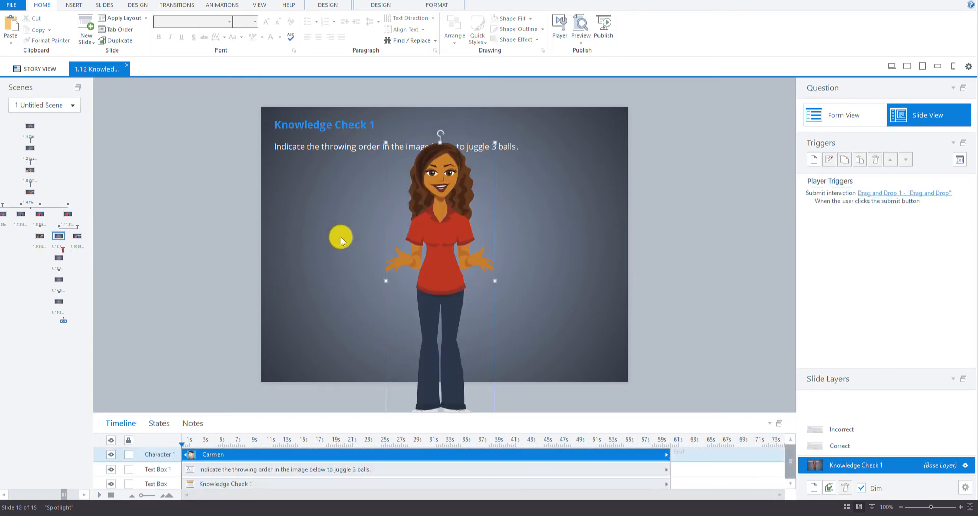
pyautogui.moveTo(340, 237); pyautogui.dragTo(437, 217)
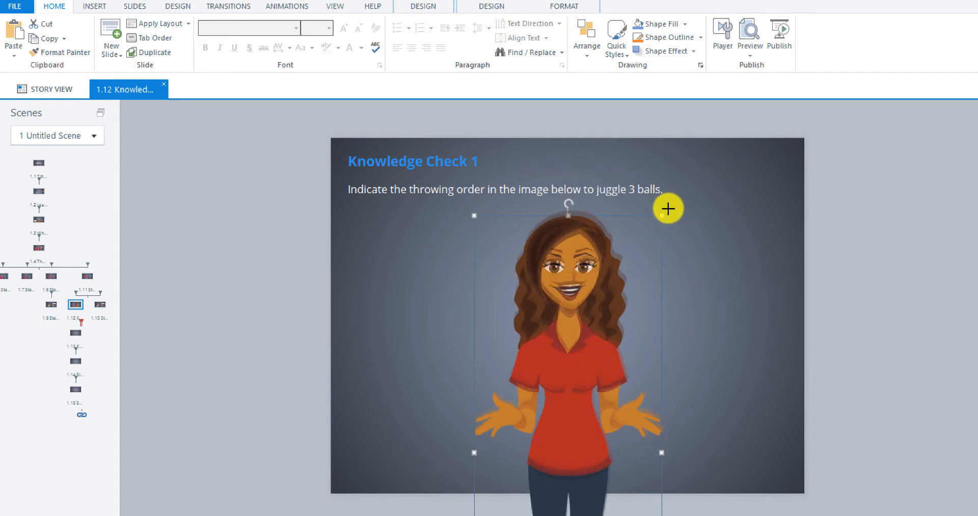
pyautogui.moveTo(668, 209); pyautogui.dragTo(574, 311)
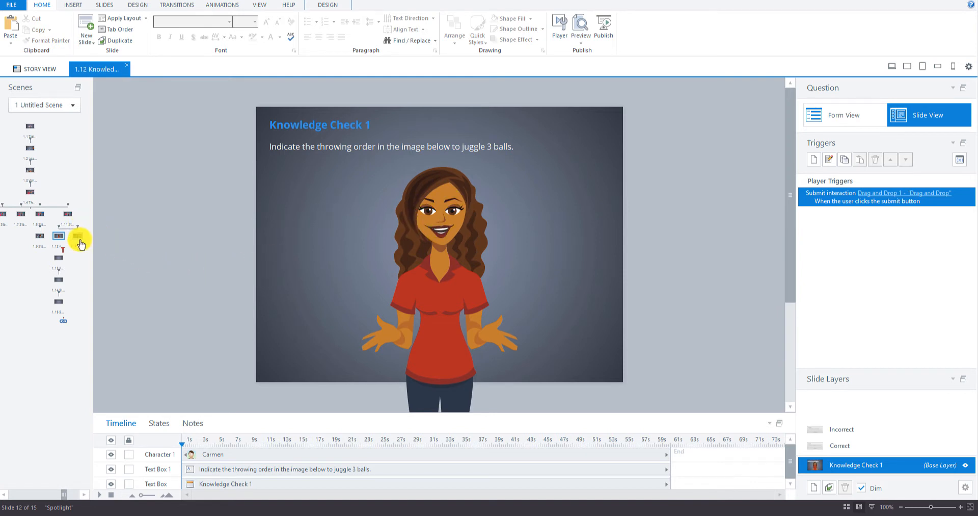
# Copy the yellow juggling ball from Step 5 and place it left of Carmen on Knowledge Check 1.
pyautogui.click(62, 235)
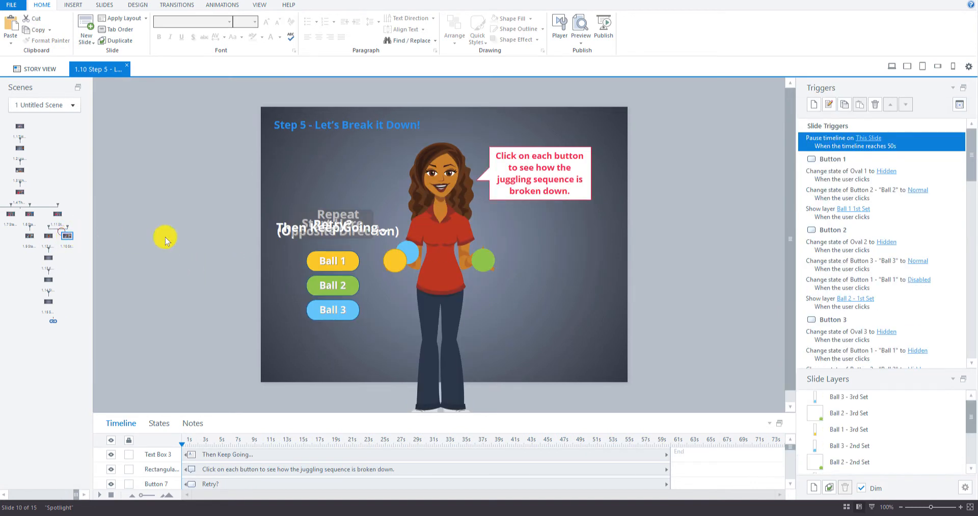
pyautogui.click(394, 262)
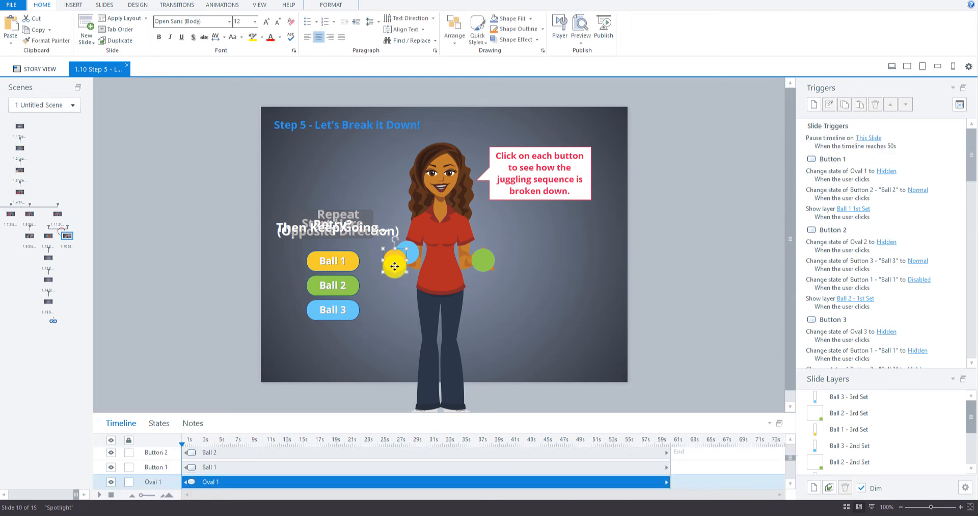
pyautogui.click(49, 236)
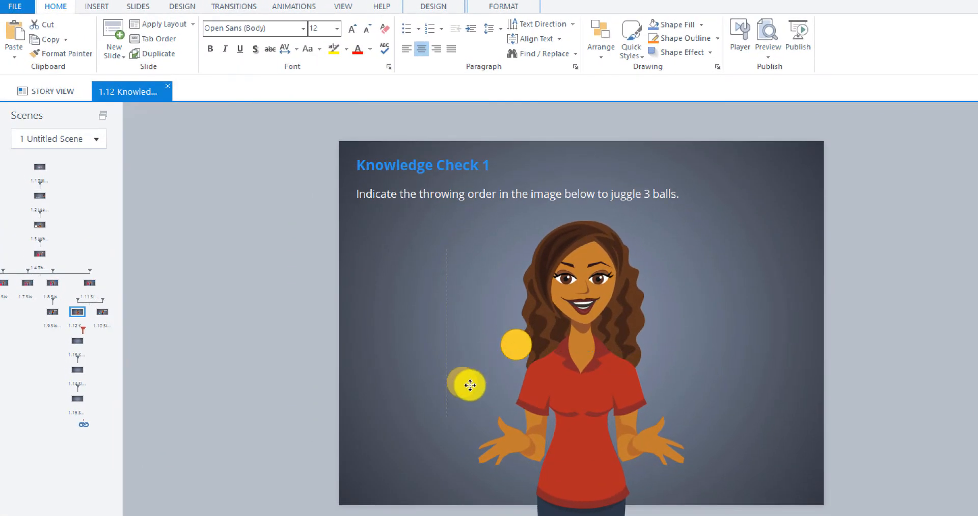
pyautogui.click(466, 385)
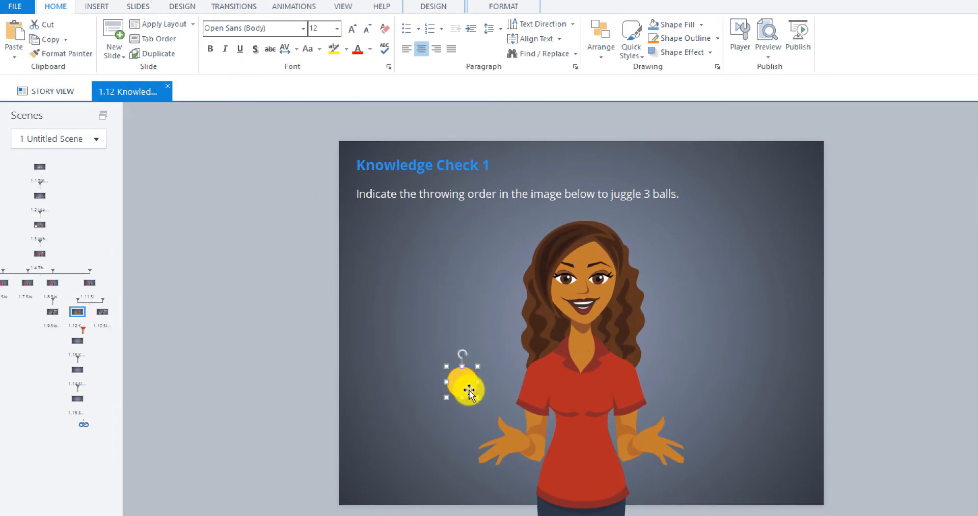
# Resize the yellow ball to 52 by 52 pixels via Size and Position.
pyautogui.rightClick(464, 392)
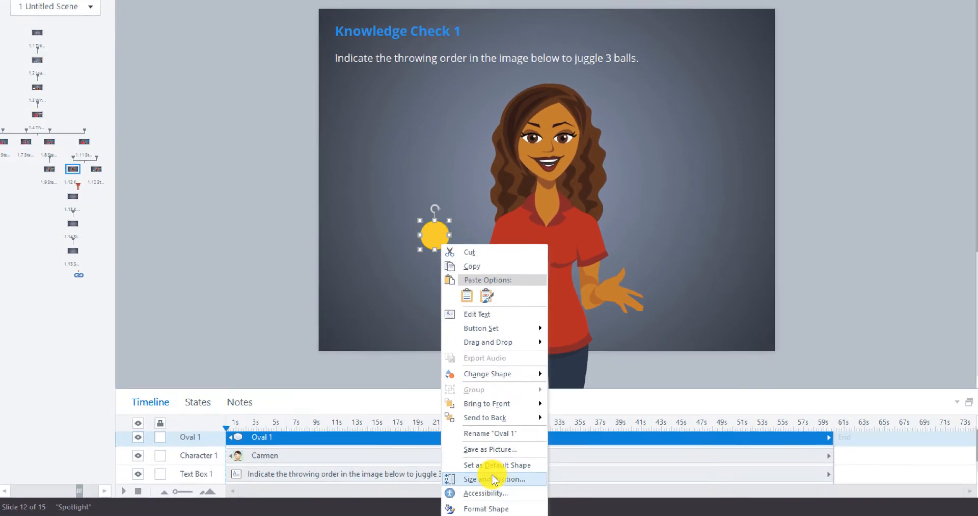
pyautogui.click(493, 479)
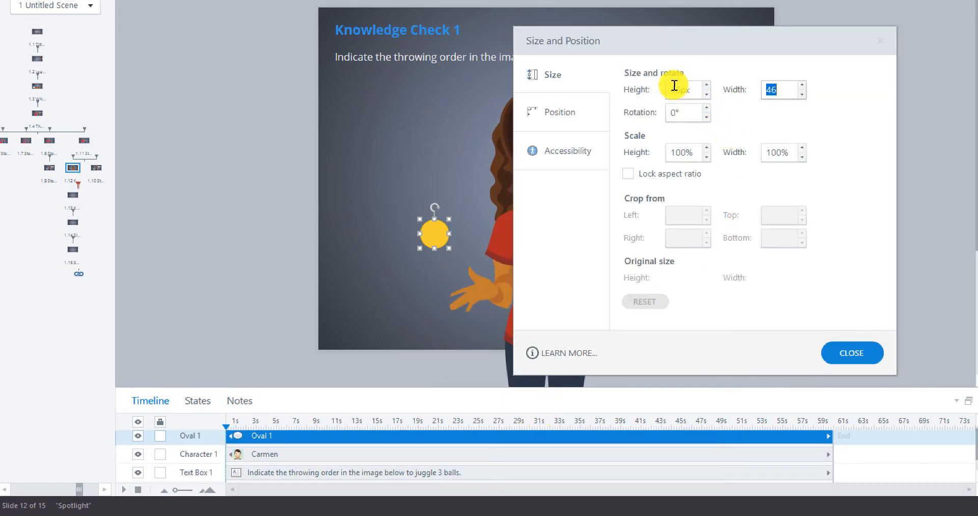
pyautogui.click(682, 89)
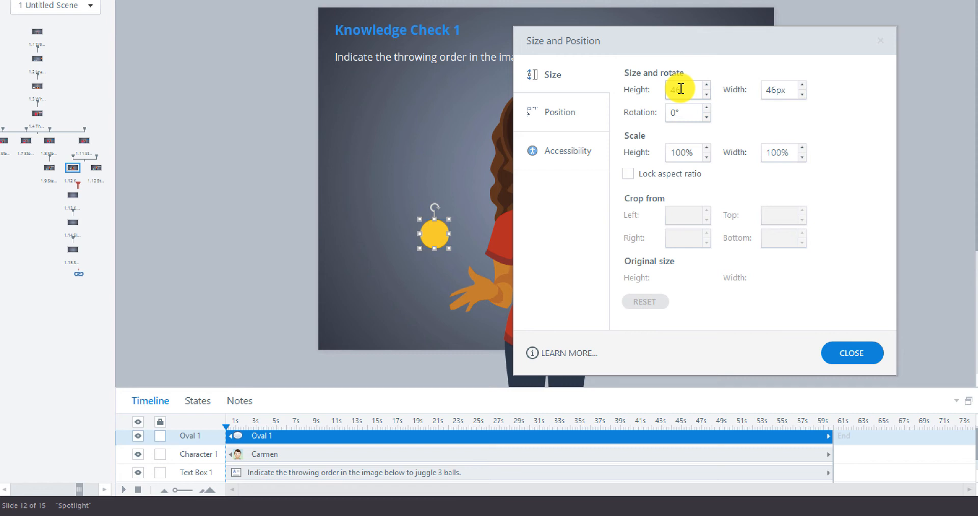
pyautogui.click(779, 89)
pyautogui.write('52')
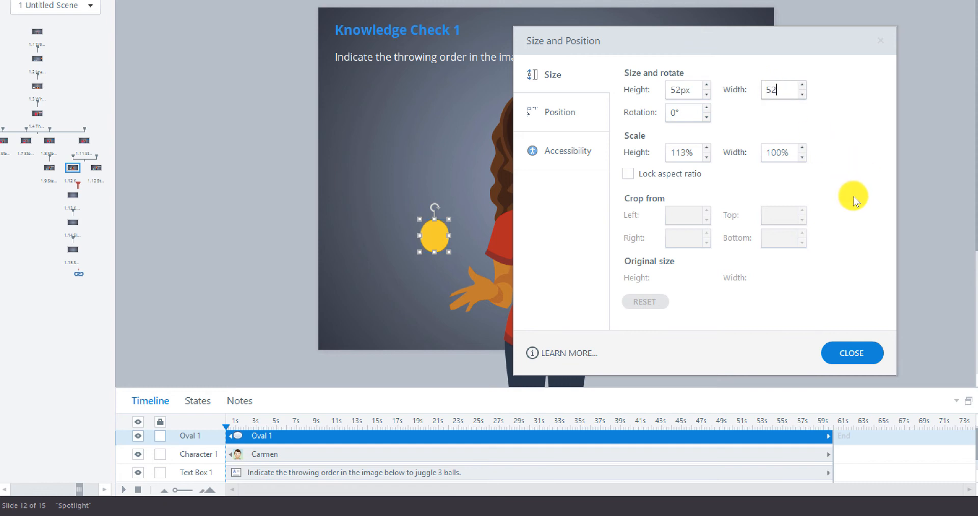
pyautogui.click(851, 353)
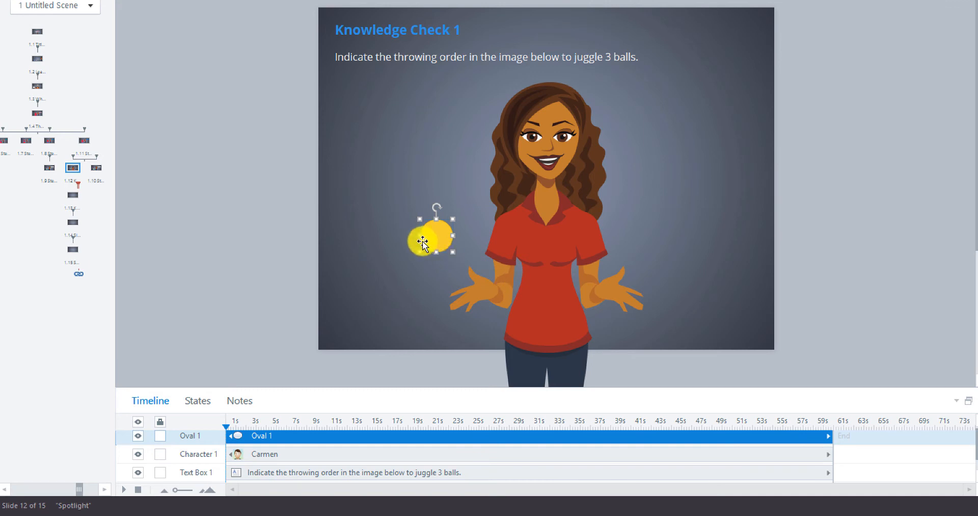
# Set the yellow ball in Carmen's left-side hand and duplicate it.
pyautogui.moveTo(429, 240); pyautogui.dragTo(452, 297)
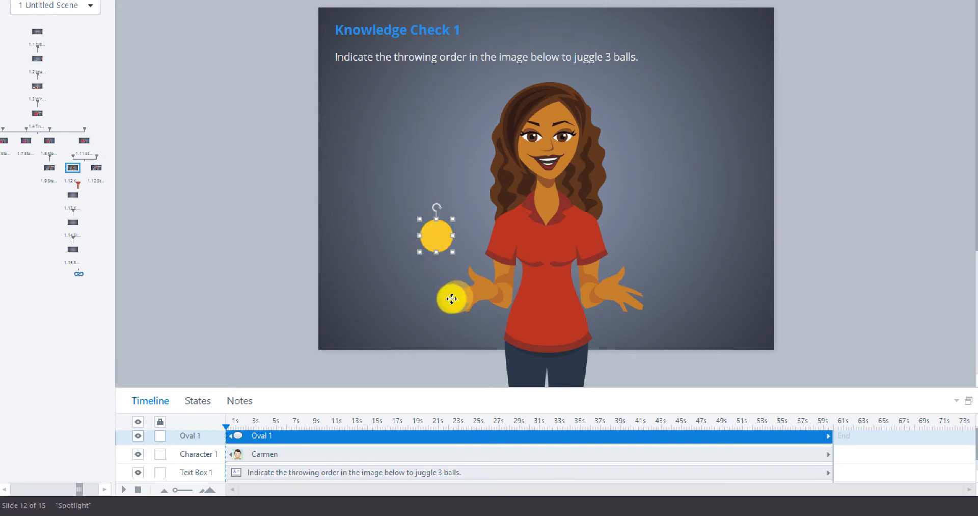
pyautogui.moveTo(437, 234); pyautogui.dragTo(456, 297)
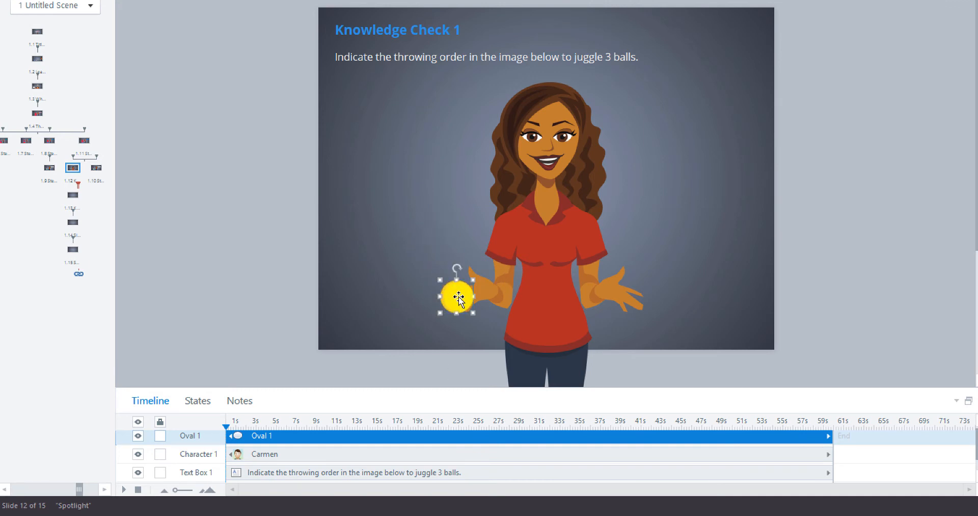
pyautogui.moveTo(457, 298); pyautogui.dragTo(476, 270)
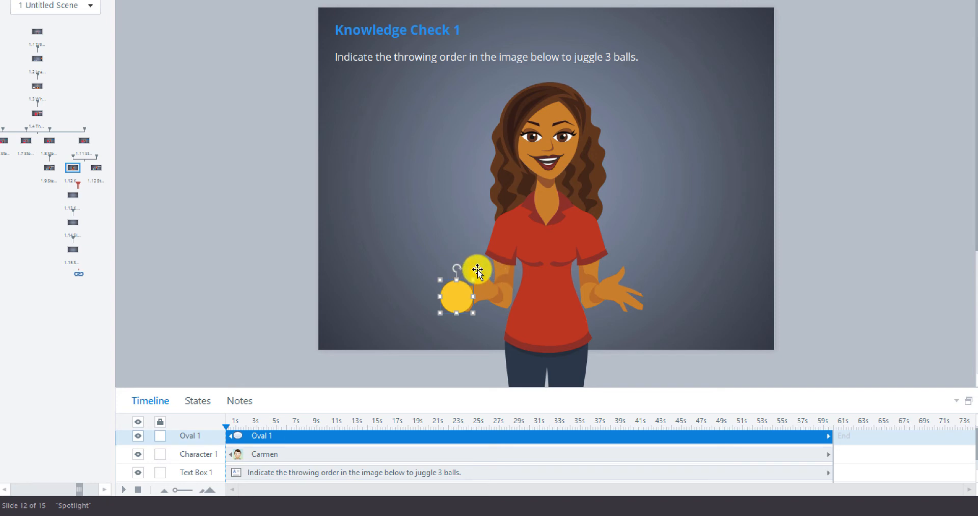
pyautogui.moveTo(476, 270); pyautogui.dragTo(668, 271)
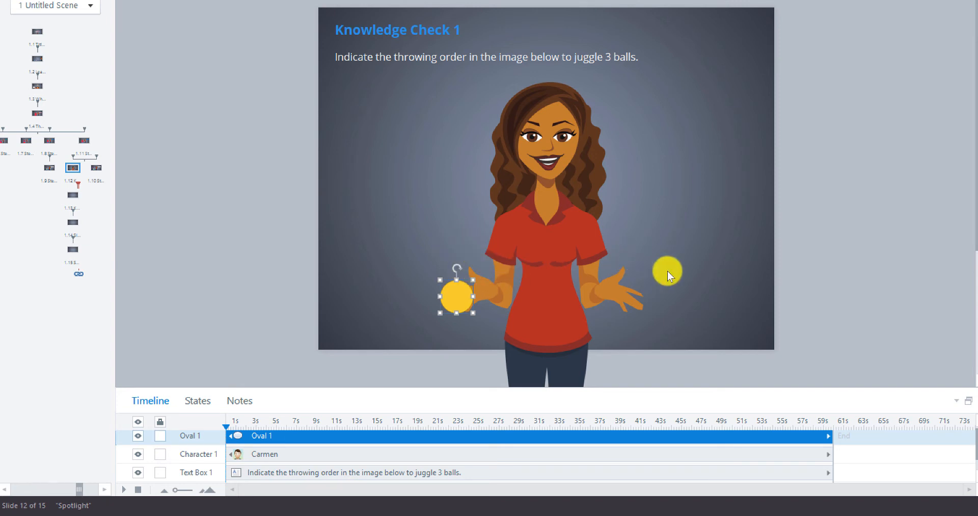
pyautogui.moveTo(668, 271); pyautogui.dragTo(510, 273)
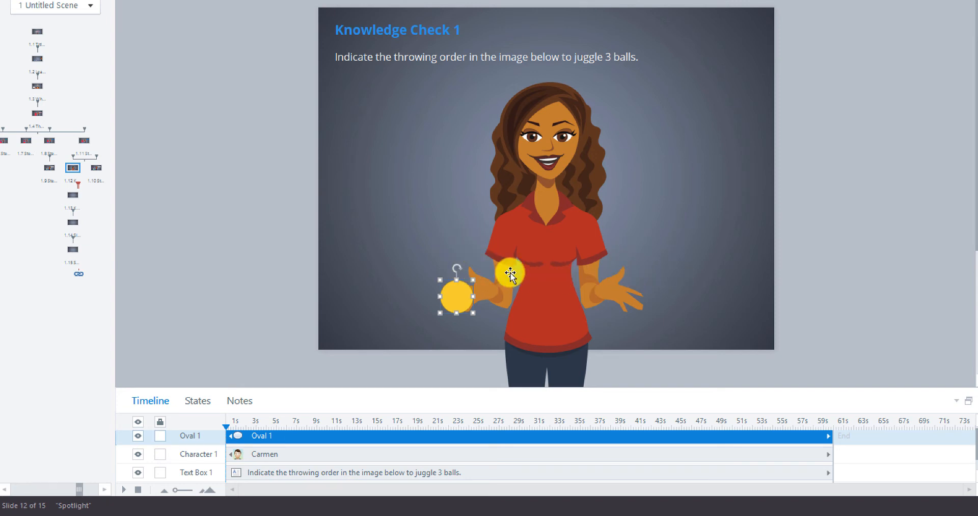
pyautogui.moveTo(511, 273); pyautogui.dragTo(704, 194)
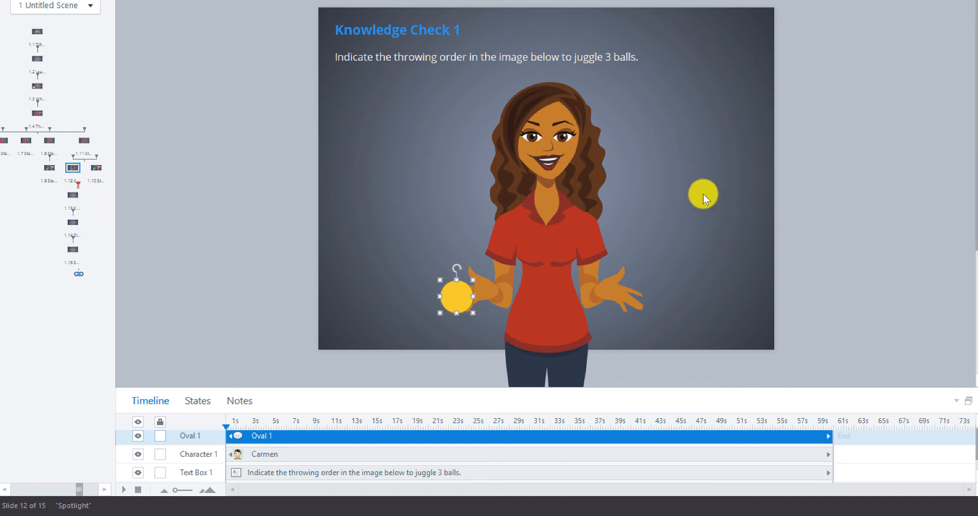
pyautogui.moveTo(704, 194); pyautogui.dragTo(613, 217)
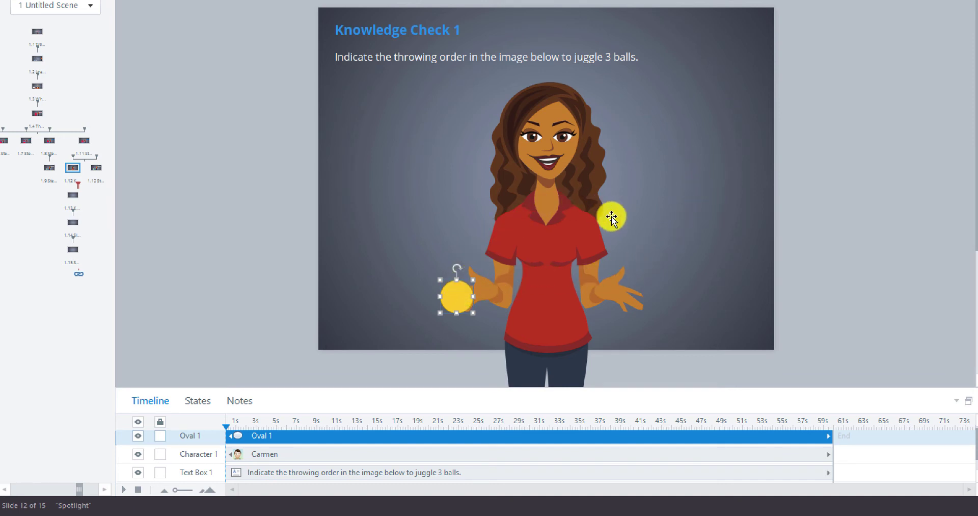
pyautogui.moveTo(613, 217); pyautogui.dragTo(643, 276)
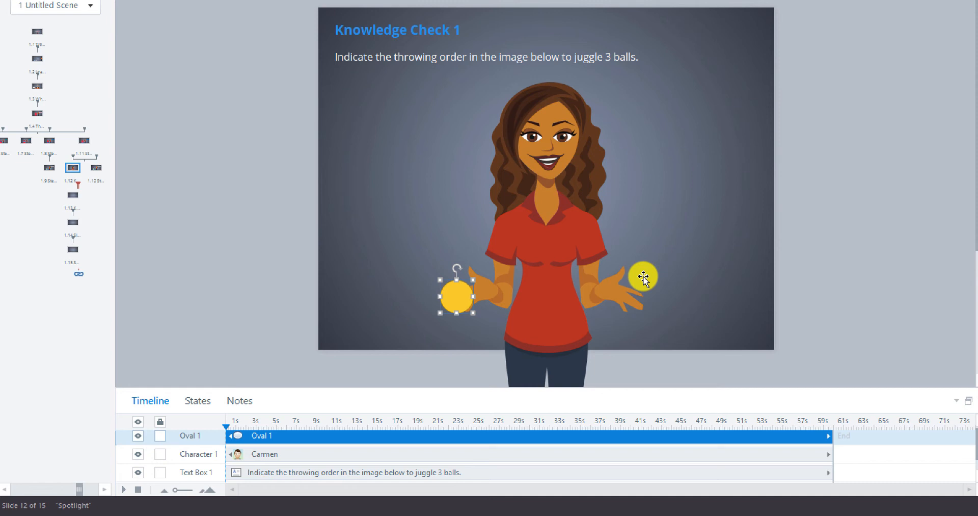
pyautogui.moveTo(644, 279); pyautogui.dragTo(646, 261)
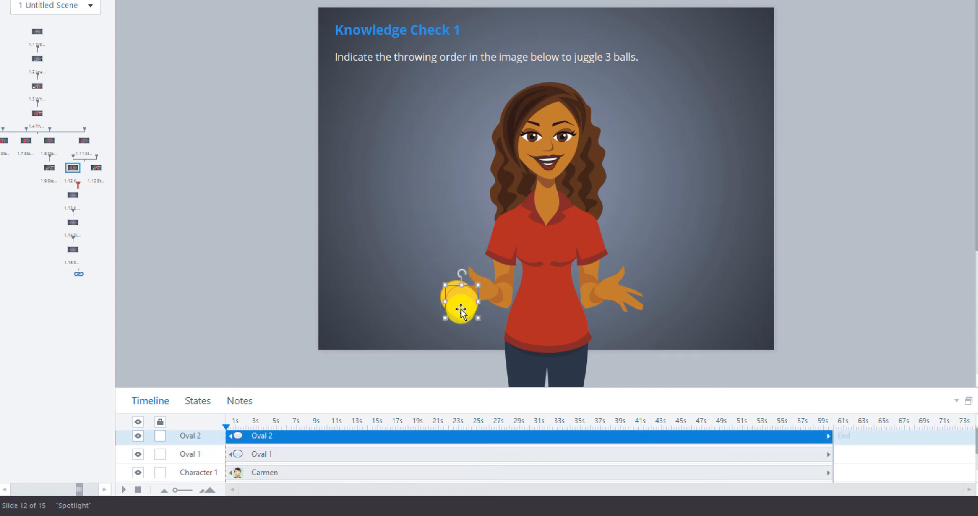
# Place a second ball in the right-side hand and a third above the left-side hand.
pyautogui.moveTo(458, 300); pyautogui.dragTo(620, 301)
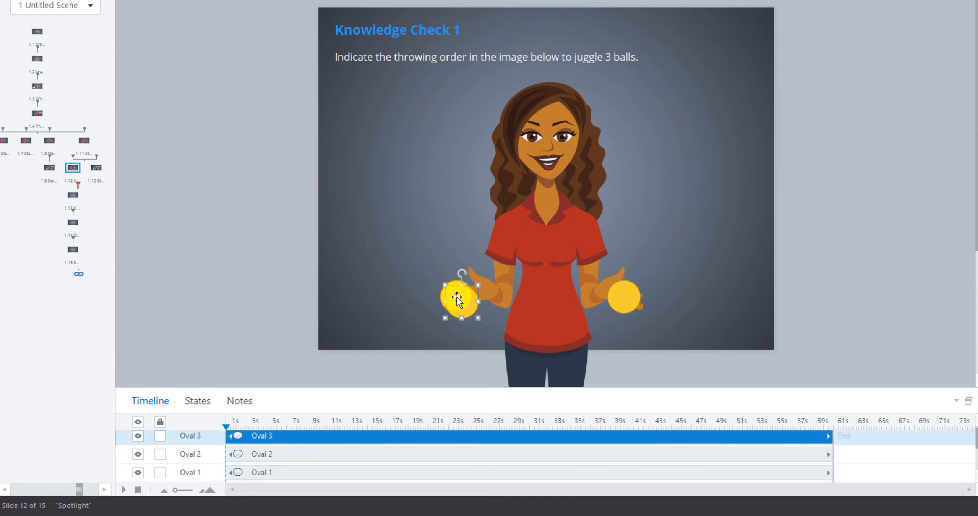
pyautogui.moveTo(459, 298); pyautogui.dragTo(477, 282)
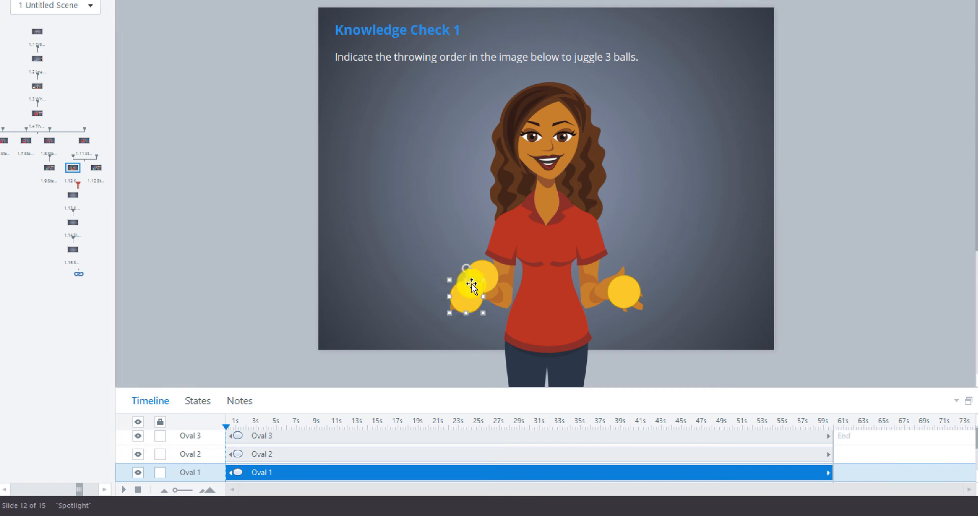
pyautogui.moveTo(468, 288); pyautogui.dragTo(488, 262)
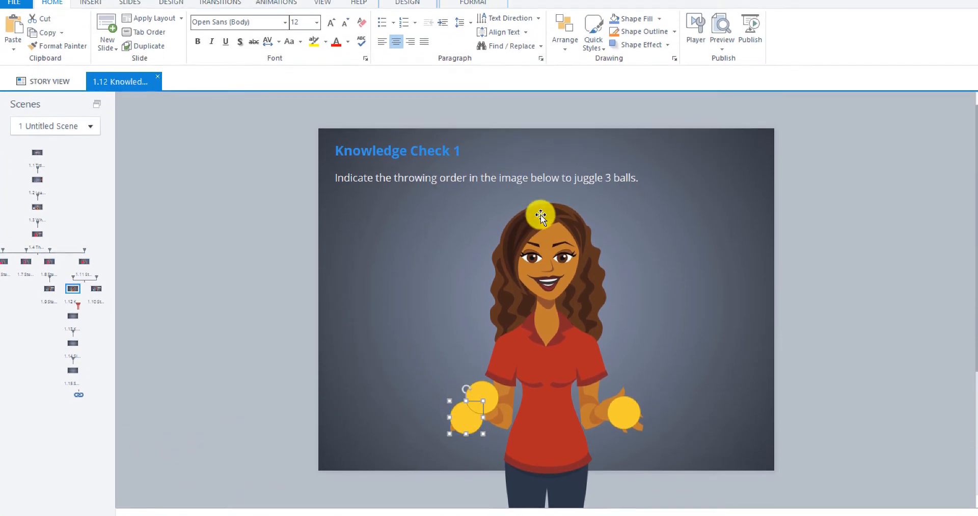
# Bring the lower-left ball to the front with Arrange > Bring to Front.
pyautogui.click(564, 31)
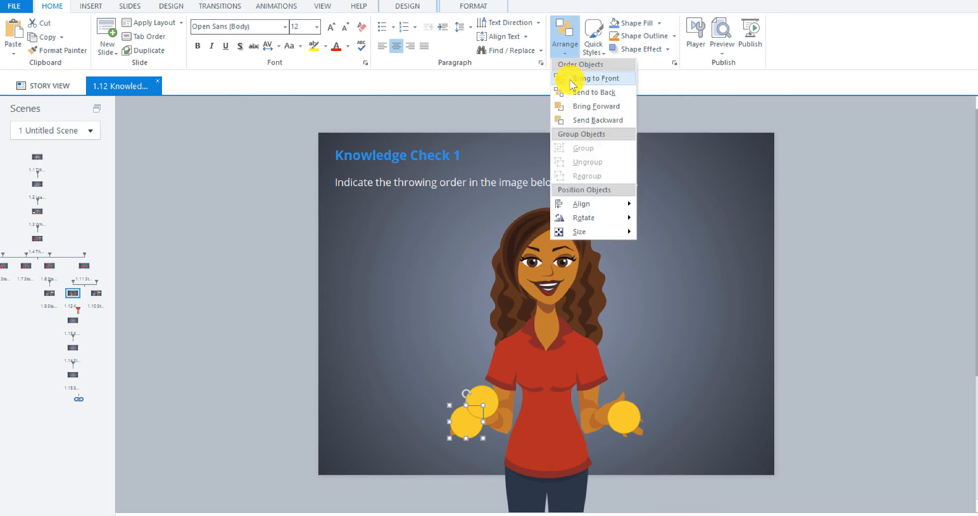
pyautogui.click(590, 77)
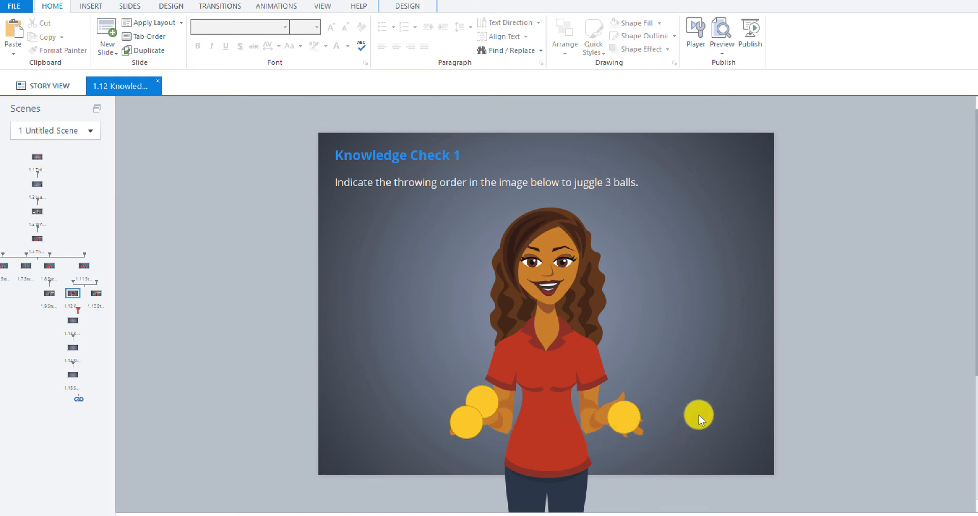
pyautogui.moveTo(699, 416); pyautogui.dragTo(461, 428)
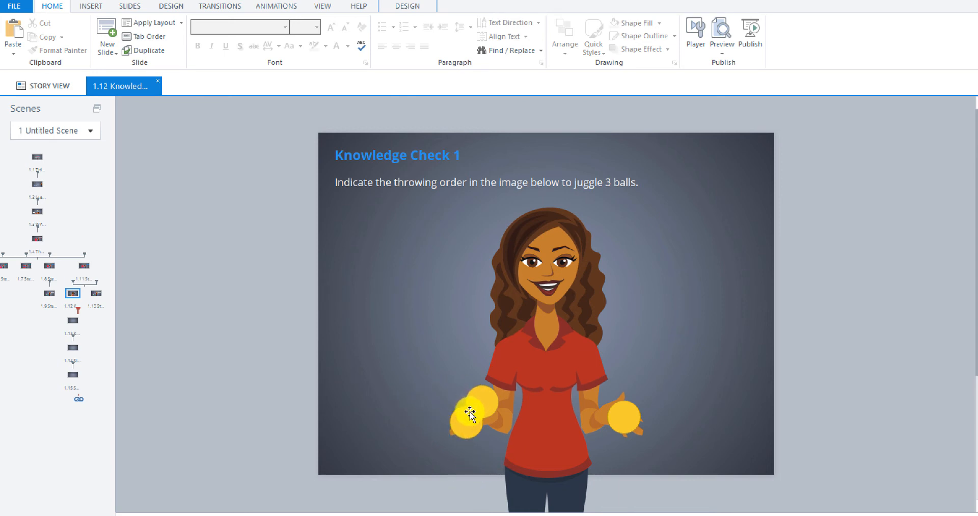
pyautogui.click(467, 415)
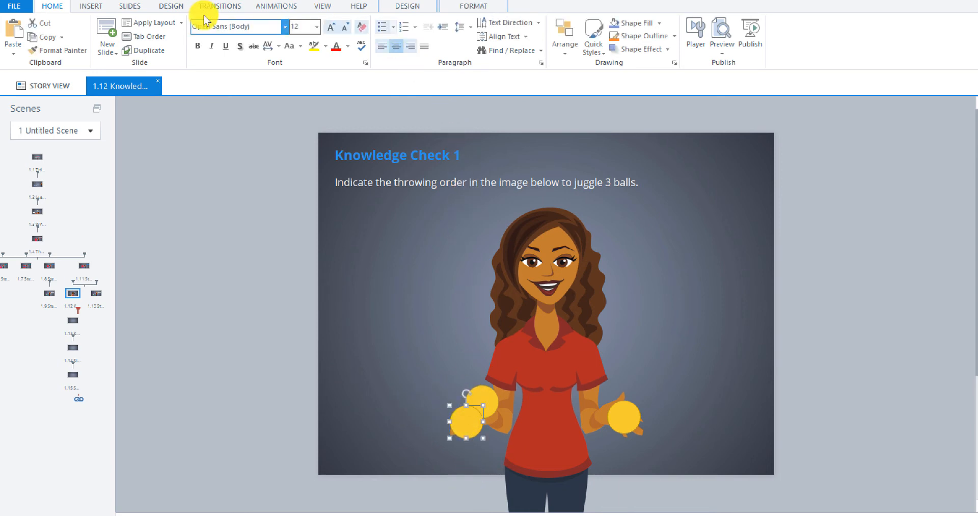
# Show the Animations settings and select a ball to inspect its arcing motion path.
pyautogui.click(276, 6)
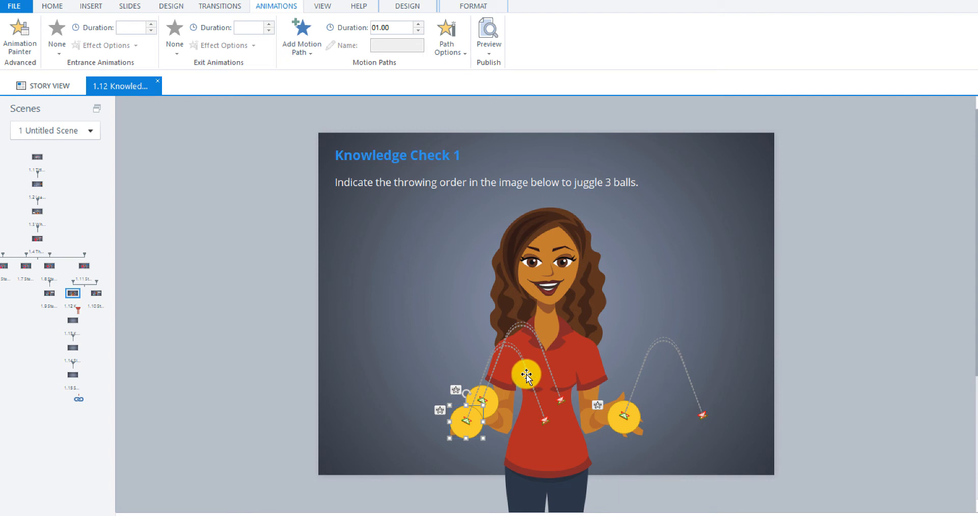
pyautogui.click(523, 372)
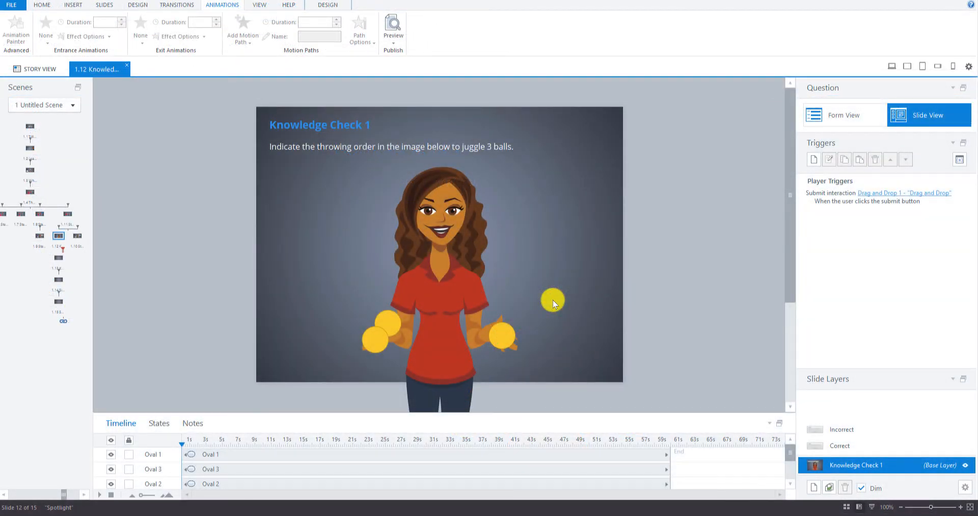
# Add a new text box below the instructions at the slide's upper left and begin editing it.
pyautogui.moveTo(552, 299); pyautogui.dragTo(503, 244)
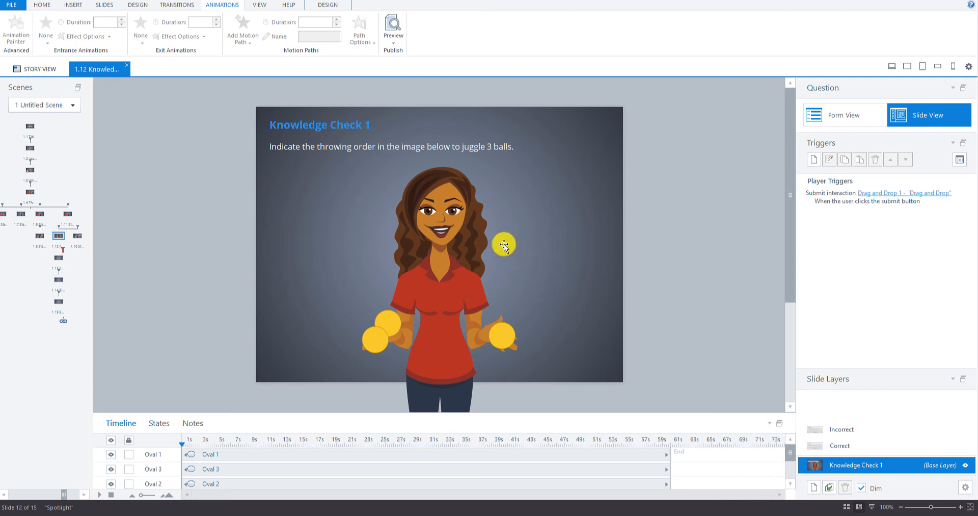
pyautogui.moveTo(503, 244); pyautogui.dragTo(340, 186)
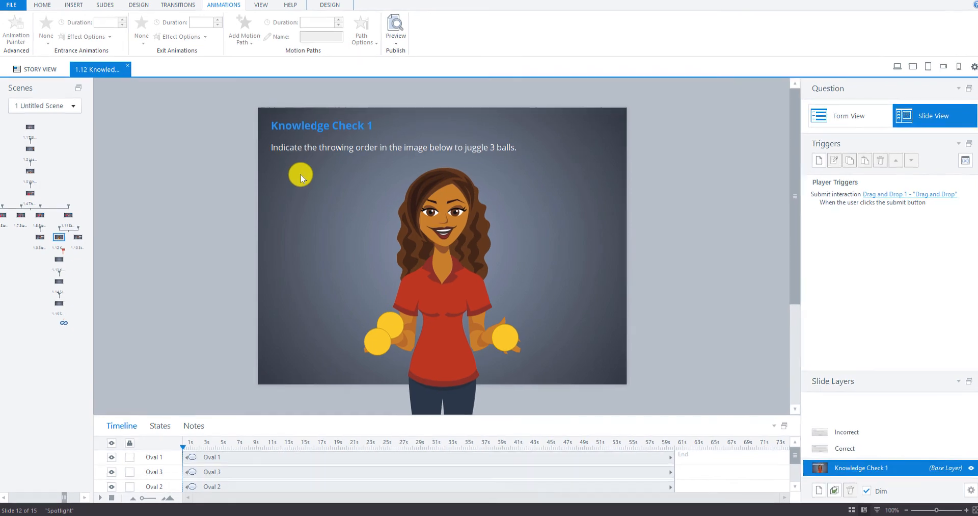
pyautogui.click(95, 6)
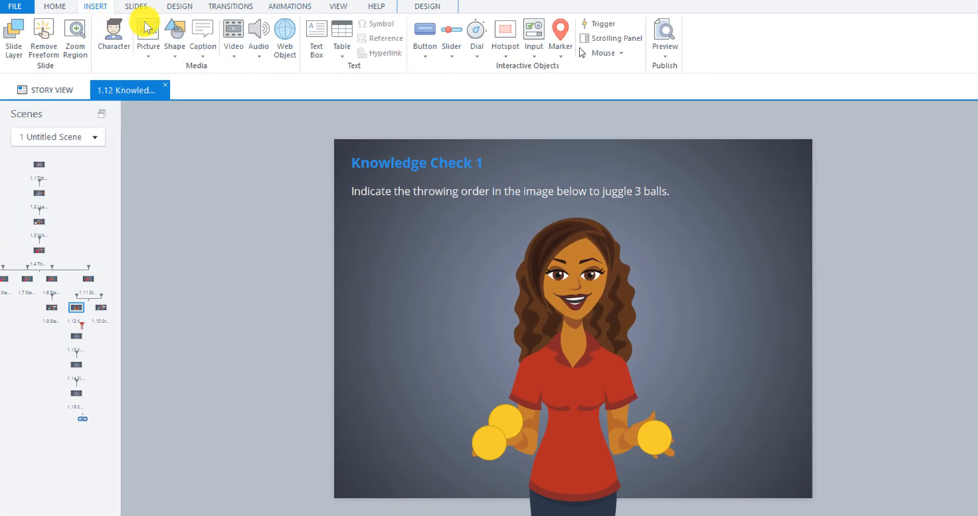
pyautogui.click(316, 37)
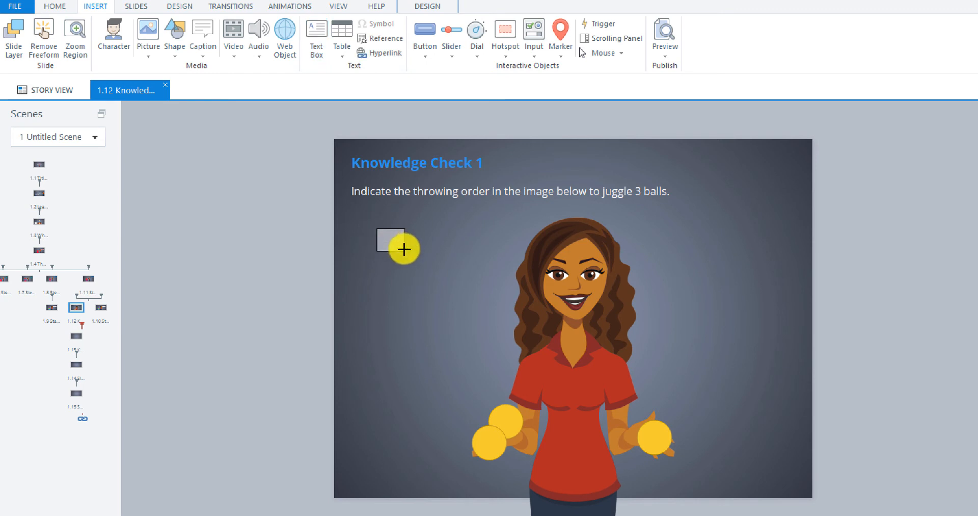
pyautogui.click(388, 239)
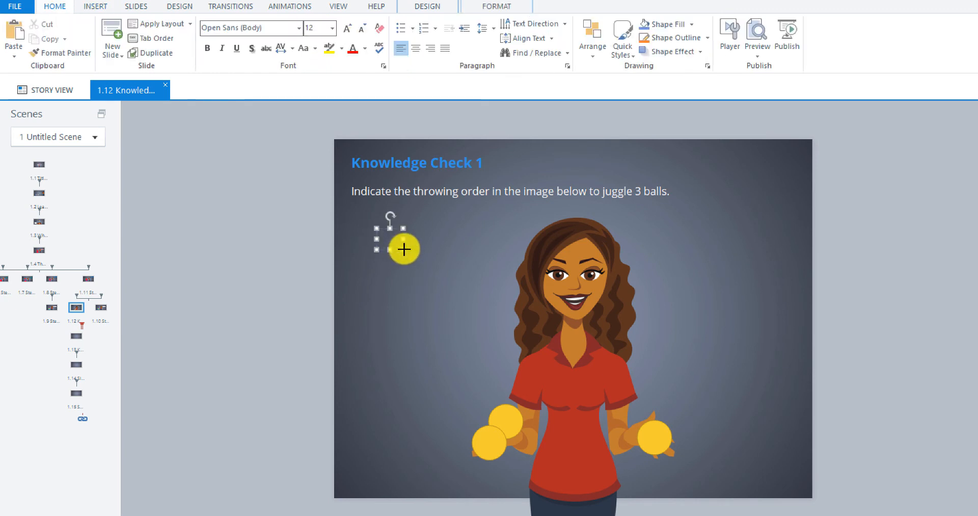
pyautogui.doubleClick(404, 247)
pyautogui.write('1')
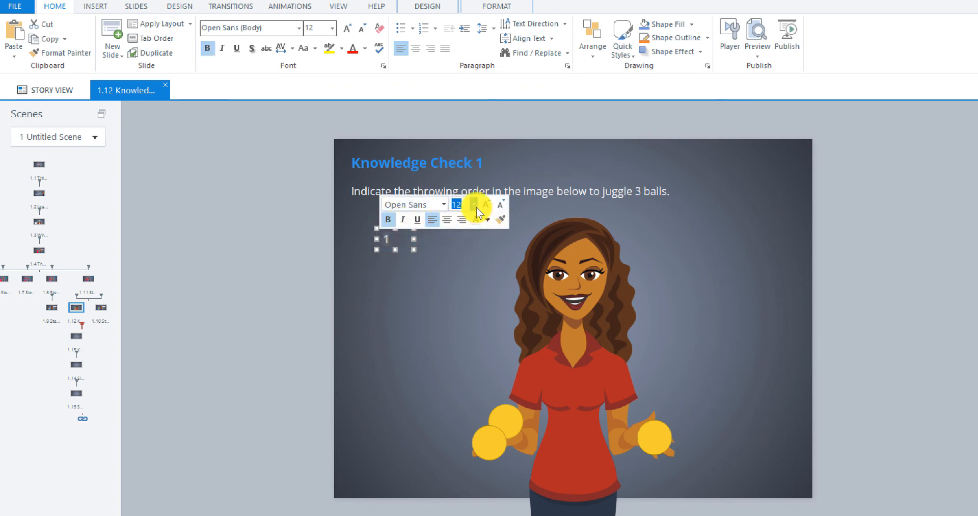
# Make the number 1 size 18, bold and centred, then fit its box and place it at the upper left.
pyautogui.click(472, 205)
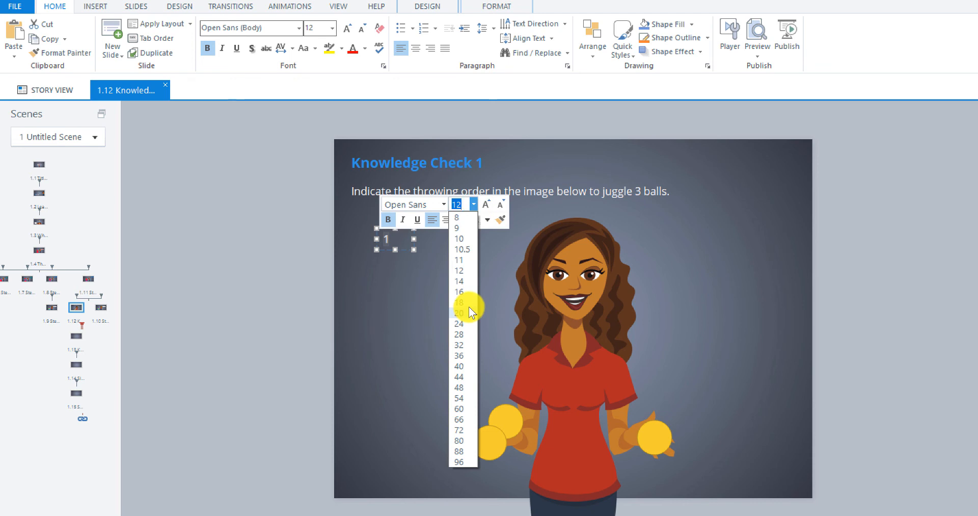
pyautogui.click(459, 302)
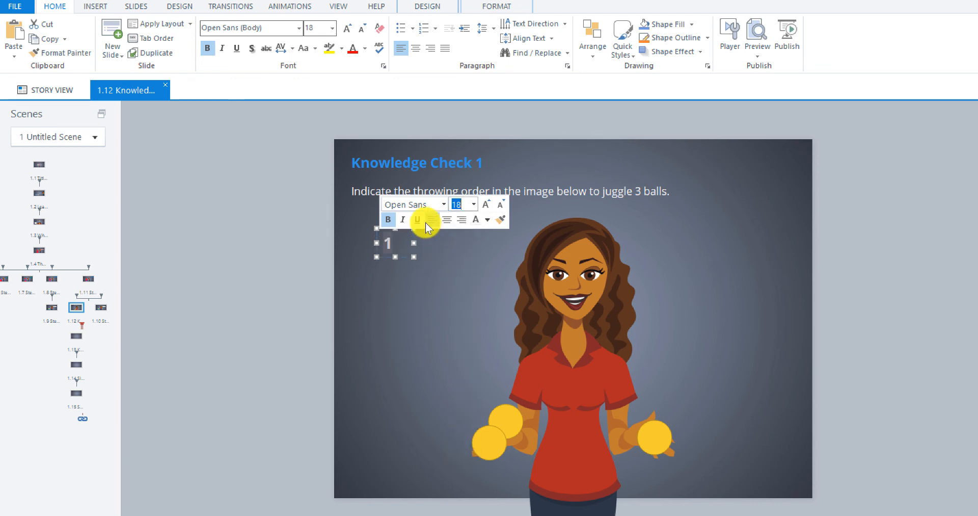
pyautogui.click(252, 49)
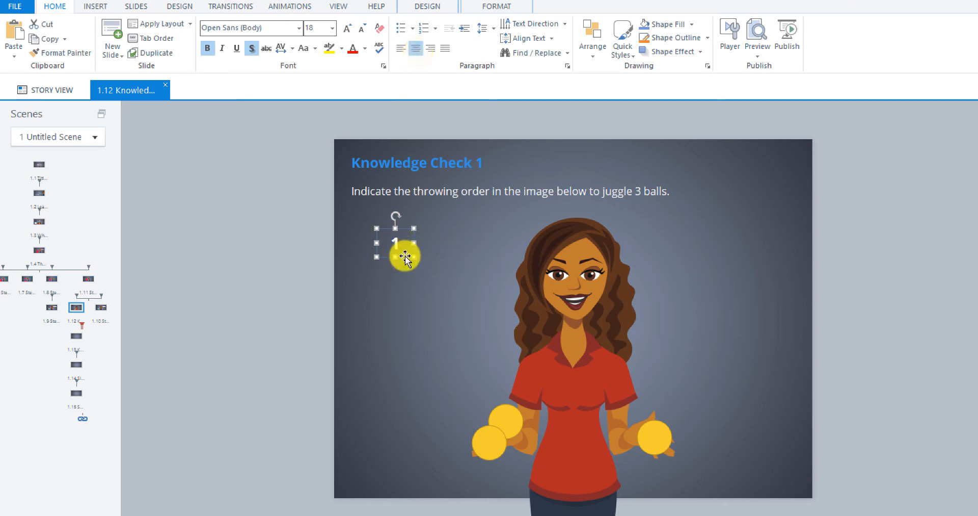
pyautogui.moveTo(404, 255); pyautogui.dragTo(415, 257)
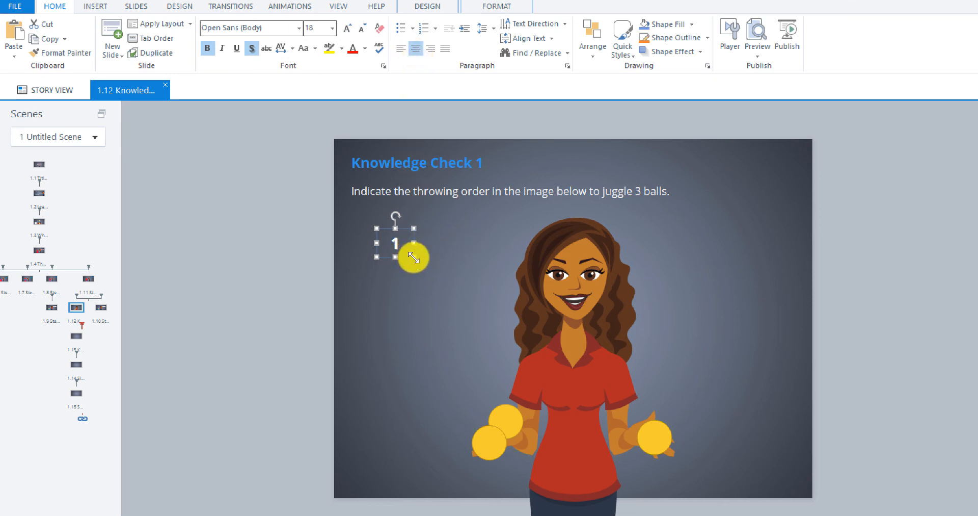
pyautogui.moveTo(417, 262)
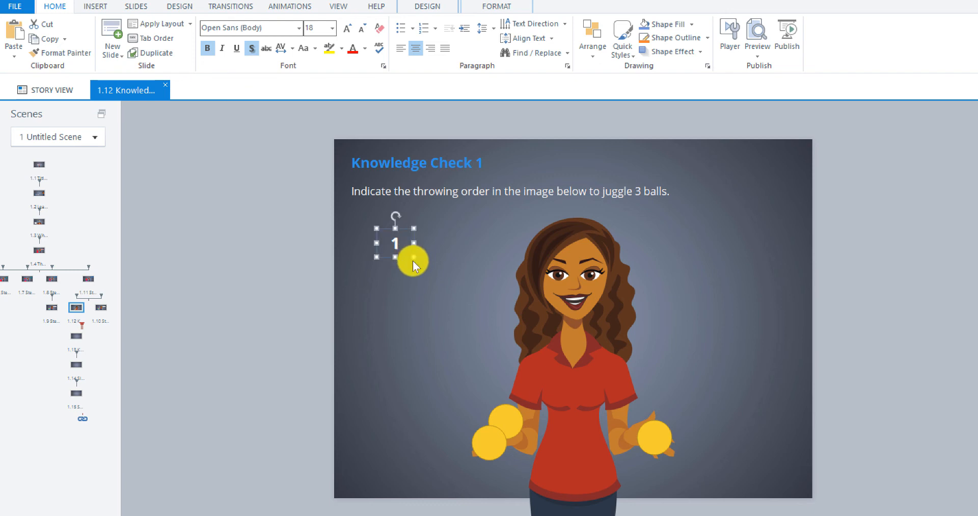
pyautogui.moveTo(412, 261); pyautogui.dragTo(398, 221)
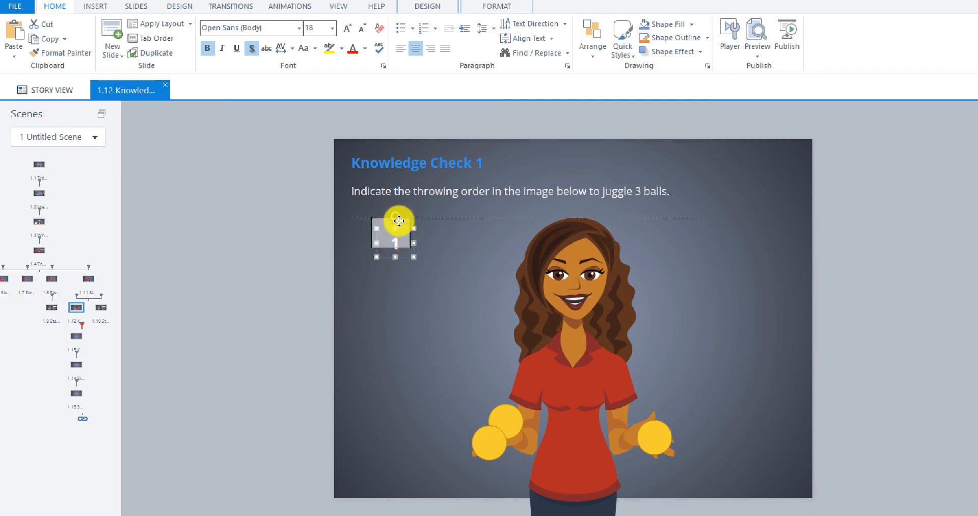
pyautogui.moveTo(398, 220); pyautogui.dragTo(387, 217)
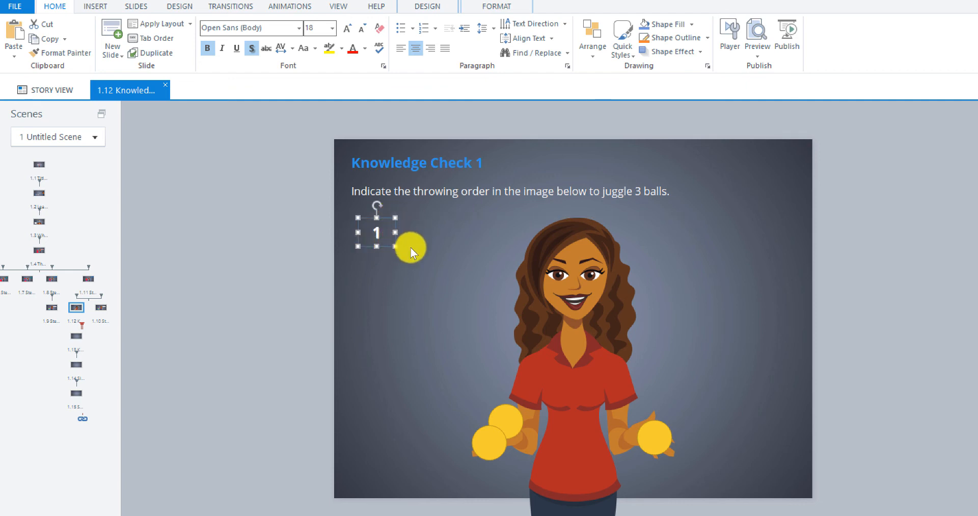
pyautogui.moveTo(411, 286)
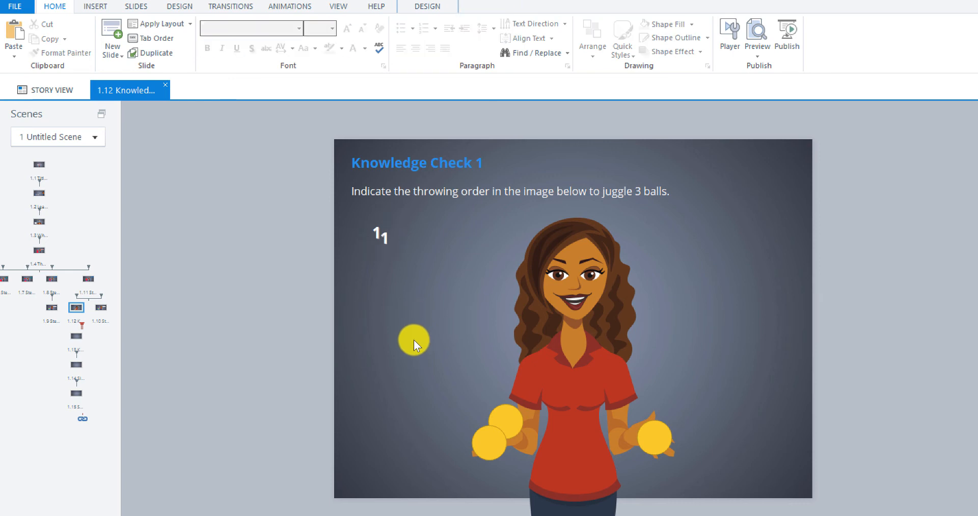
# Duplicate the number 1 label twice and space the copies in a row to its right.
pyautogui.moveTo(413, 342); pyautogui.dragTo(476, 247)
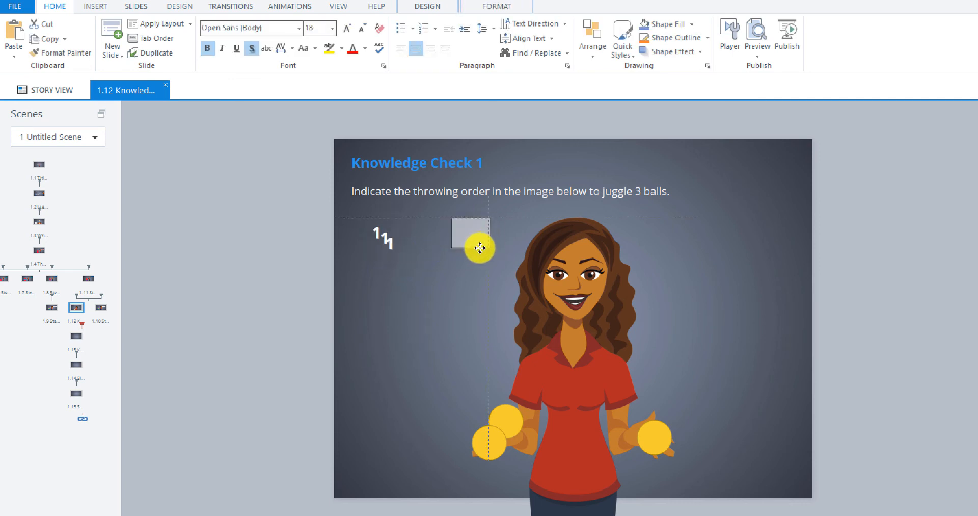
pyautogui.moveTo(476, 245); pyautogui.dragTo(417, 220)
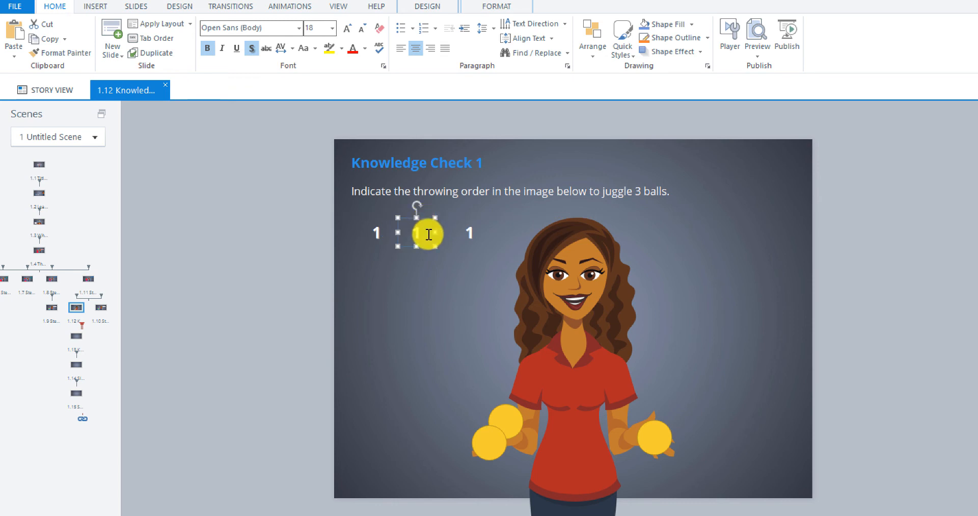
pyautogui.moveTo(427, 234); pyautogui.dragTo(375, 235)
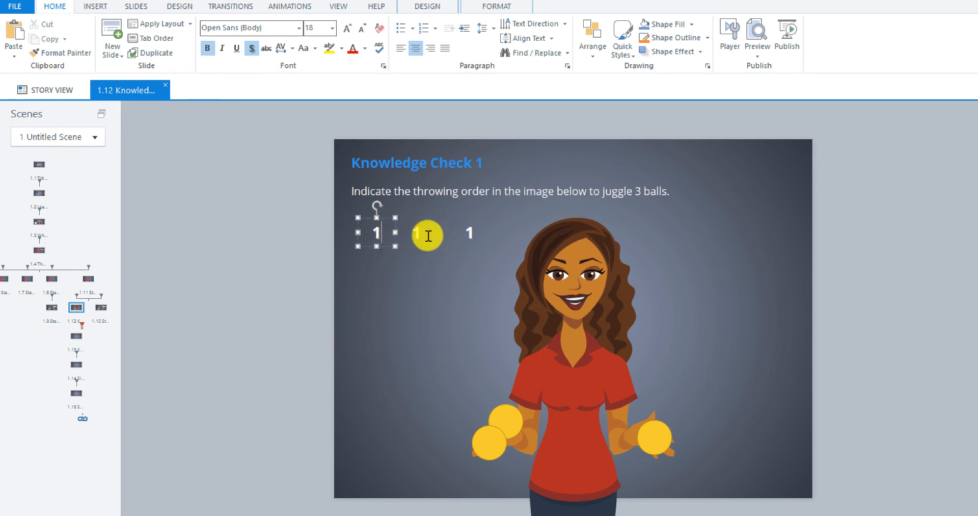
pyautogui.moveTo(374, 234); pyautogui.dragTo(470, 234)
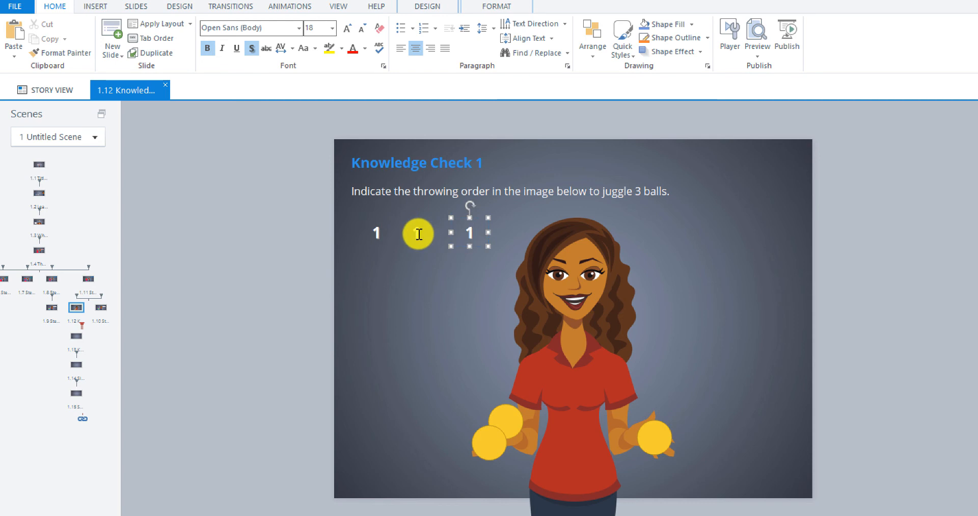
# Change the middle label to 2 and the rightmost to 3, completing the row 1, 2, 3.
pyautogui.click(417, 234)
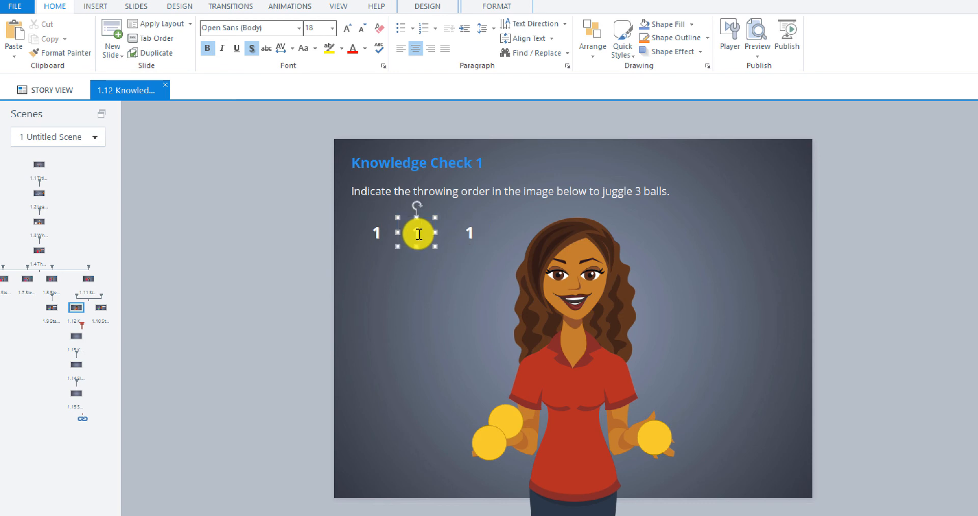
pyautogui.moveTo(417, 234); pyautogui.dragTo(476, 234)
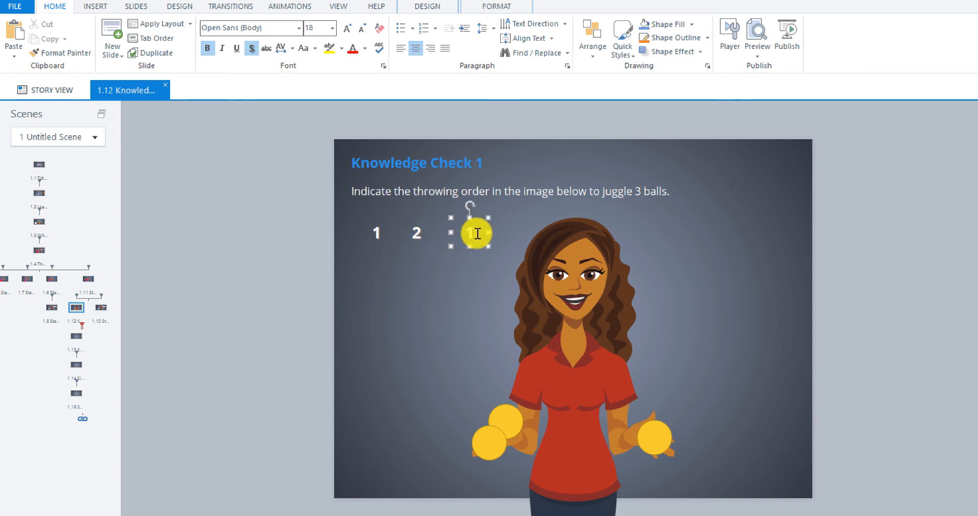
pyautogui.moveTo(475, 231); pyautogui.dragTo(417, 236)
pyautogui.write('3')
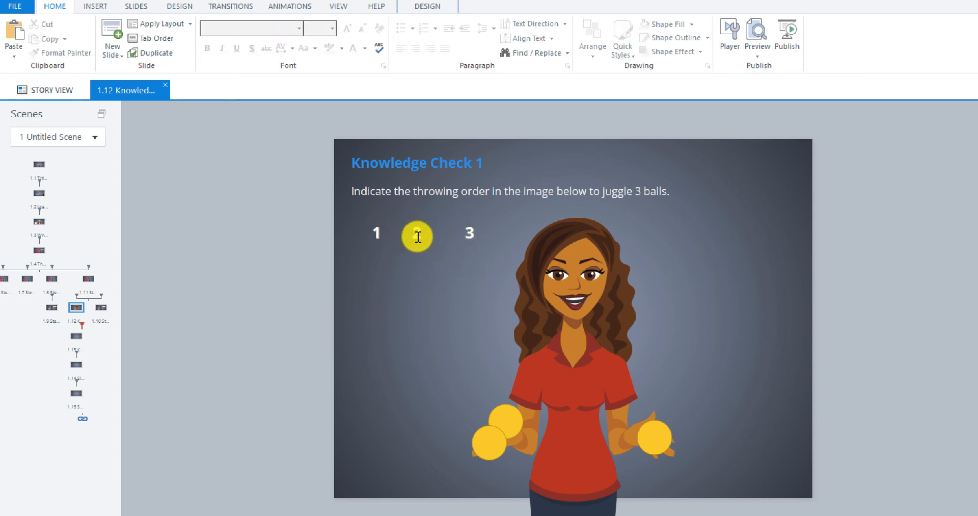
pyautogui.click(417, 236)
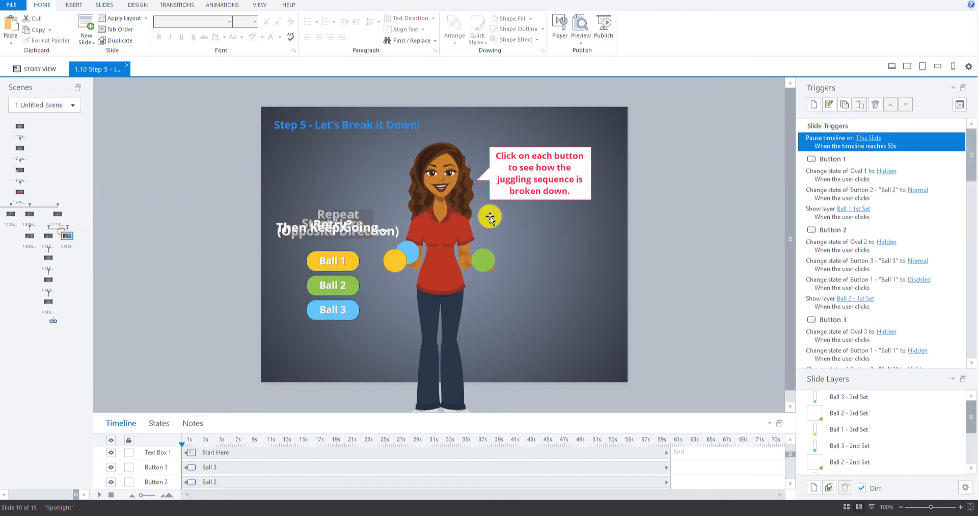
# Copy the speech-bubble caption from Step 5 and return to the Knowledge Check 1 slide.
pyautogui.click(538, 171)
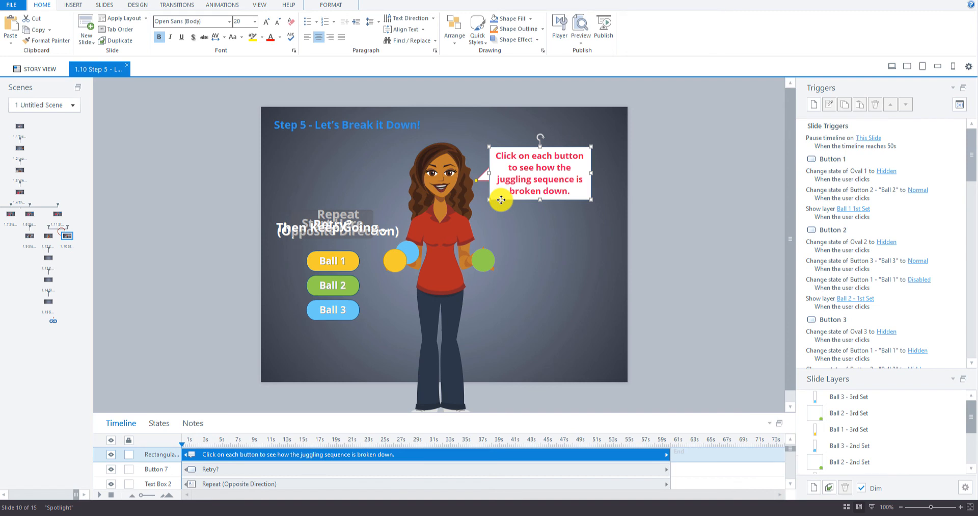
pyautogui.moveTo(53, 236)
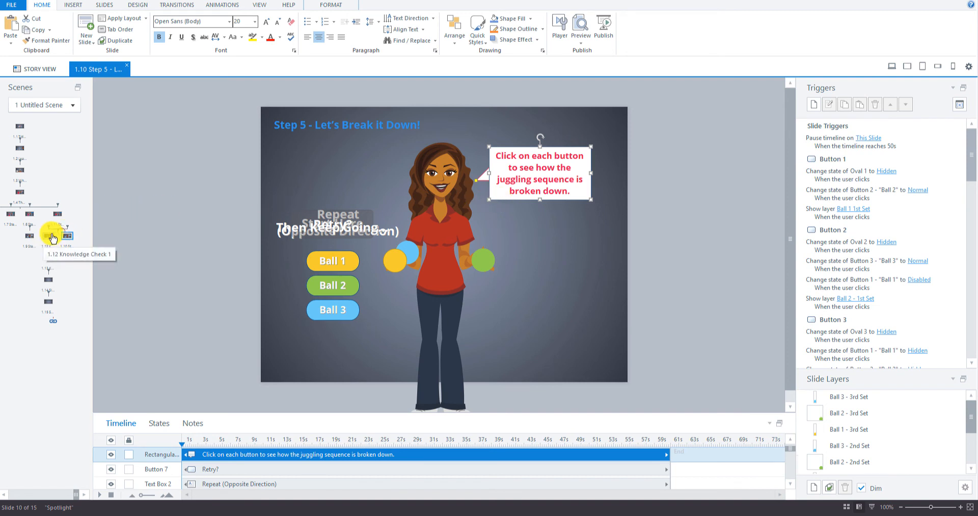
pyautogui.click(57, 236)
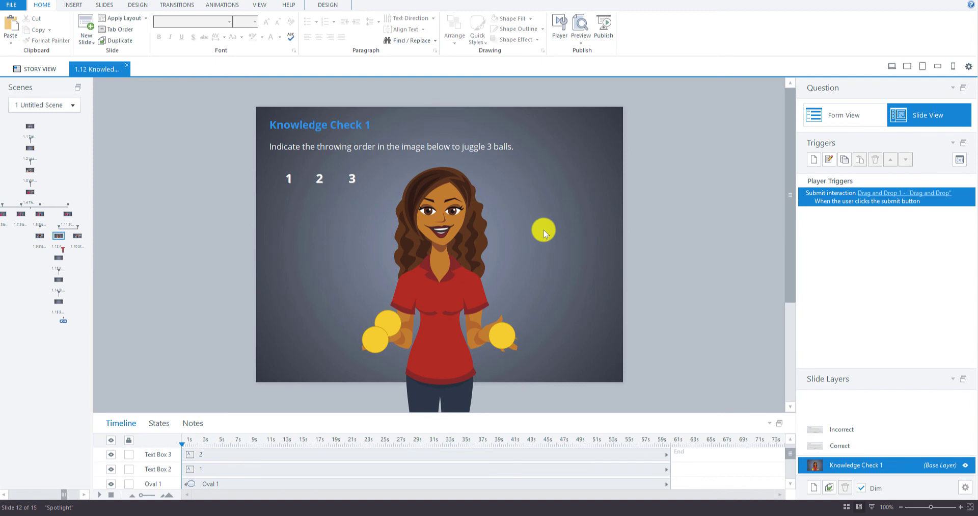
pyautogui.click(543, 229)
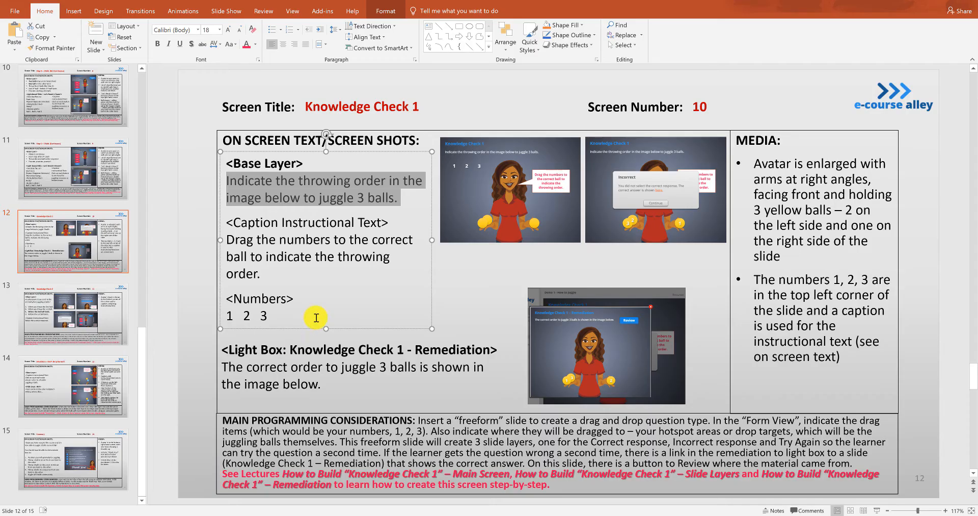
pyautogui.moveTo(265, 273)
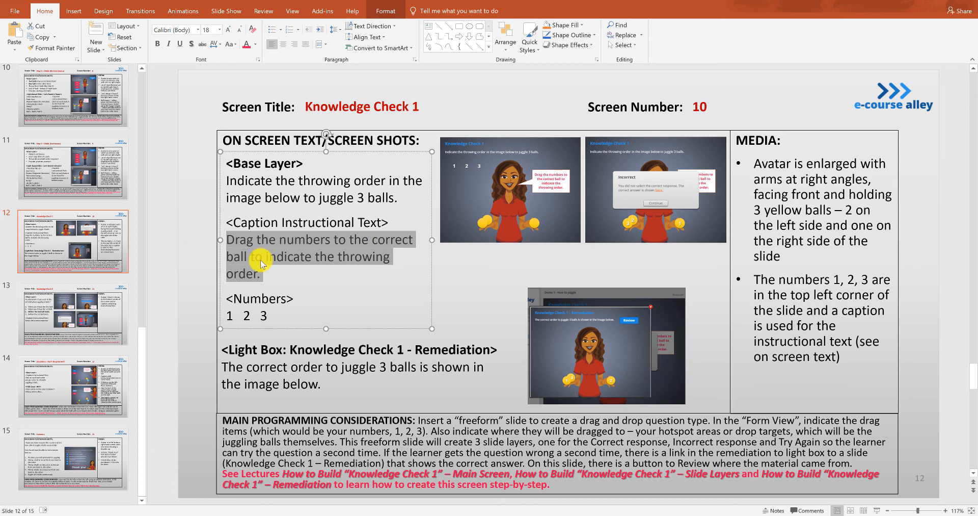
pyautogui.moveTo(291, 281)
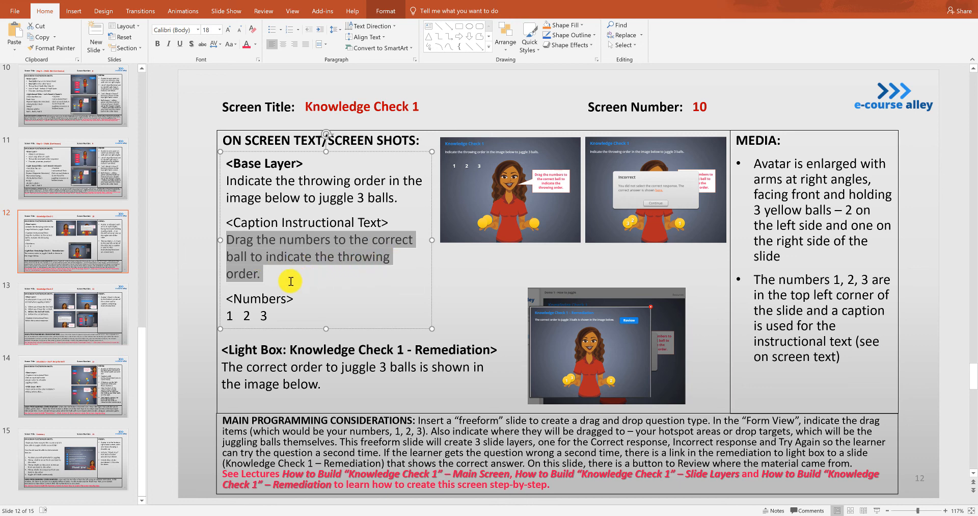
pyautogui.moveTo(854, 82)
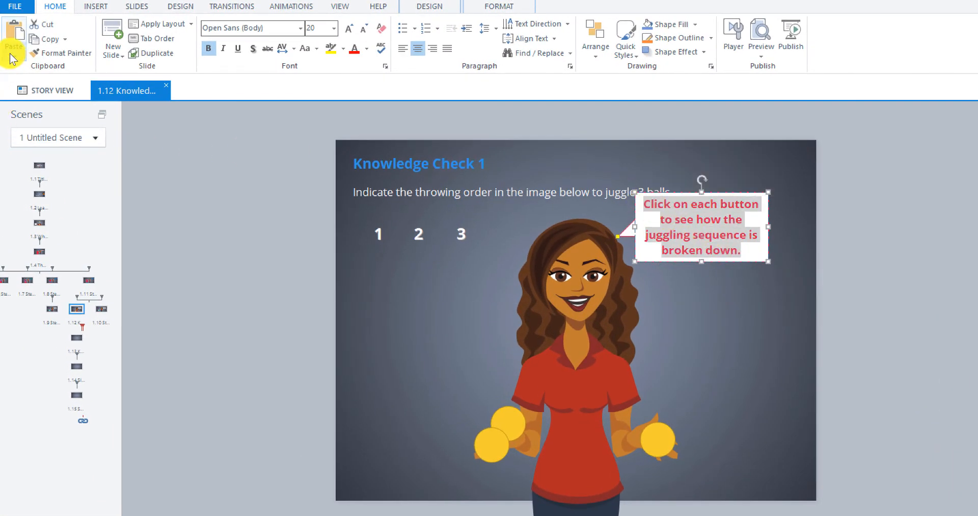
# Replace the caption text with 'Drag the numbers to the correct ball to indicate the throwing order' and place it beside the avatar's head.
pyautogui.click(13, 31)
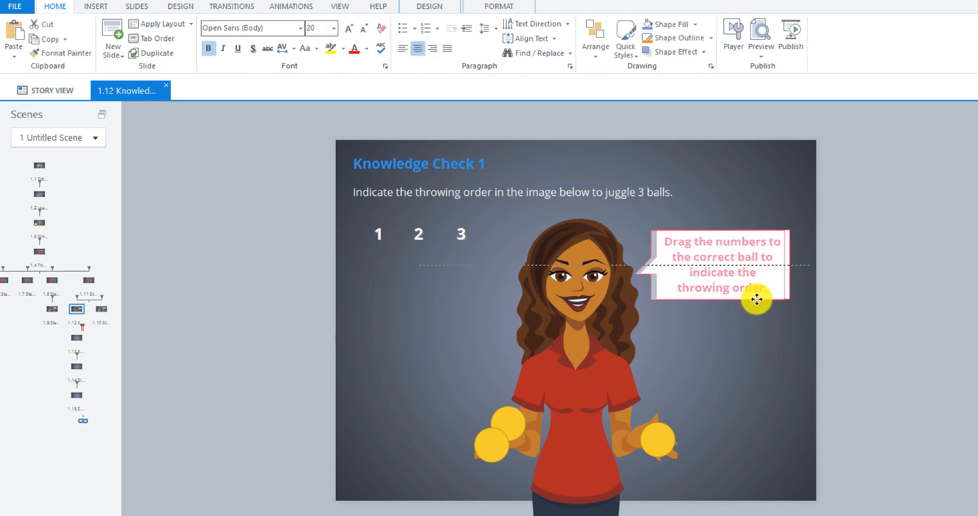
pyautogui.moveTo(757, 299); pyautogui.dragTo(763, 321)
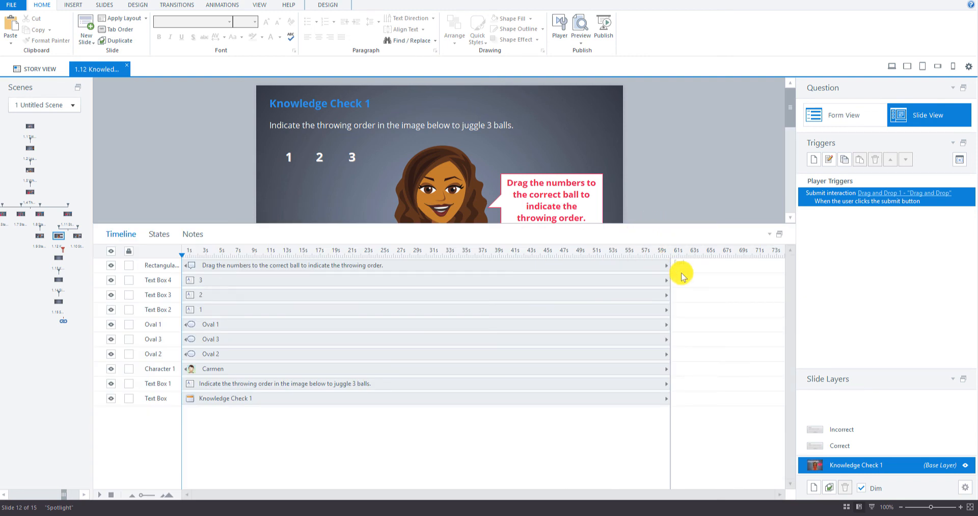
pyautogui.moveTo(649, 261)
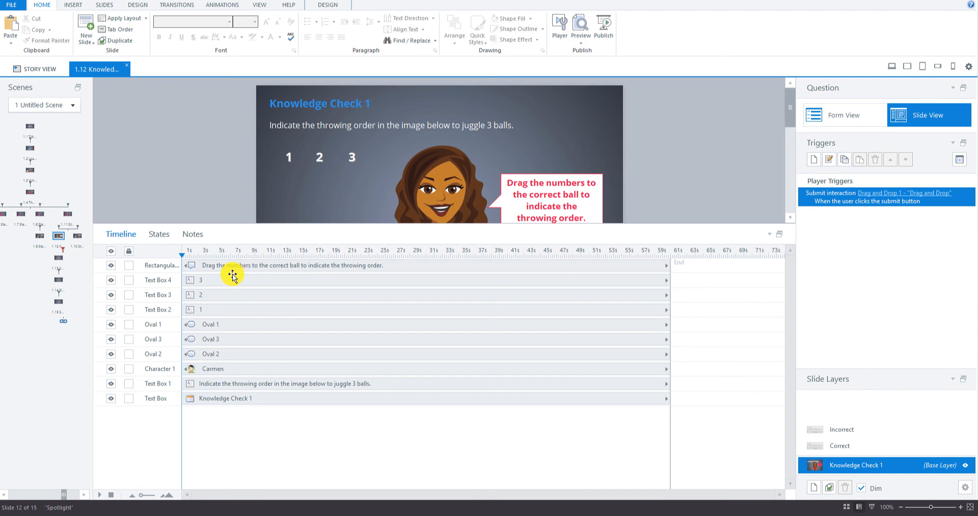
pyautogui.moveTo(304, 226)
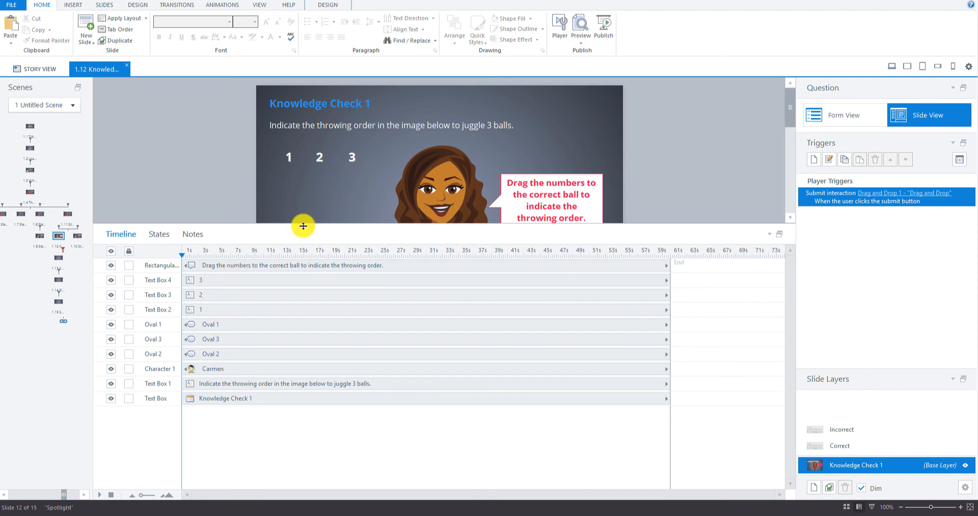
# Shorten the Timeline panel so the full slide and its object list are both visible.
pyautogui.moveTo(303, 225); pyautogui.dragTo(303, 325)
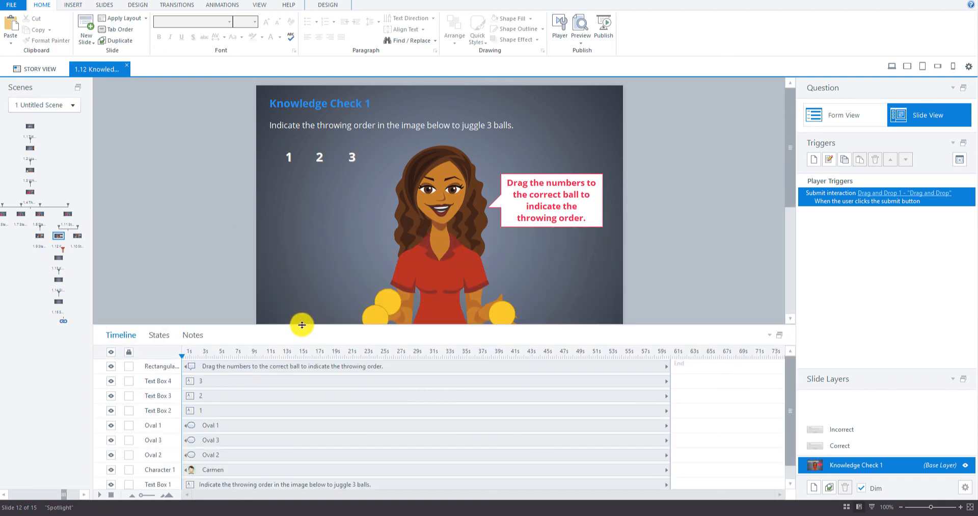
pyautogui.click(545, 203)
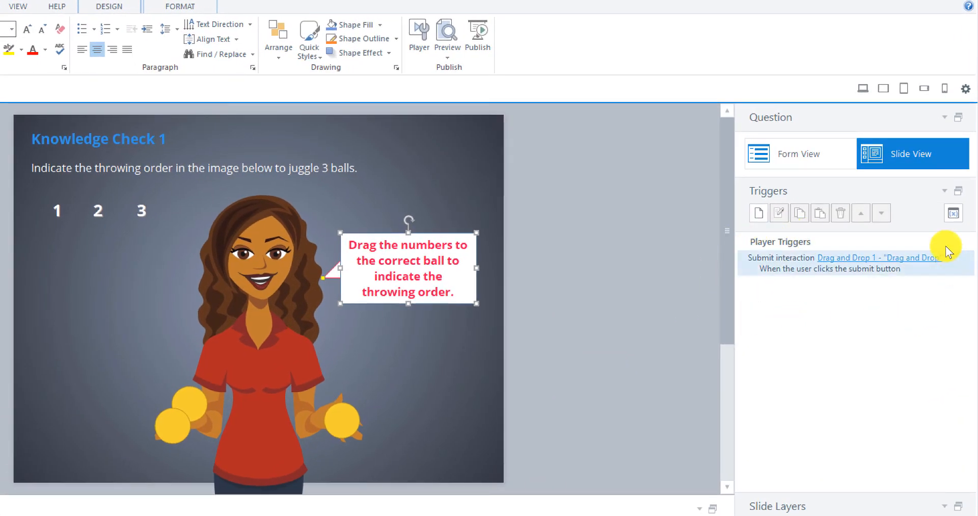
pyautogui.moveTo(958, 241)
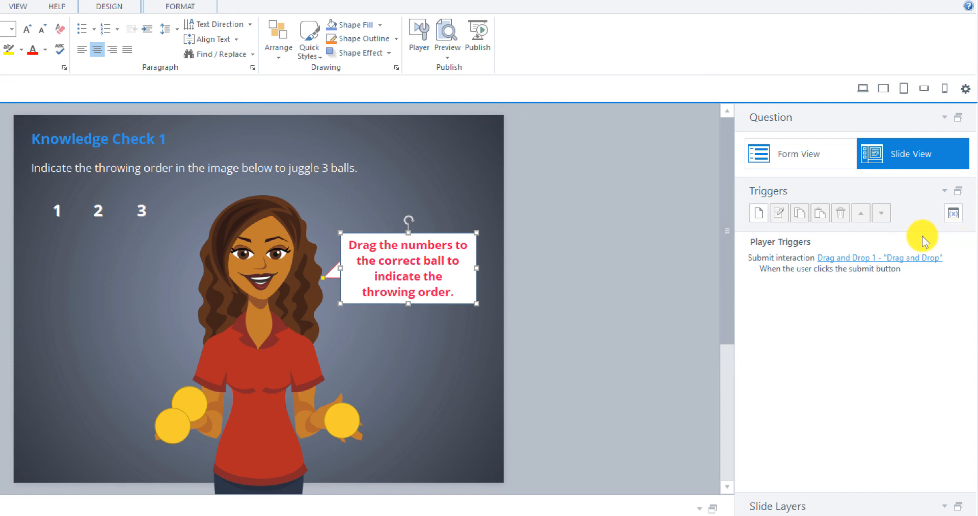
pyautogui.moveTo(883, 299)
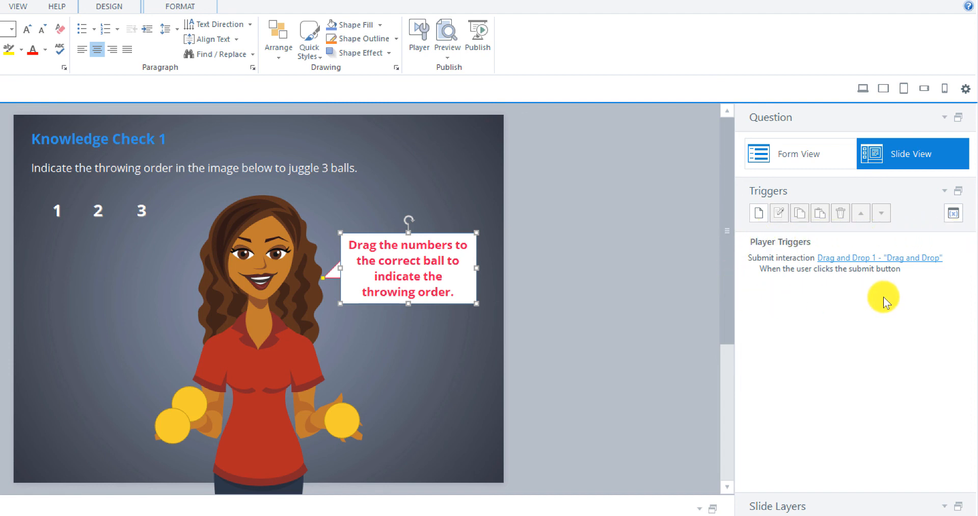
pyautogui.moveTo(754, 247)
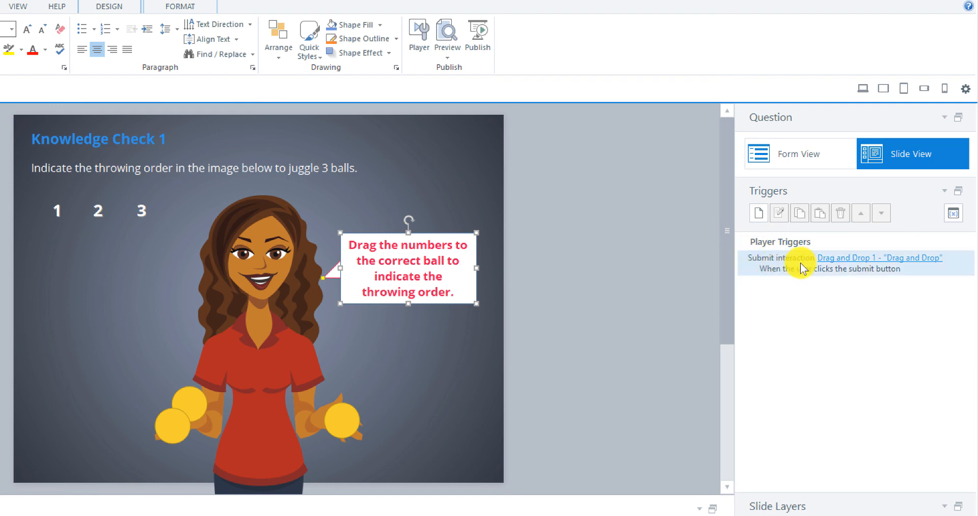
pyautogui.moveTo(822, 269)
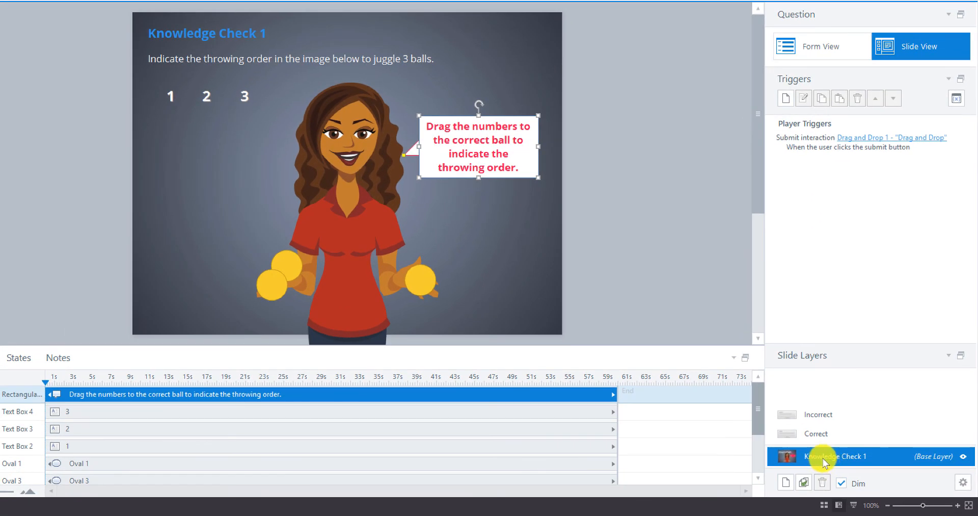
# Open the Knowledge Check 1 slide properties from the base layer and toggle the Submit navigation control.
pyautogui.rightClick(843, 456)
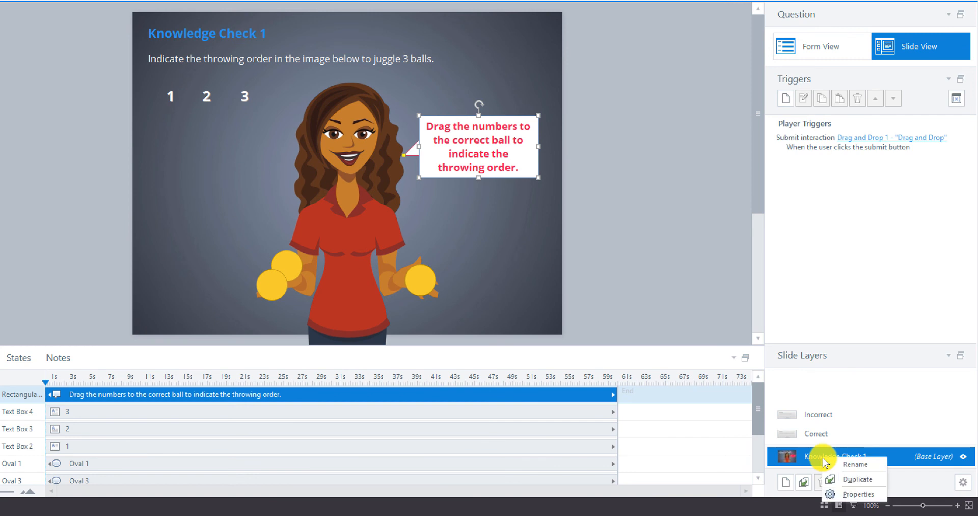
pyautogui.click(859, 494)
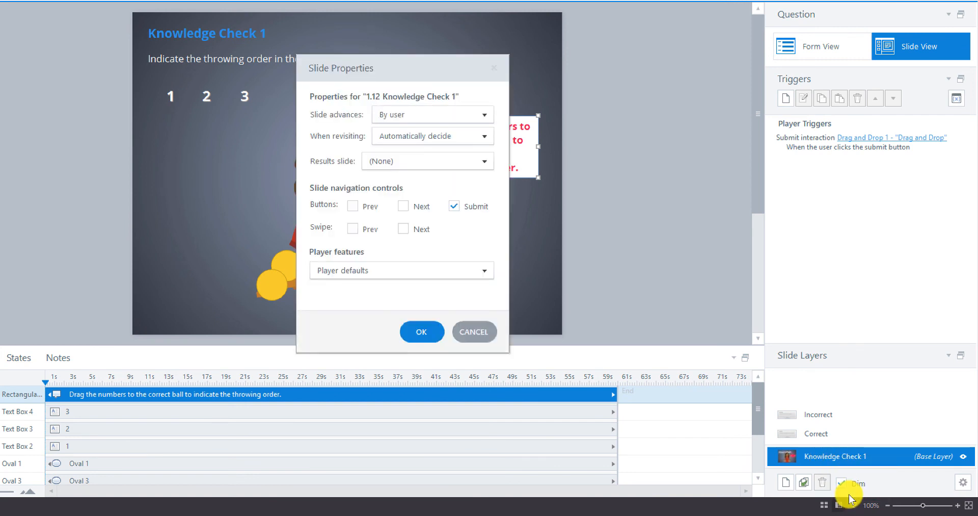
pyautogui.click(842, 482)
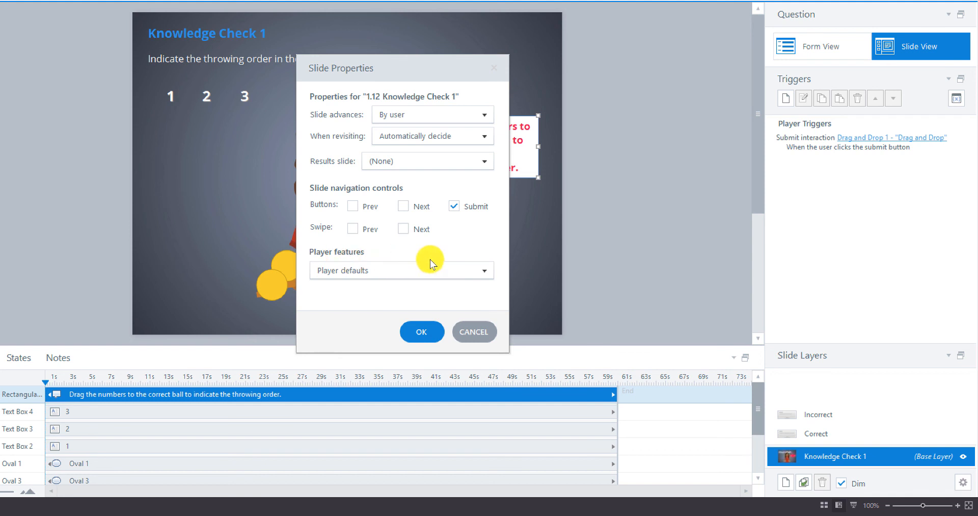
pyautogui.moveTo(447, 188)
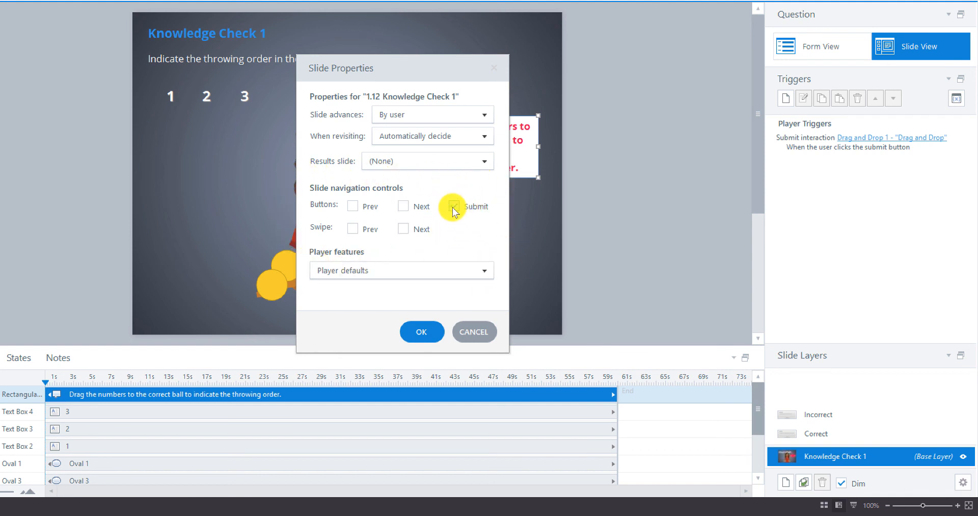
pyautogui.click(454, 206)
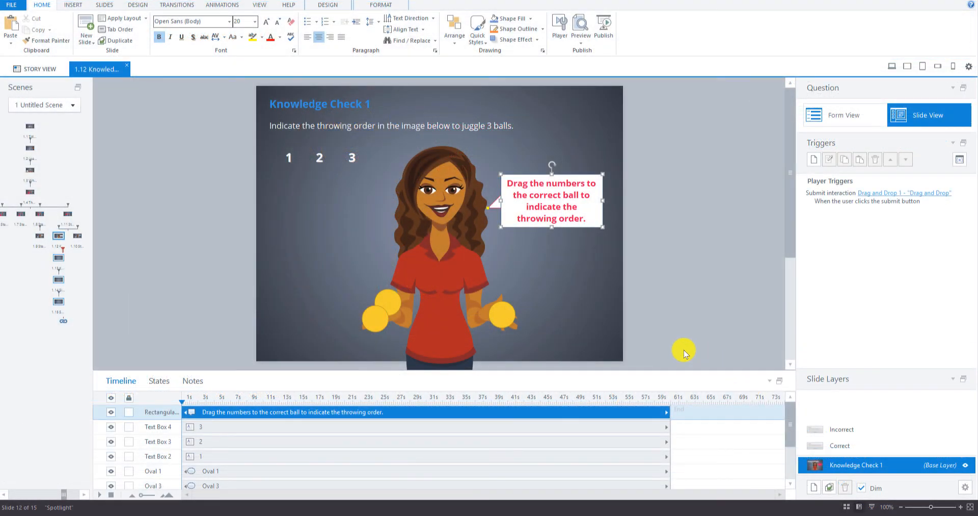
pyautogui.moveTo(610, 275)
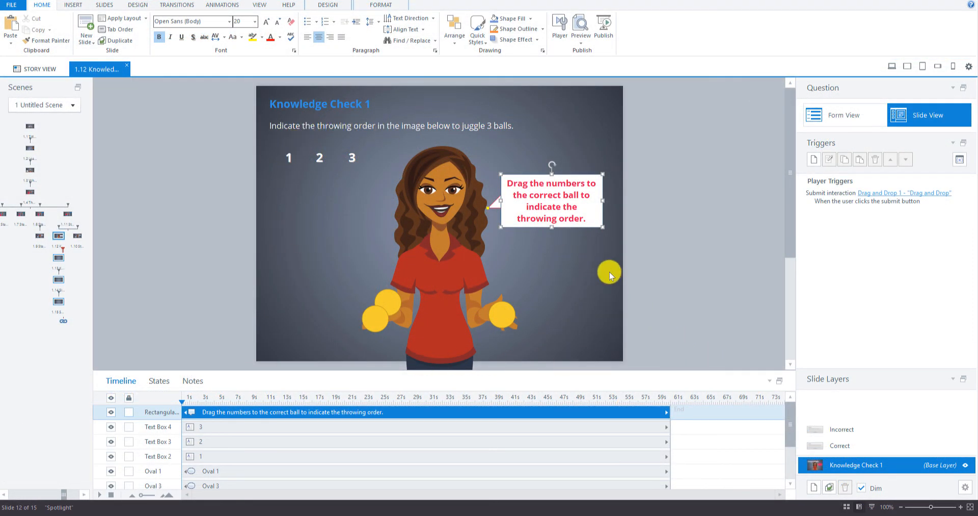